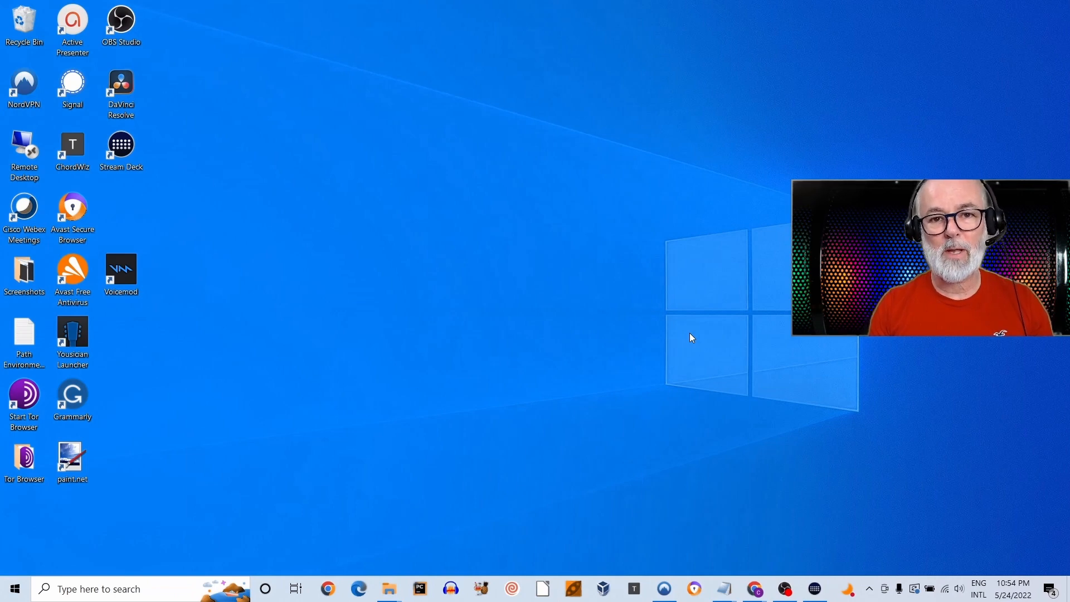
mouse_move(665, 497)
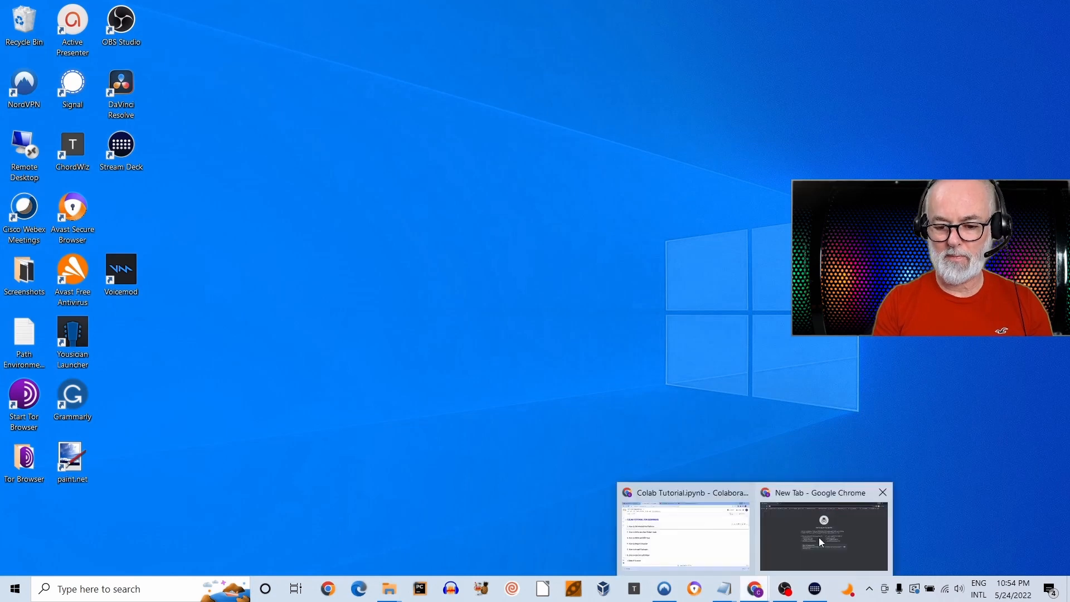
Step: Search Google for 'google colab' in the incognito window and open the Welcome To Colaboratory page
click(822, 536)
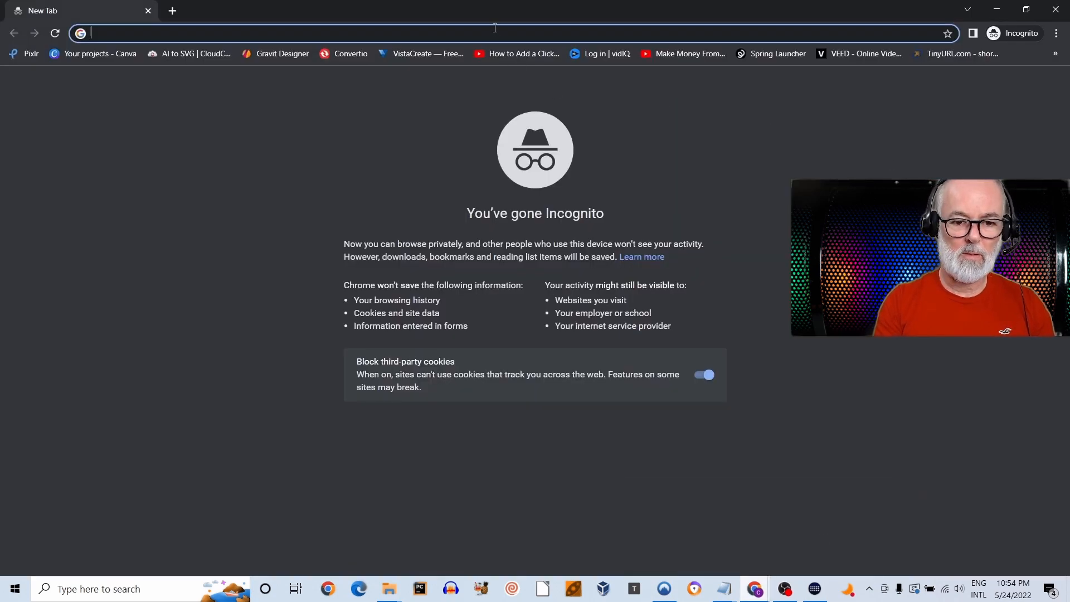
text(google colab)
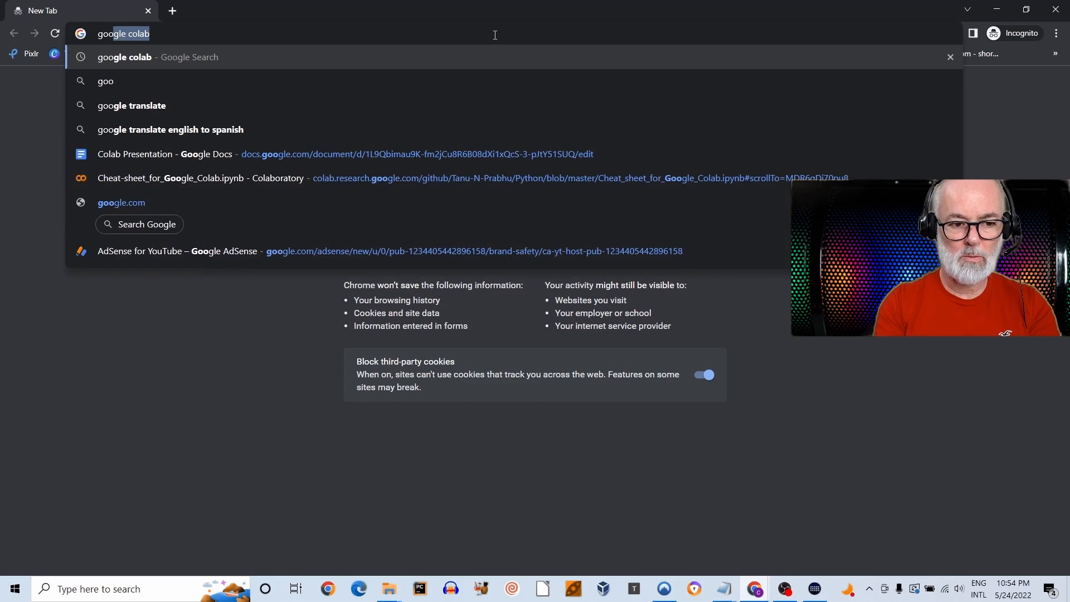
key(Return)
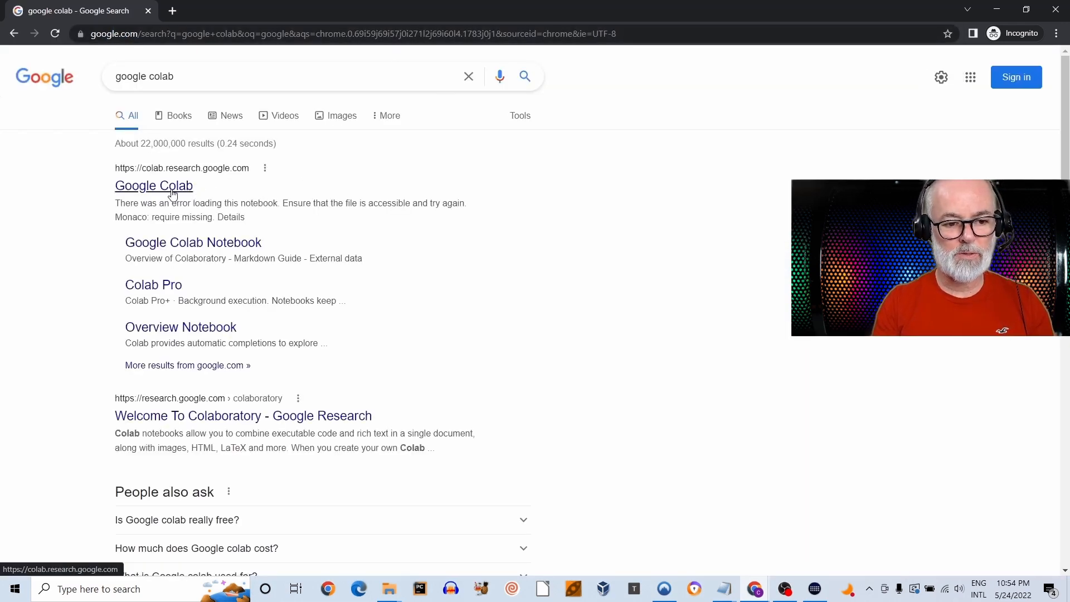
click(154, 185)
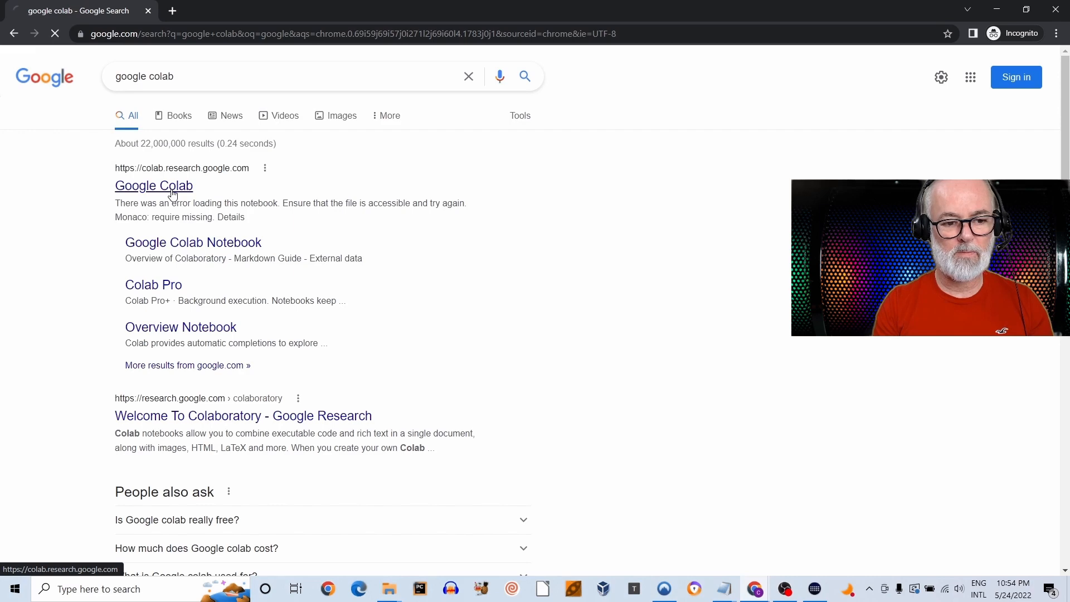
click(154, 185)
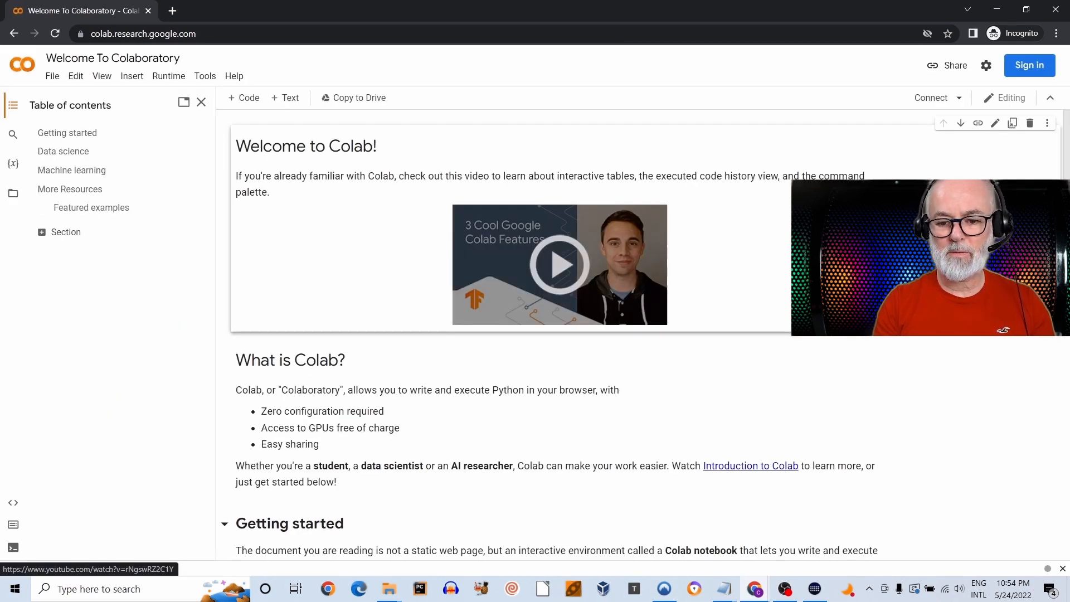
mouse_move(1065, 164)
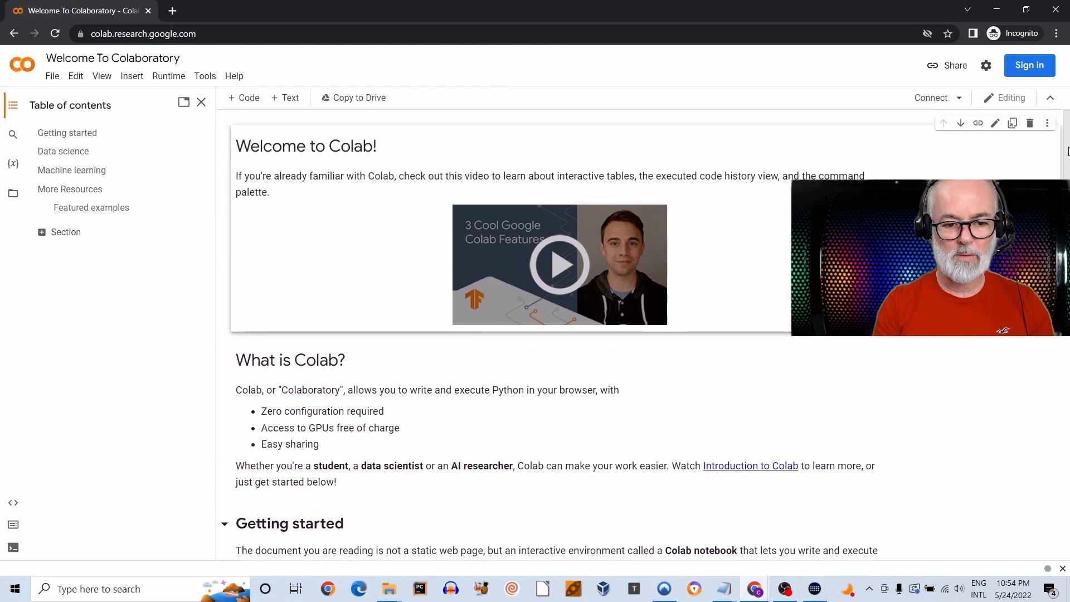
scroll(down, 3)
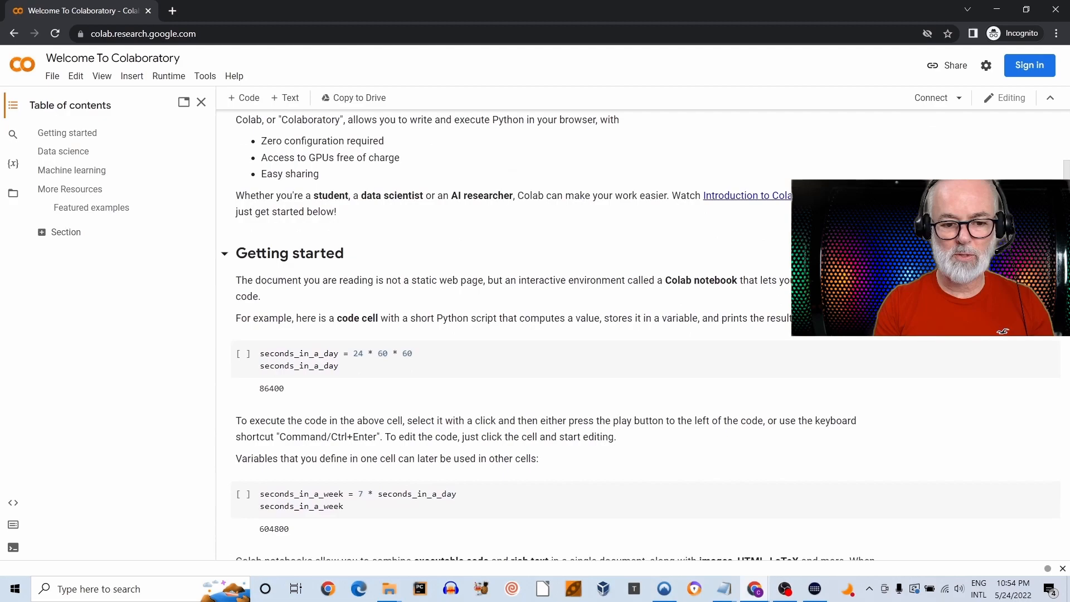
scroll(down, 3)
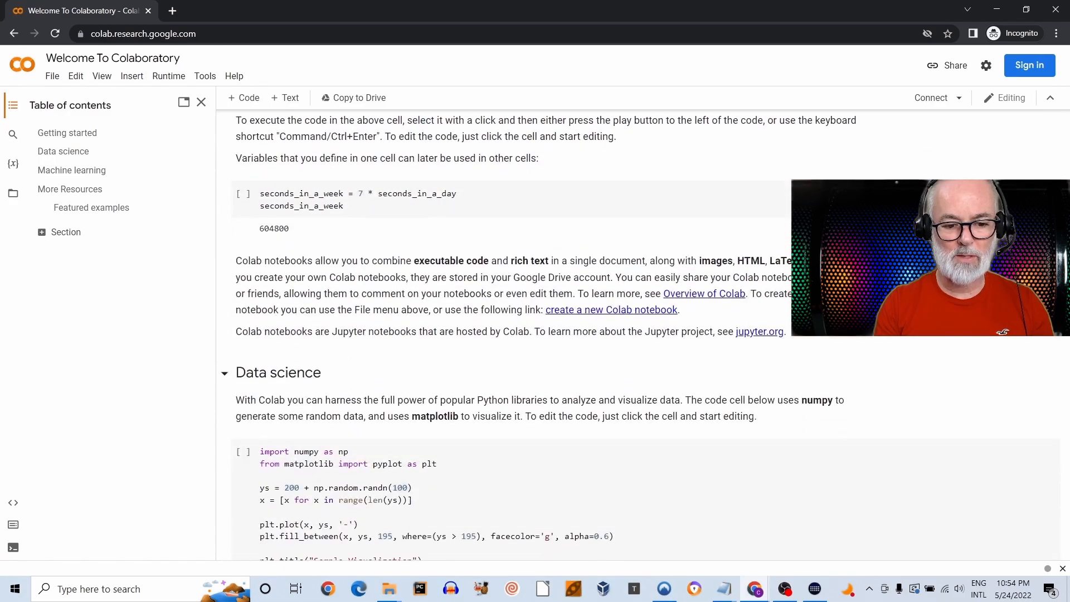
scroll(up, 3)
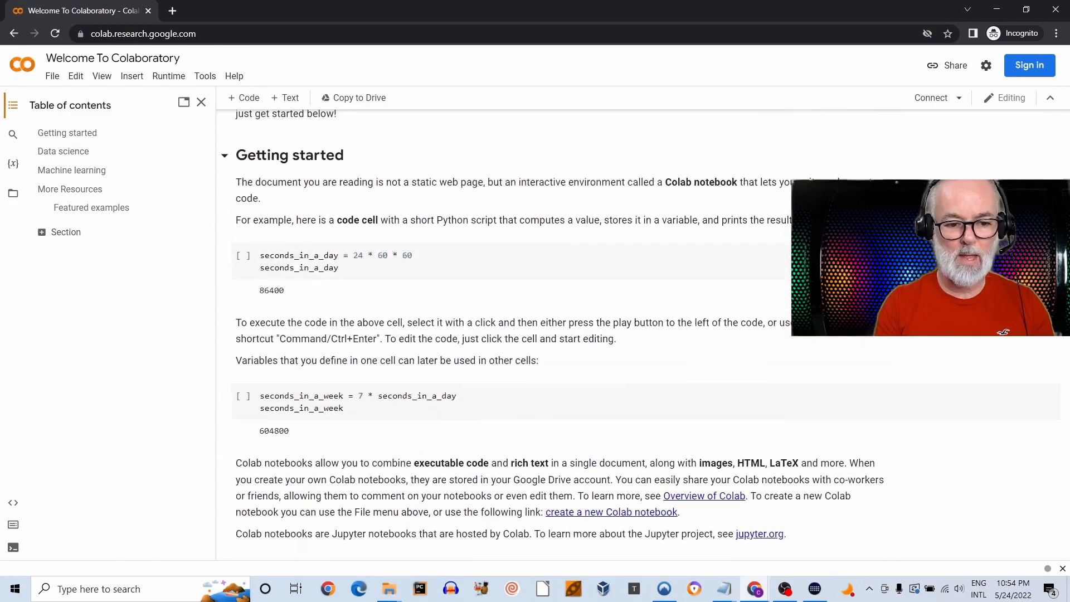
scroll(up, 3)
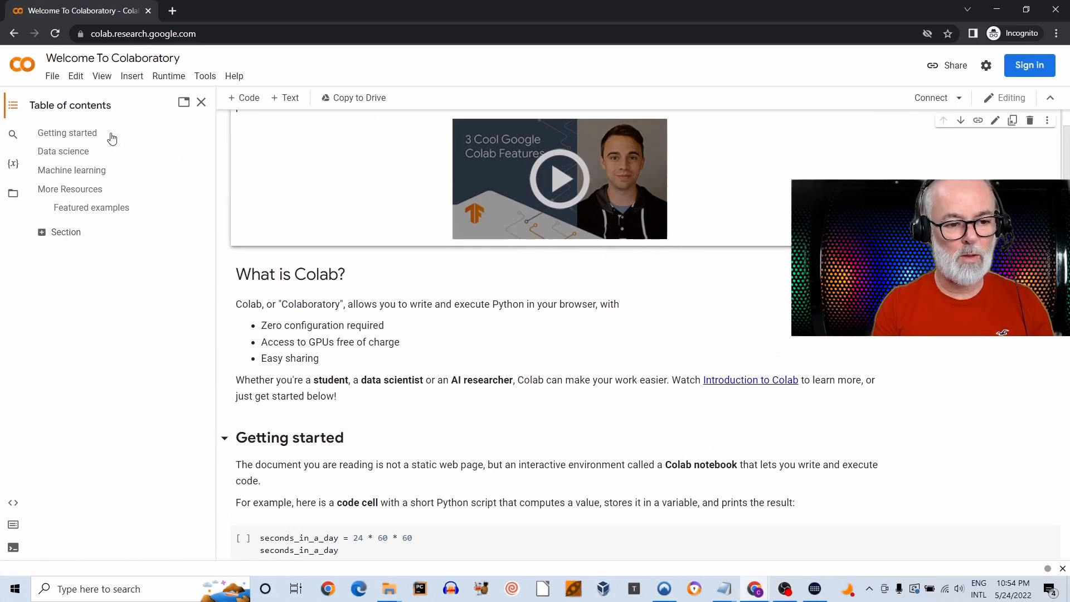
mouse_move(81, 164)
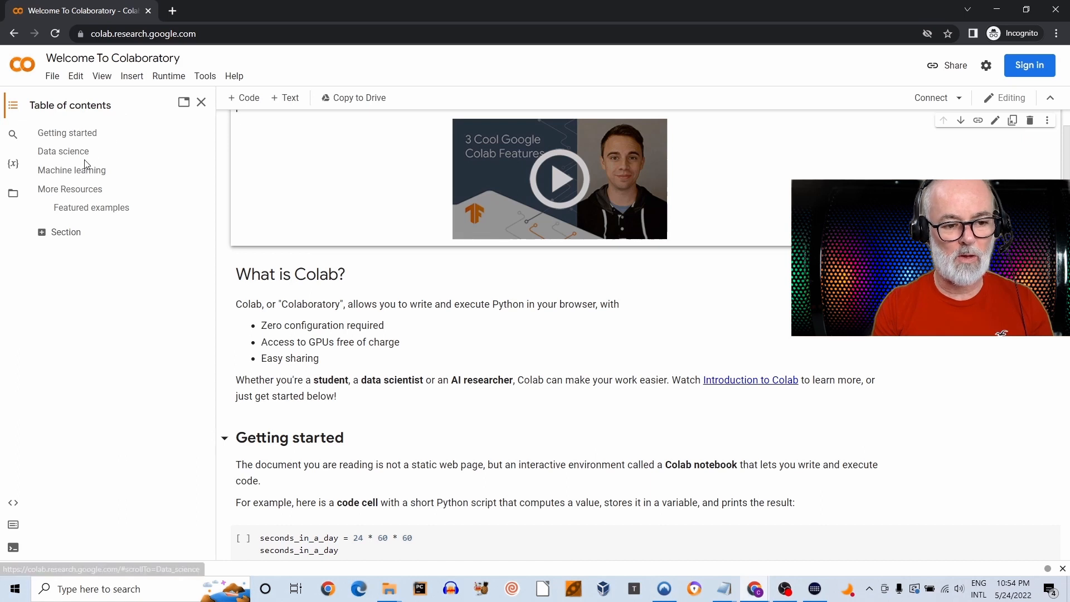
mouse_move(638, 353)
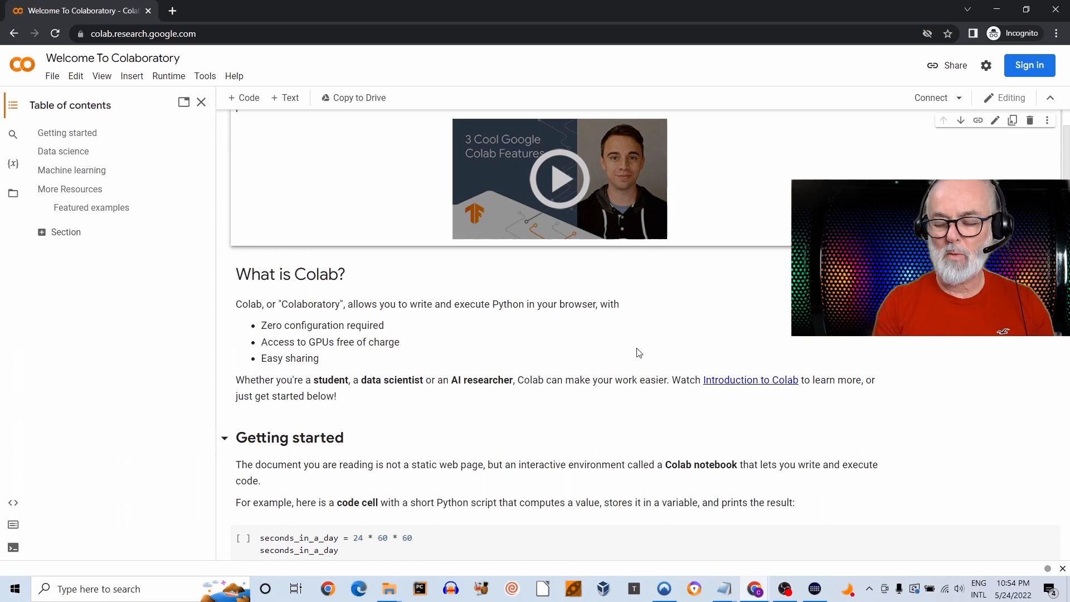
mouse_move(901, 350)
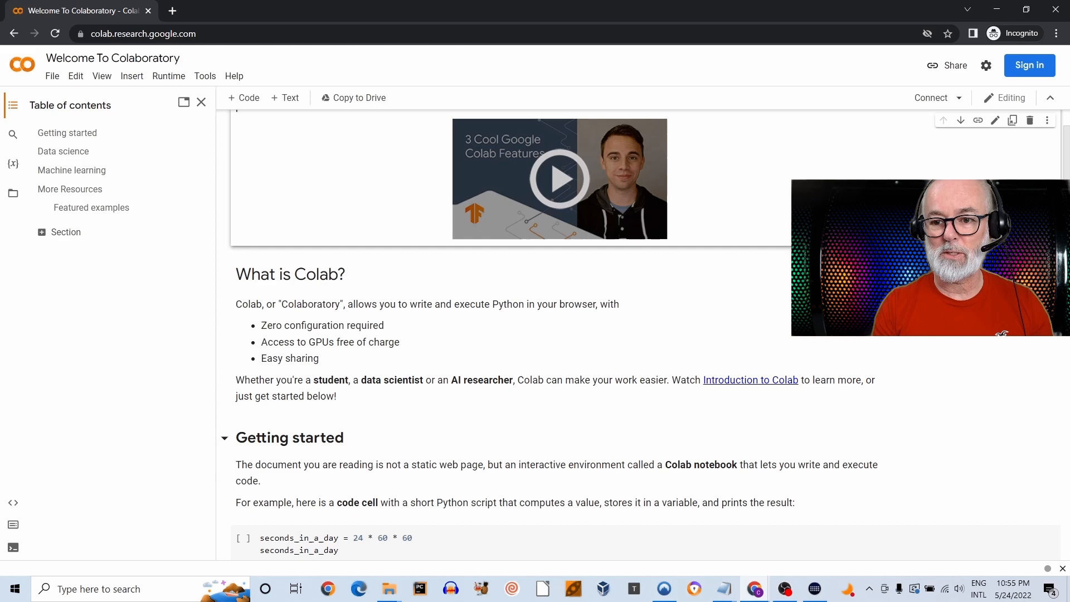
mouse_move(1028, 64)
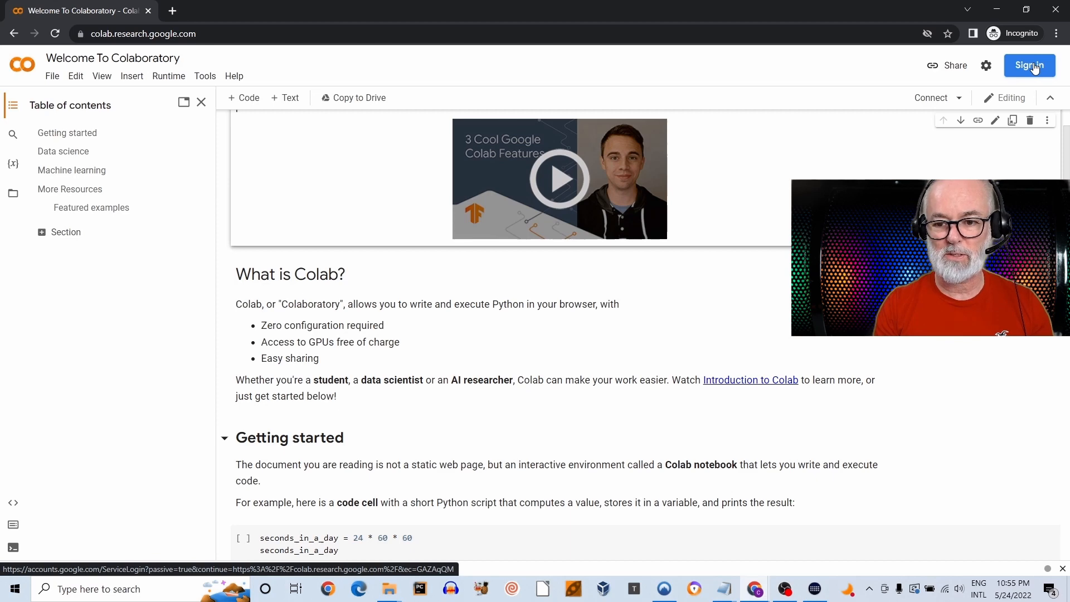
Step: Sign in with the saved account email and password, reaching Colab's recent-notebooks chooser
click(1029, 66)
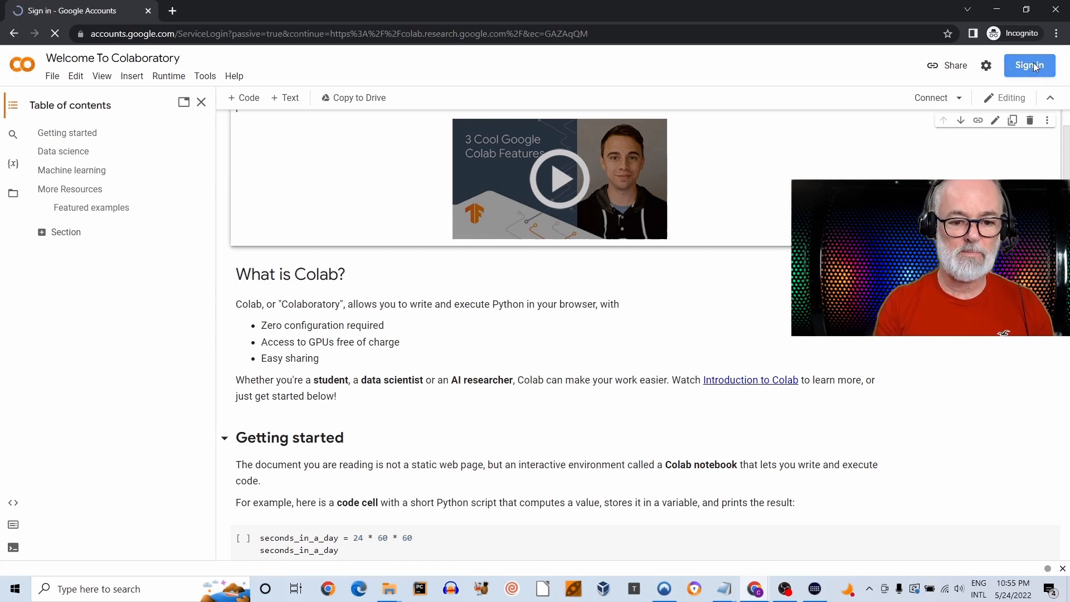
click(1029, 66)
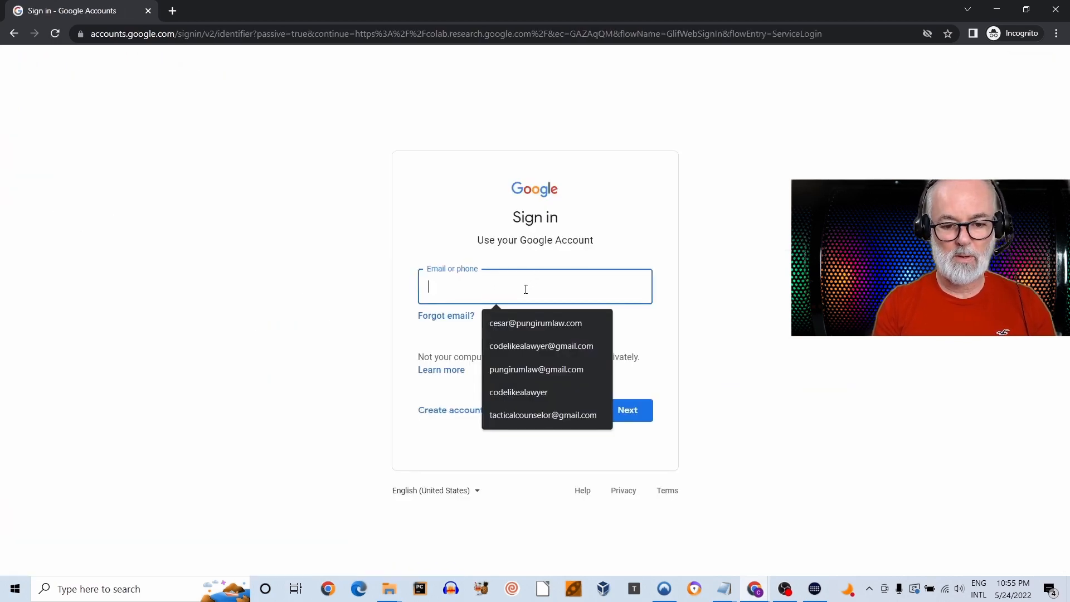
click(541, 346)
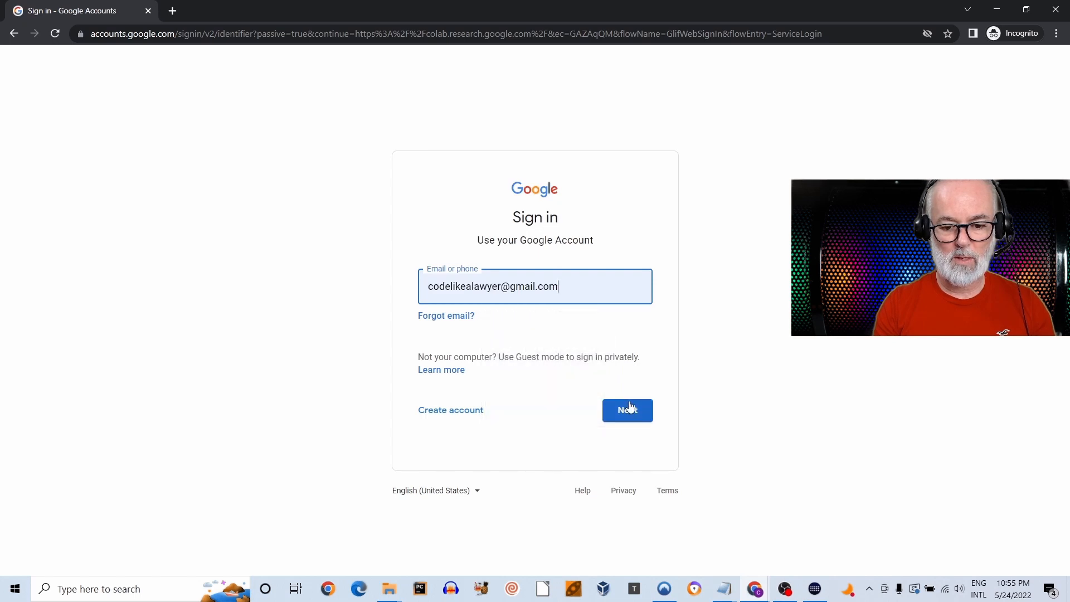
click(627, 409)
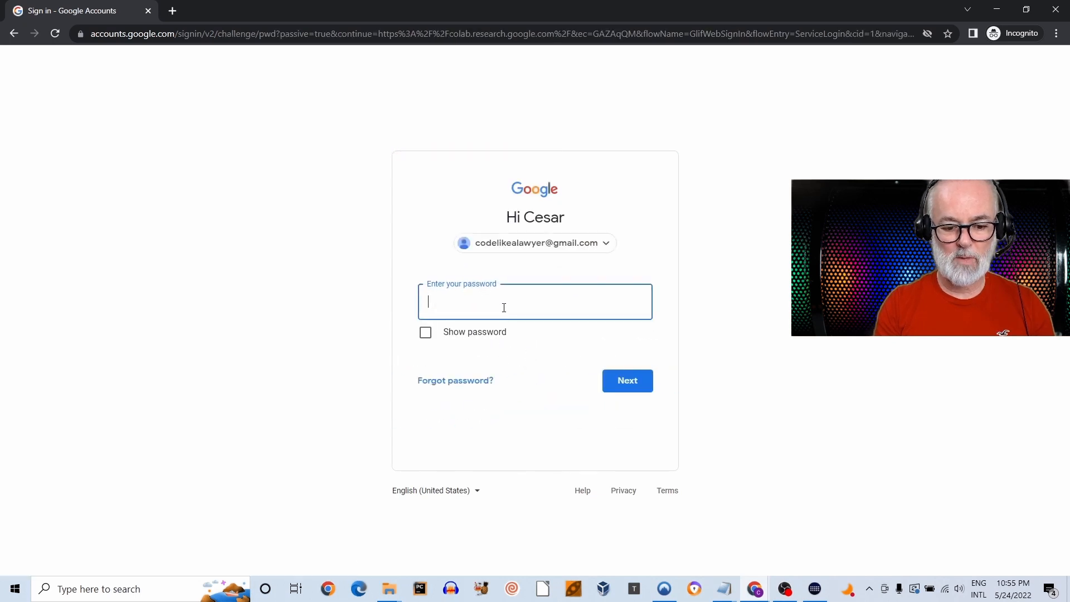
text(password)
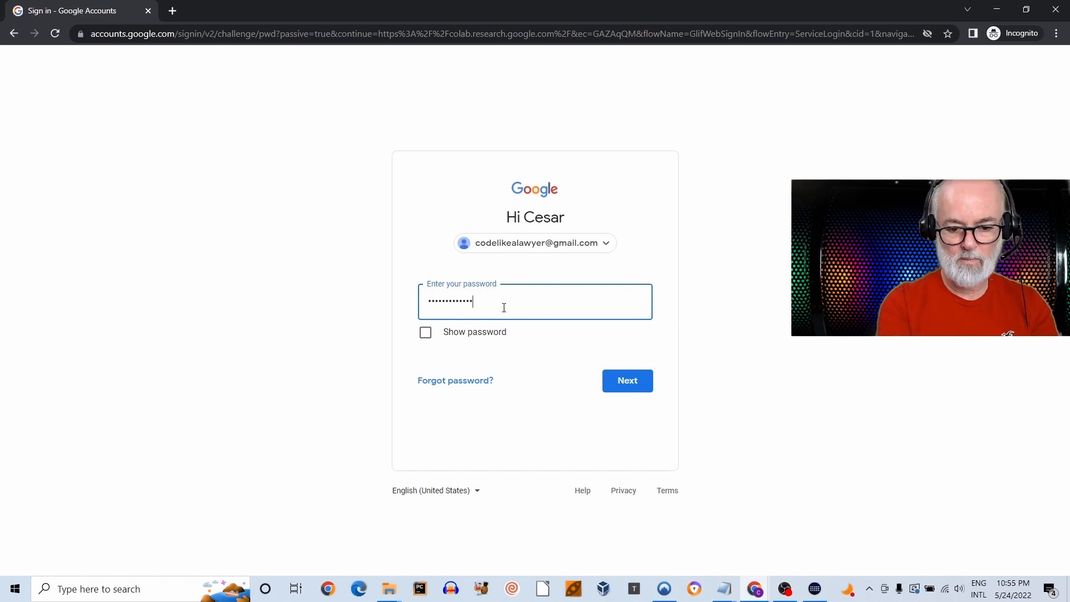
click(625, 380)
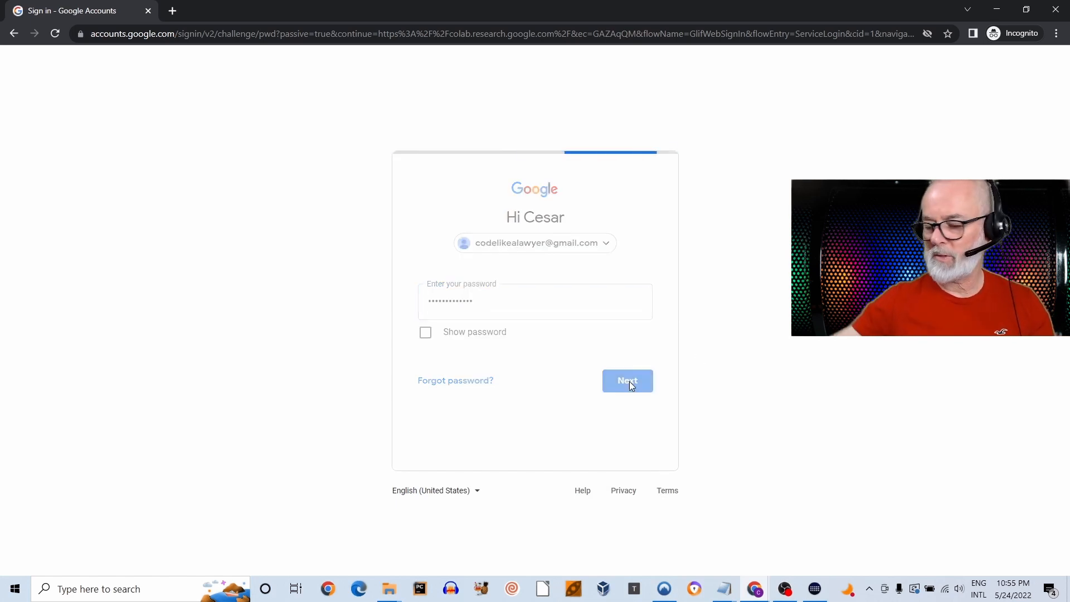
click(625, 380)
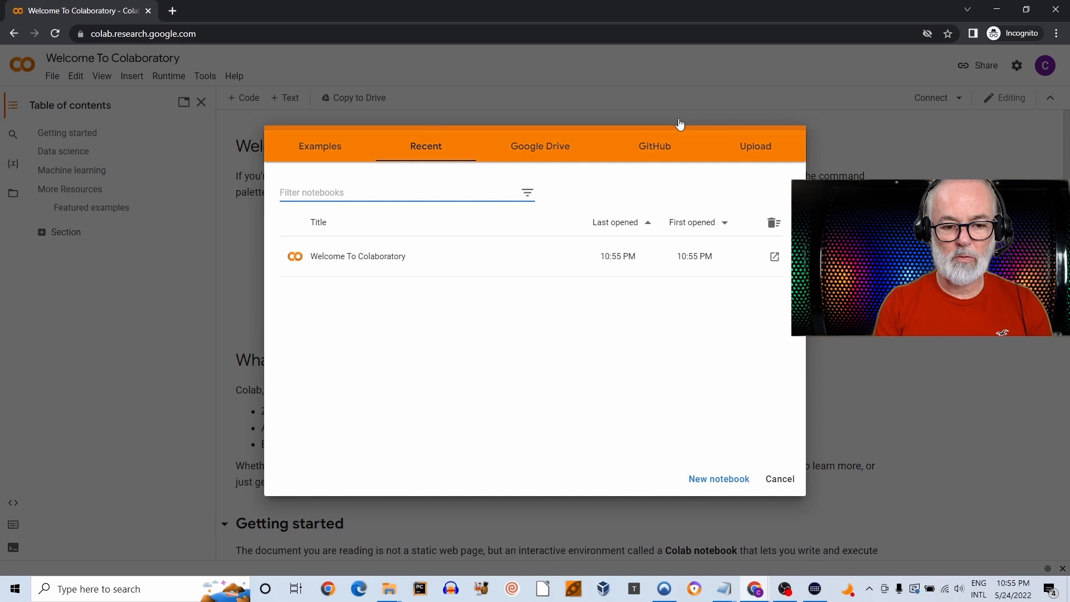
mouse_move(475, 157)
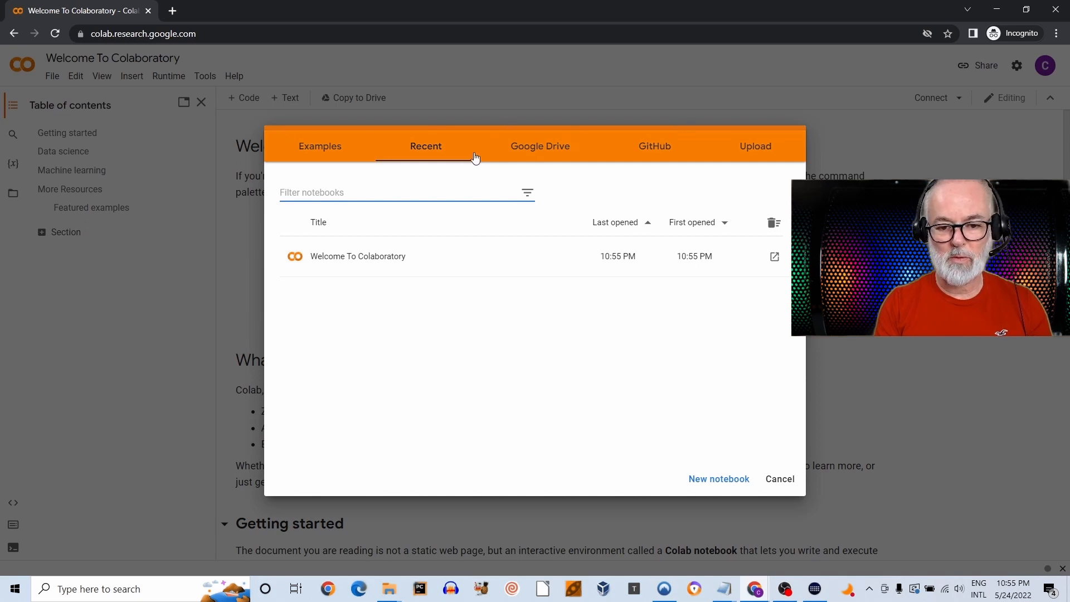
mouse_move(395, 348)
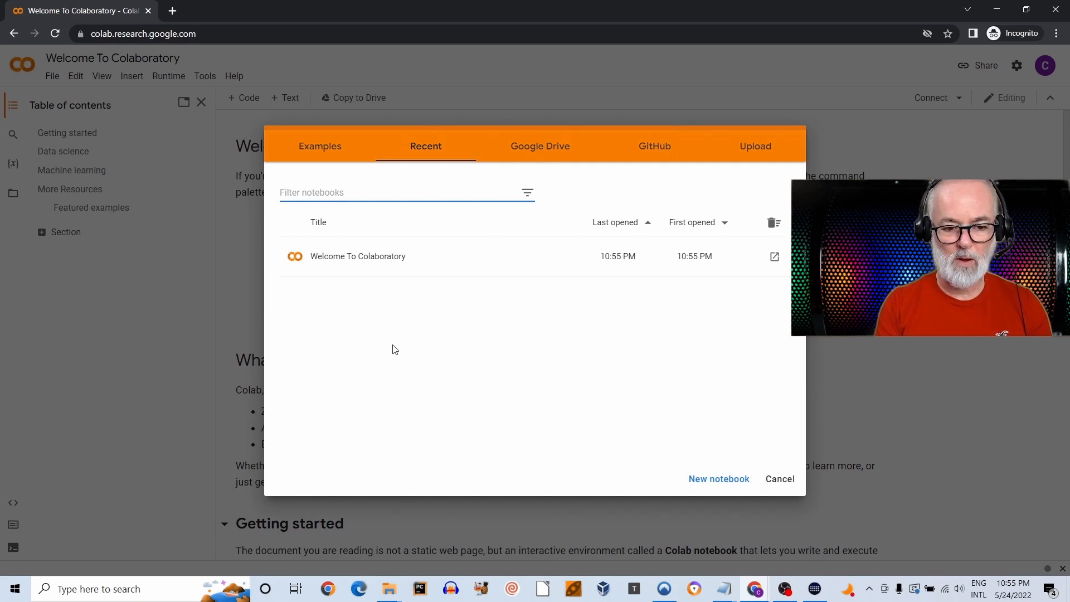
mouse_move(332, 154)
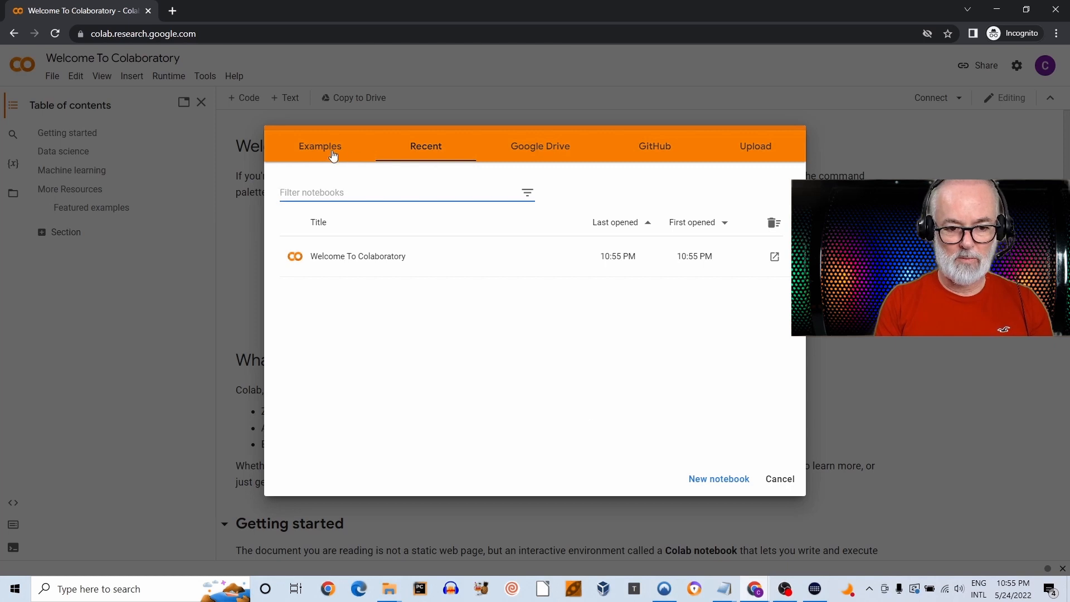
mouse_move(550, 152)
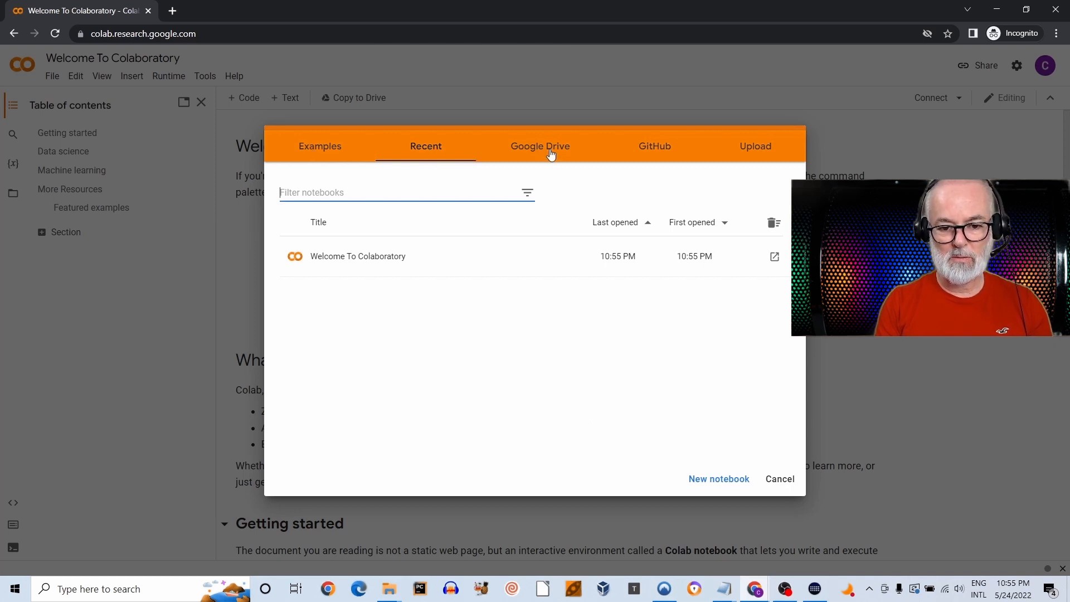
mouse_move(427, 290)
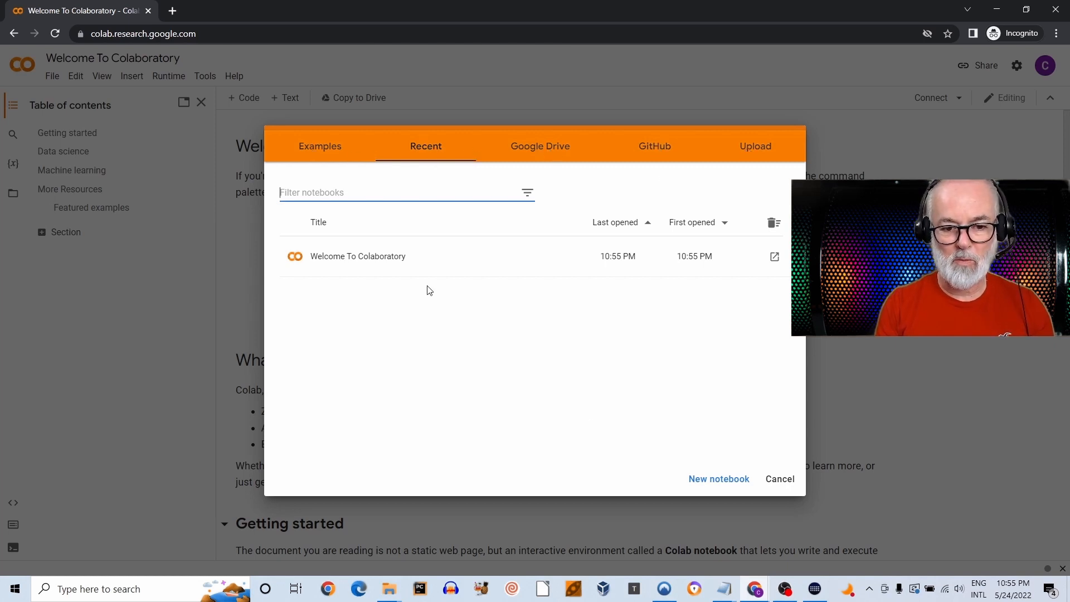
mouse_move(426, 150)
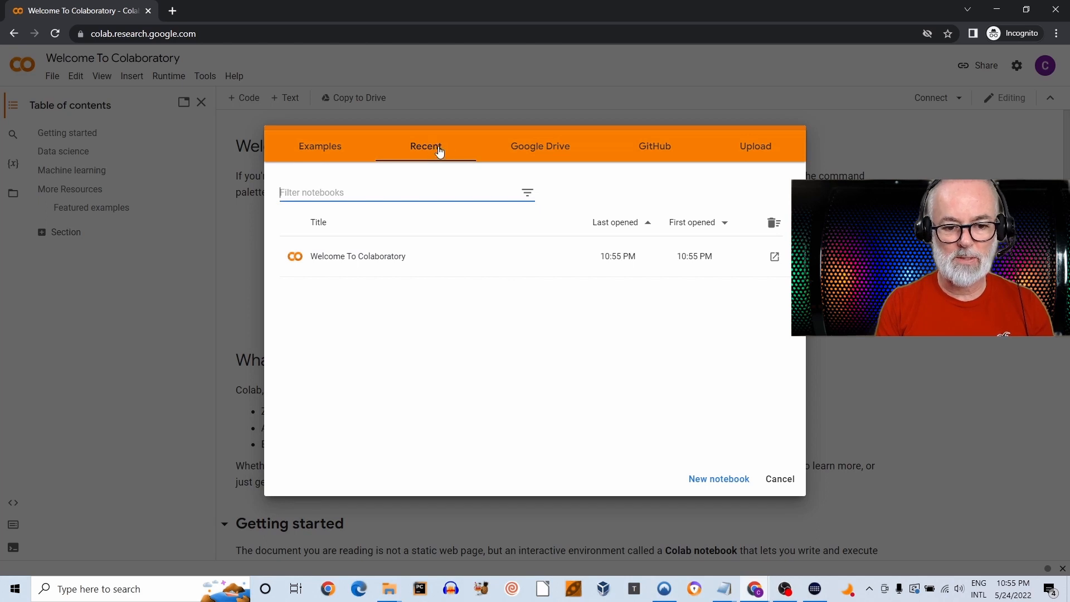
mouse_move(358, 259)
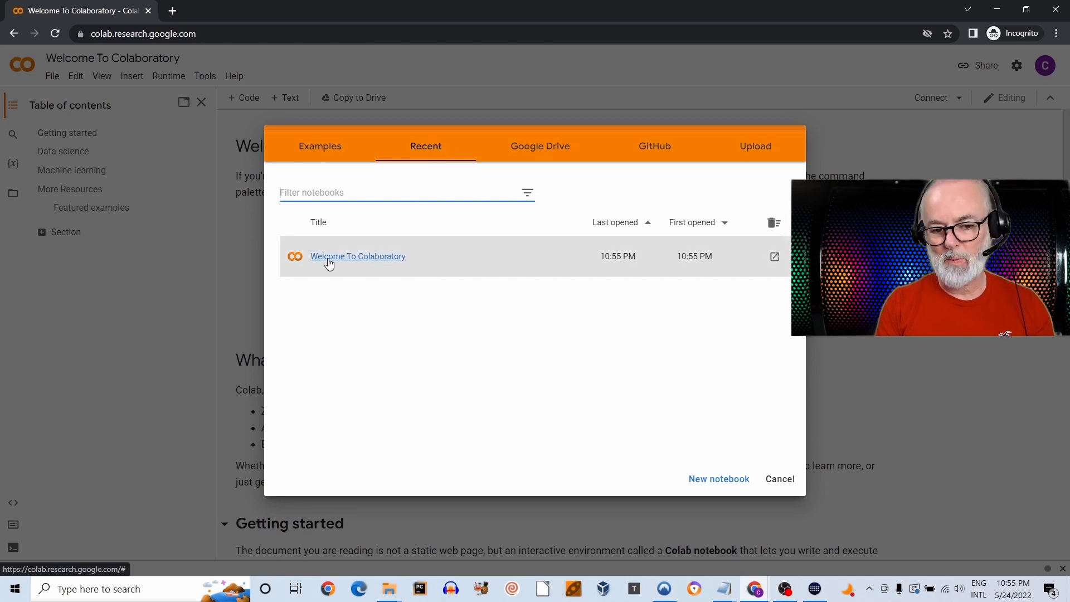
mouse_move(358, 256)
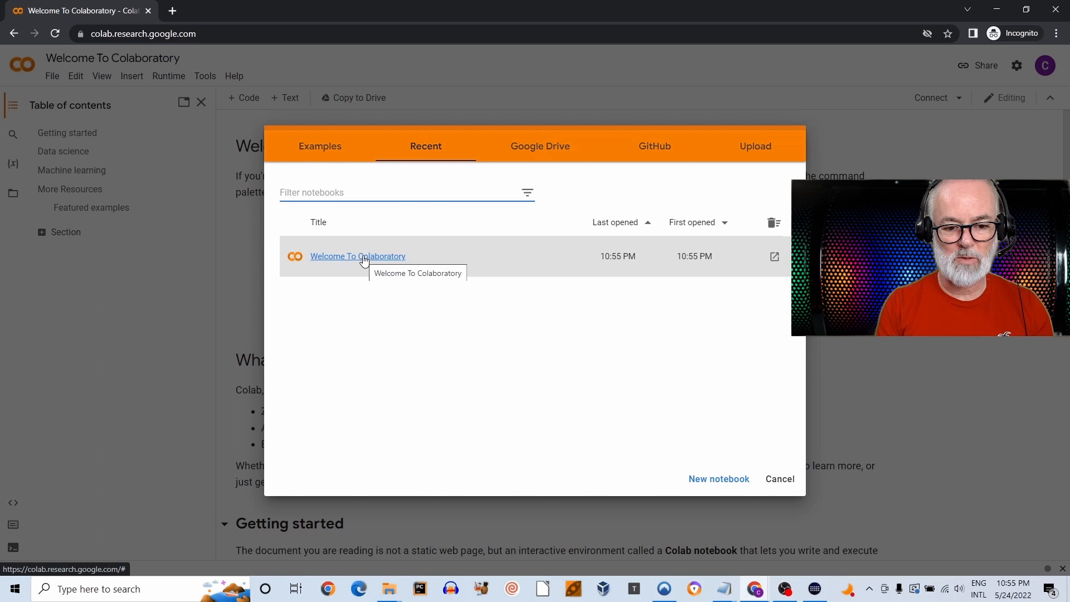
mouse_move(469, 316)
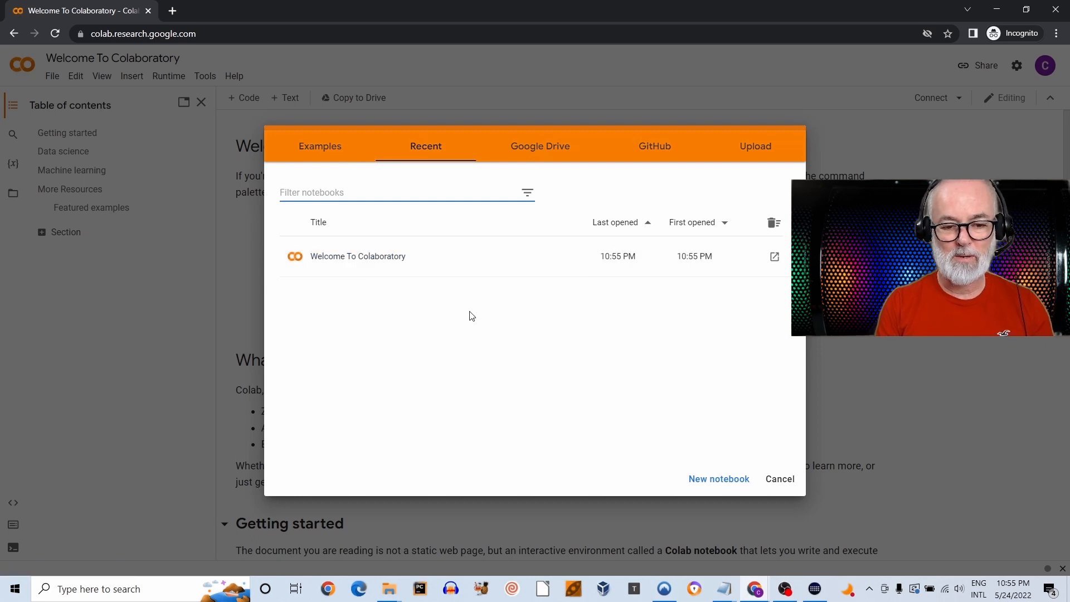
mouse_move(320, 146)
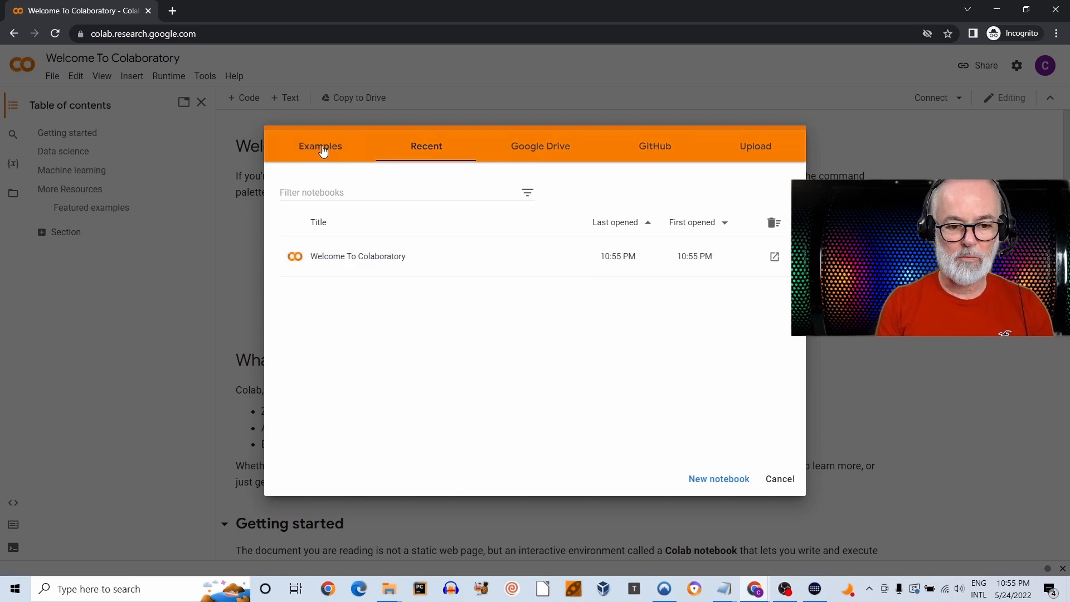
click(320, 145)
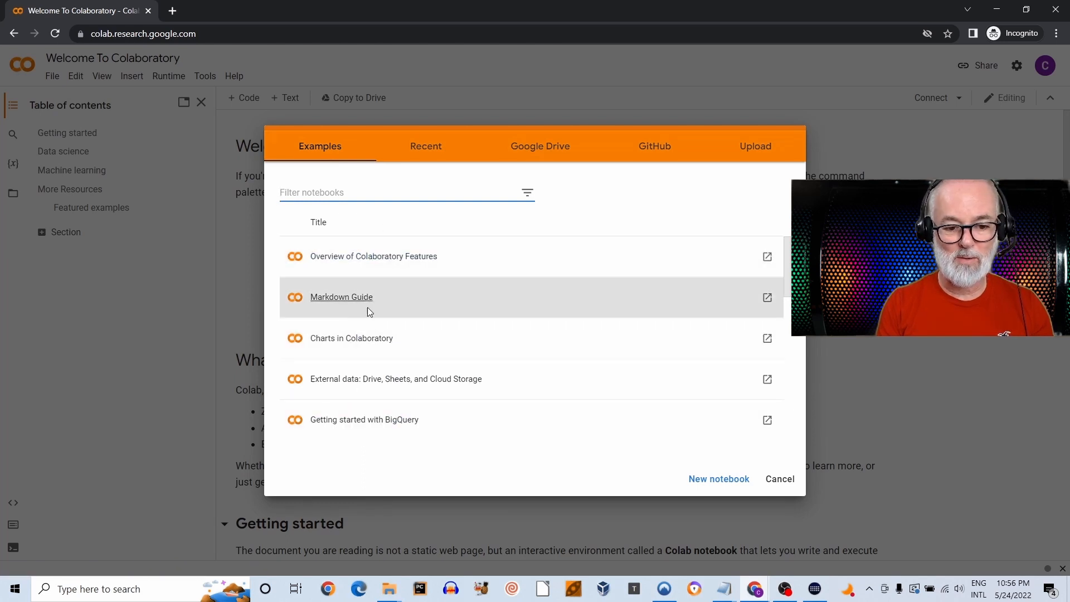
mouse_move(330, 311)
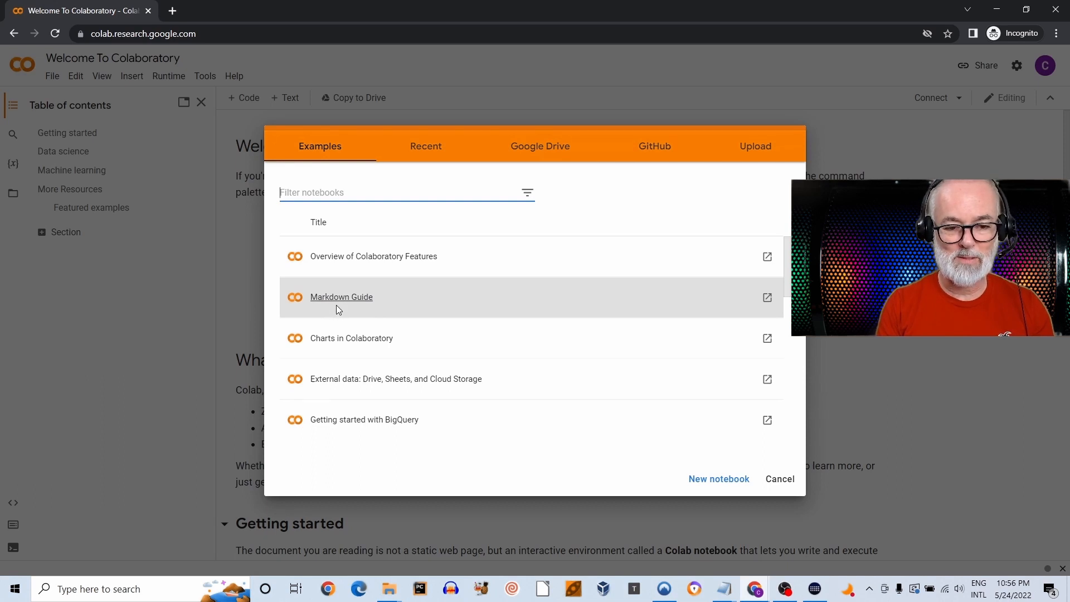
mouse_move(547, 180)
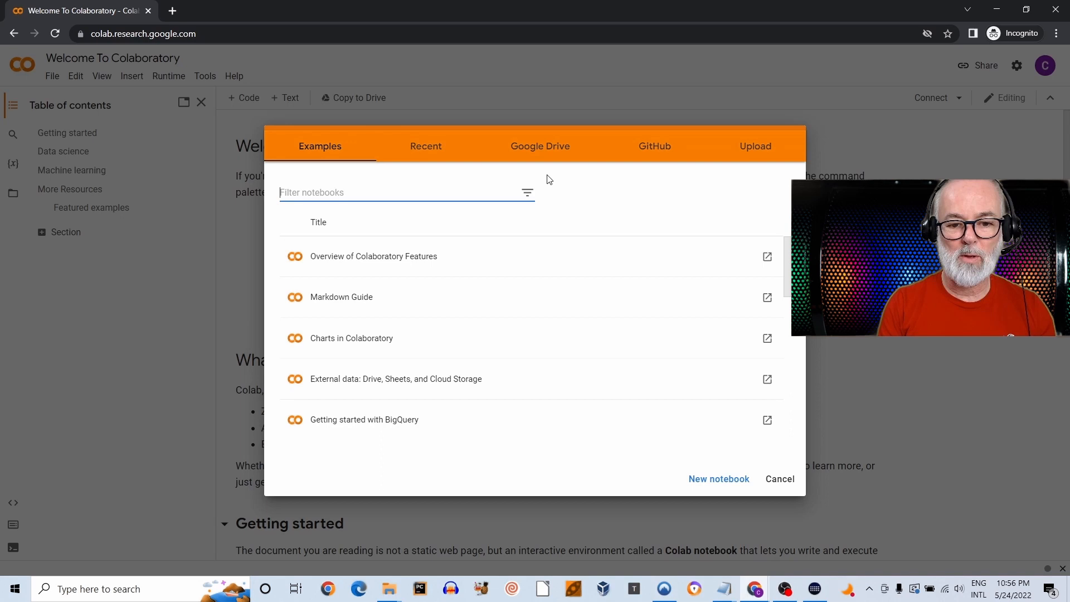
click(539, 145)
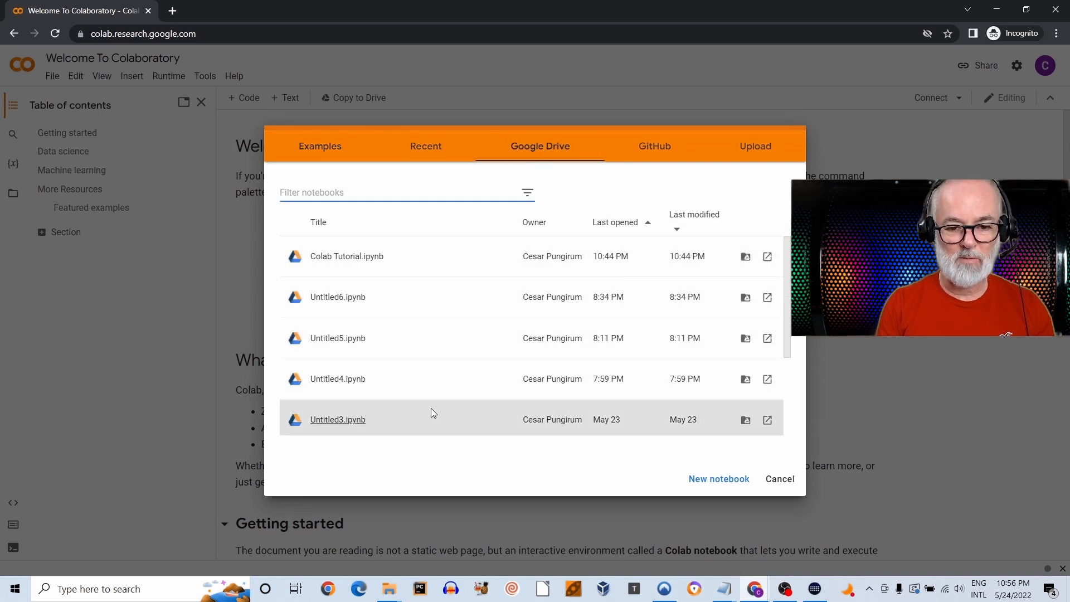
click(653, 146)
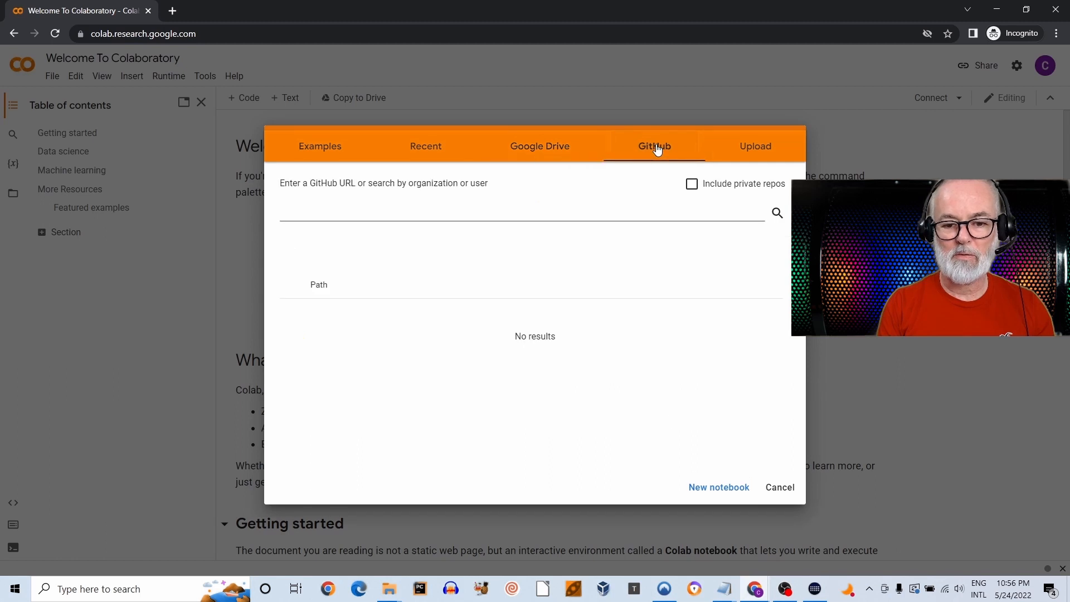
click(754, 146)
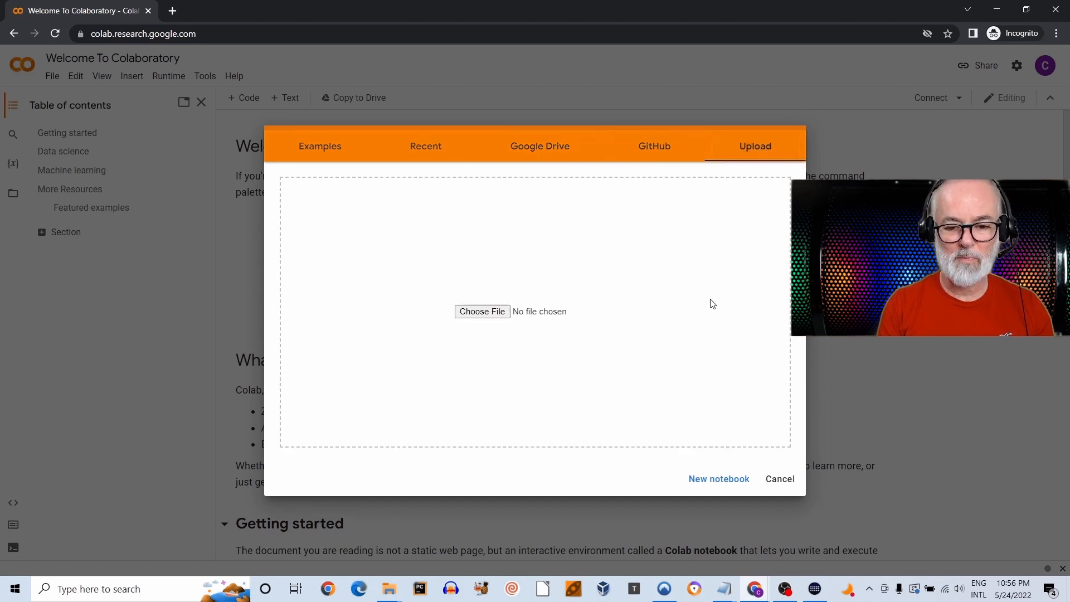
click(424, 145)
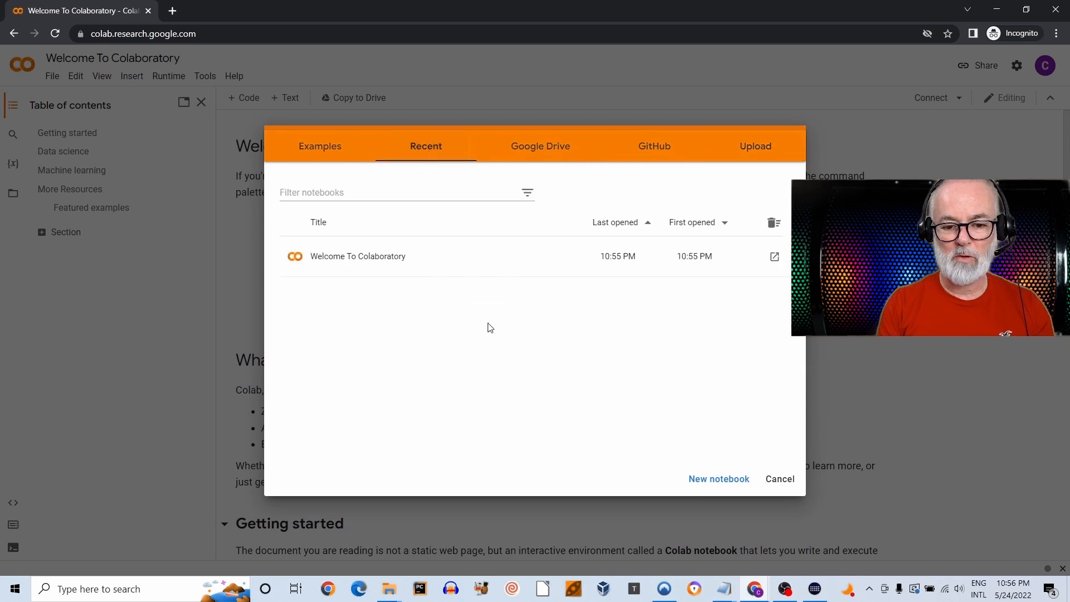
mouse_move(718, 478)
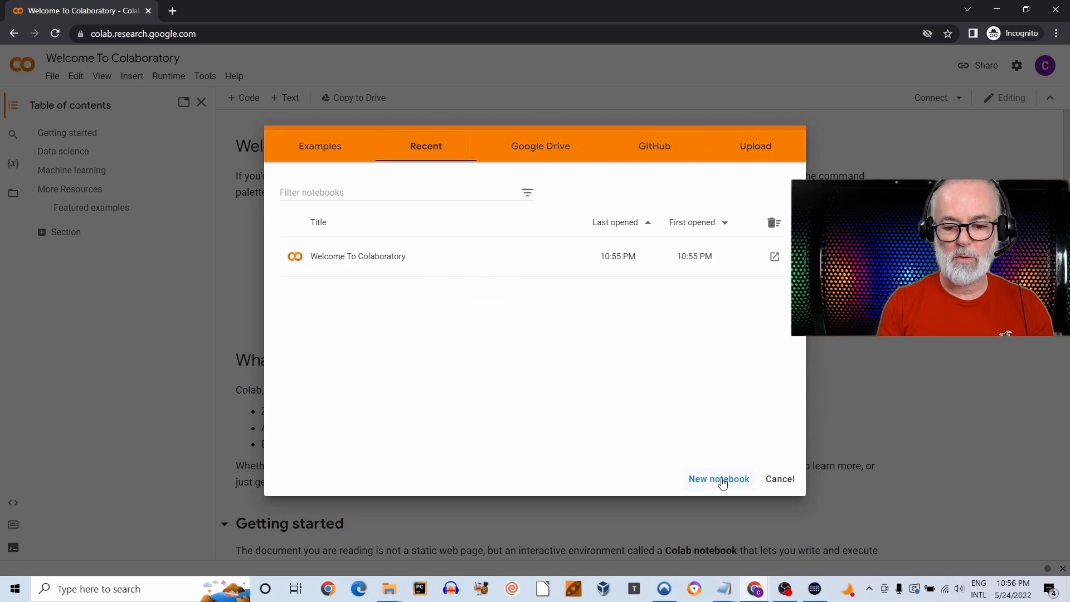
mouse_move(717, 478)
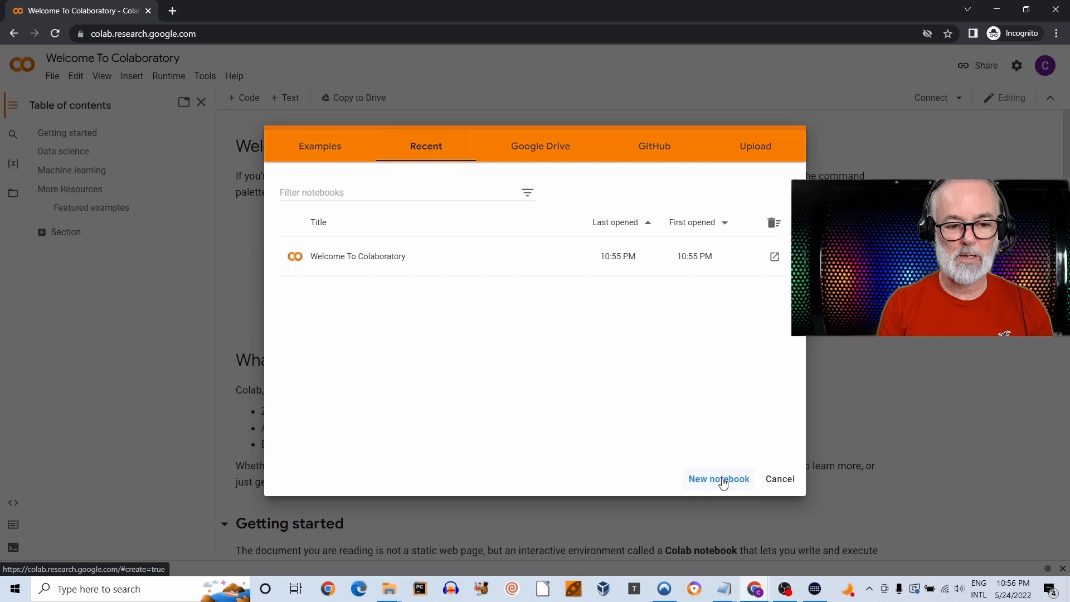
Step: Create a new blank notebook, Untitled7.ipynb, from the Open notebook dialog
click(718, 478)
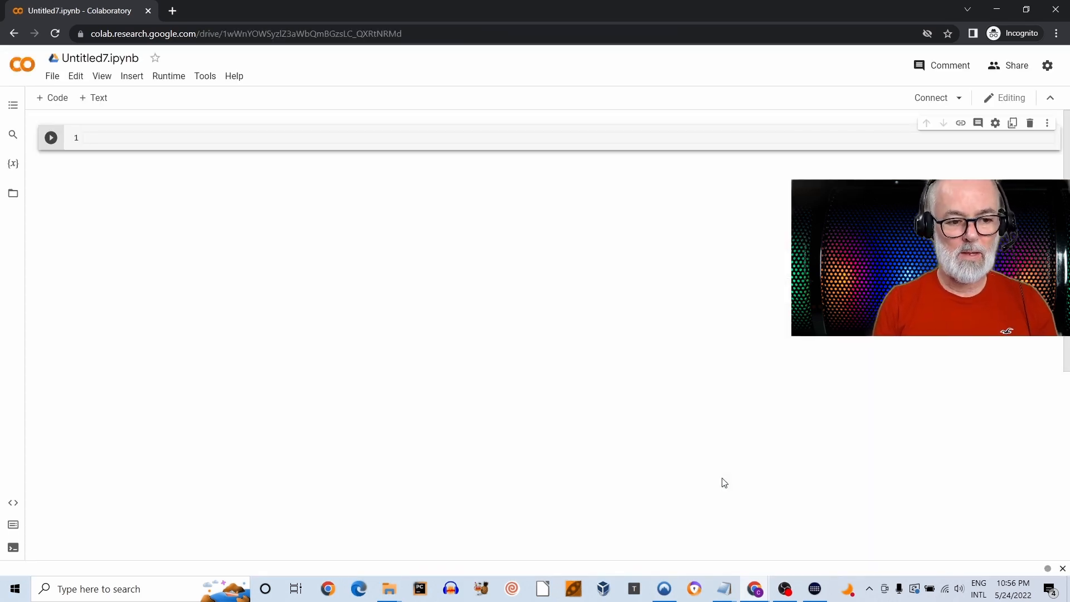
mouse_move(761, 411)
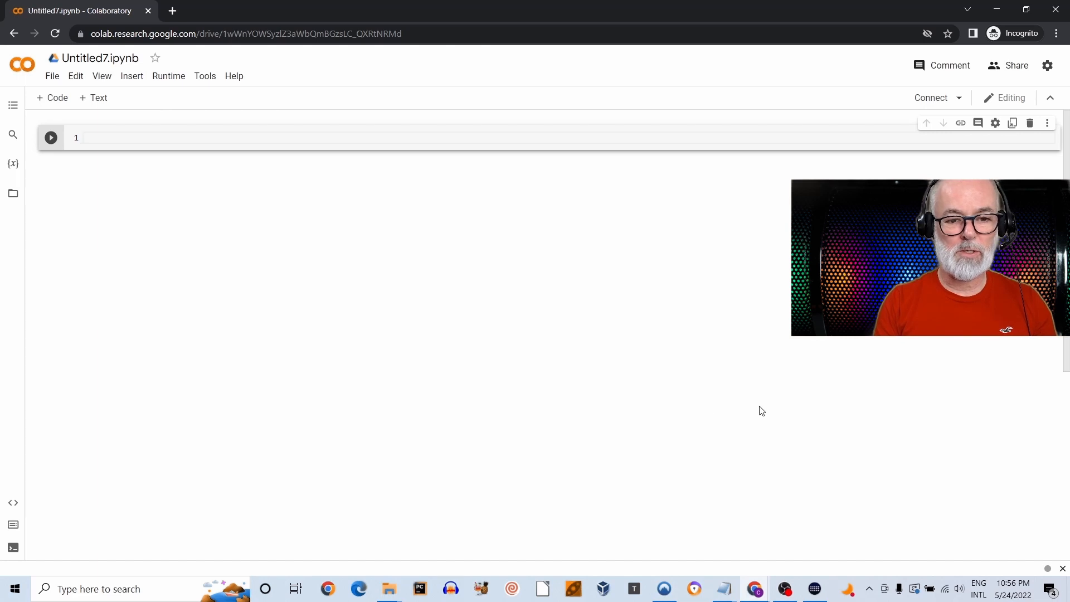
mouse_move(737, 315)
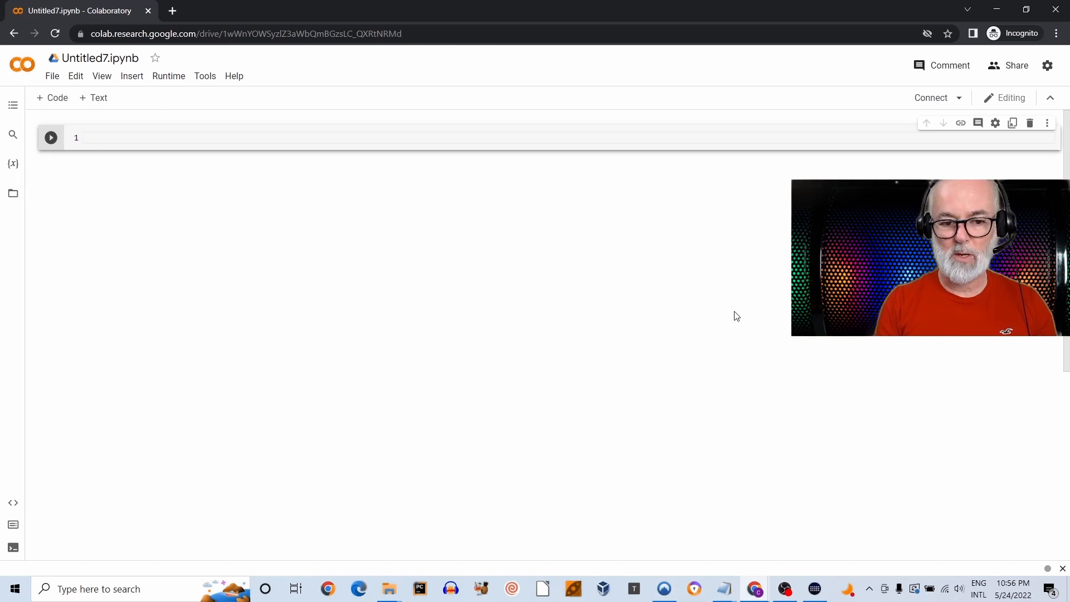
mouse_move(381, 247)
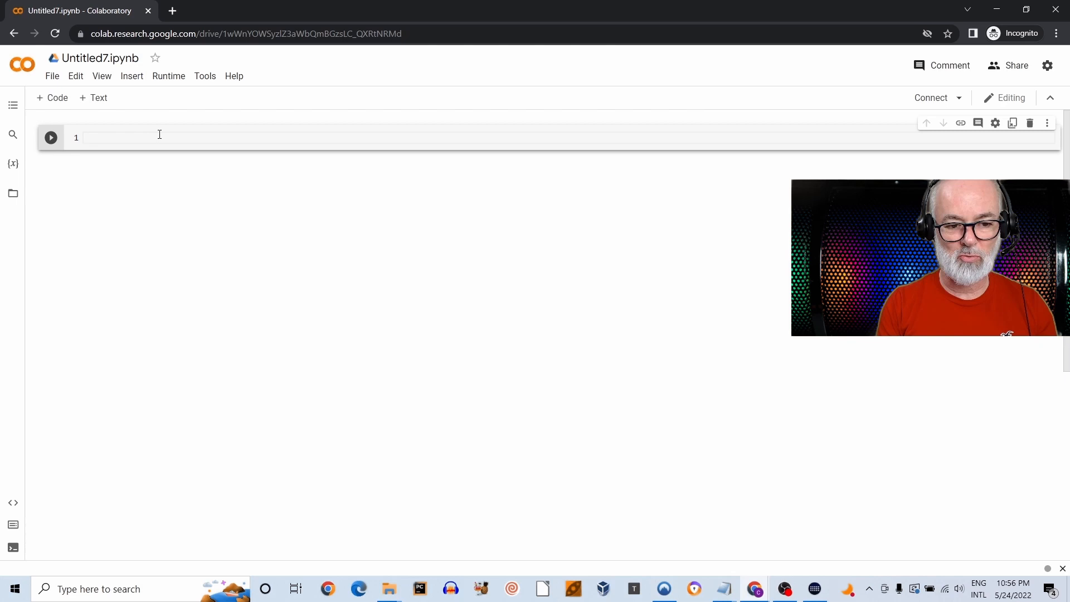
mouse_move(62, 145)
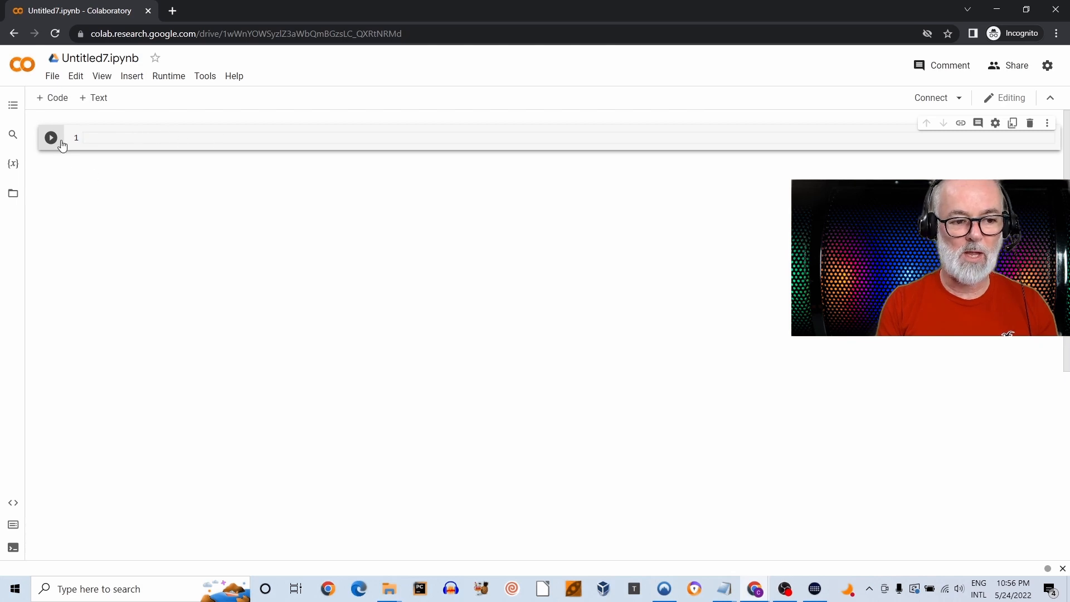
mouse_move(50, 137)
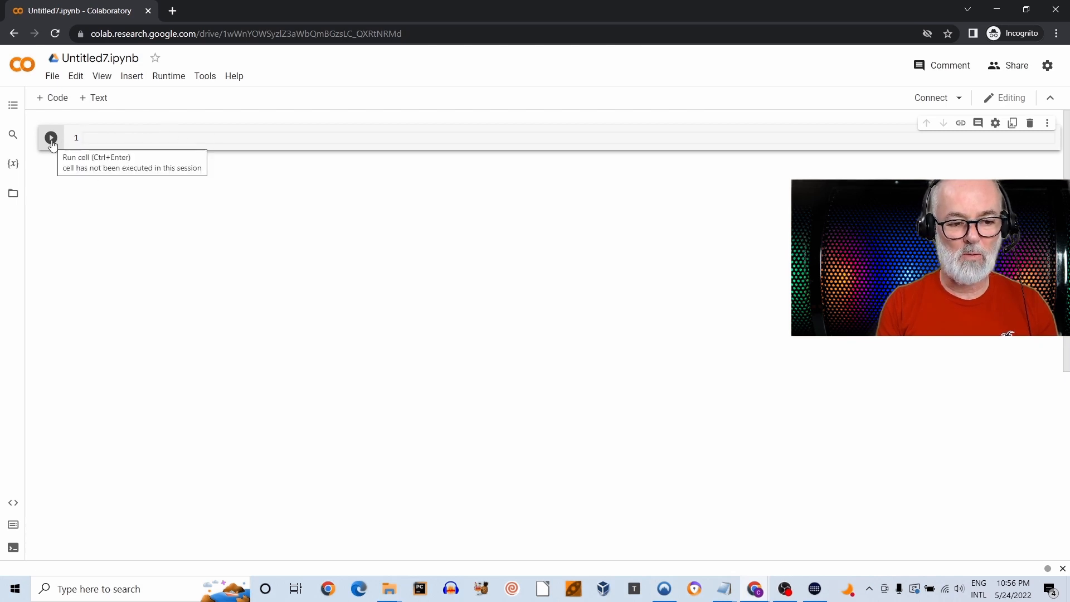
mouse_move(90, 135)
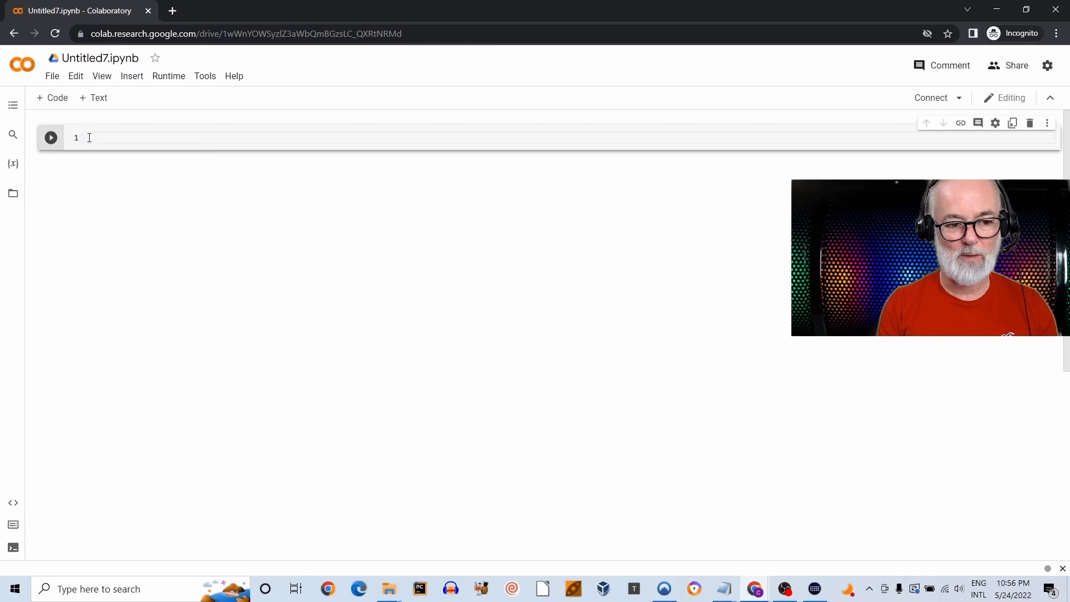
mouse_move(467, 289)
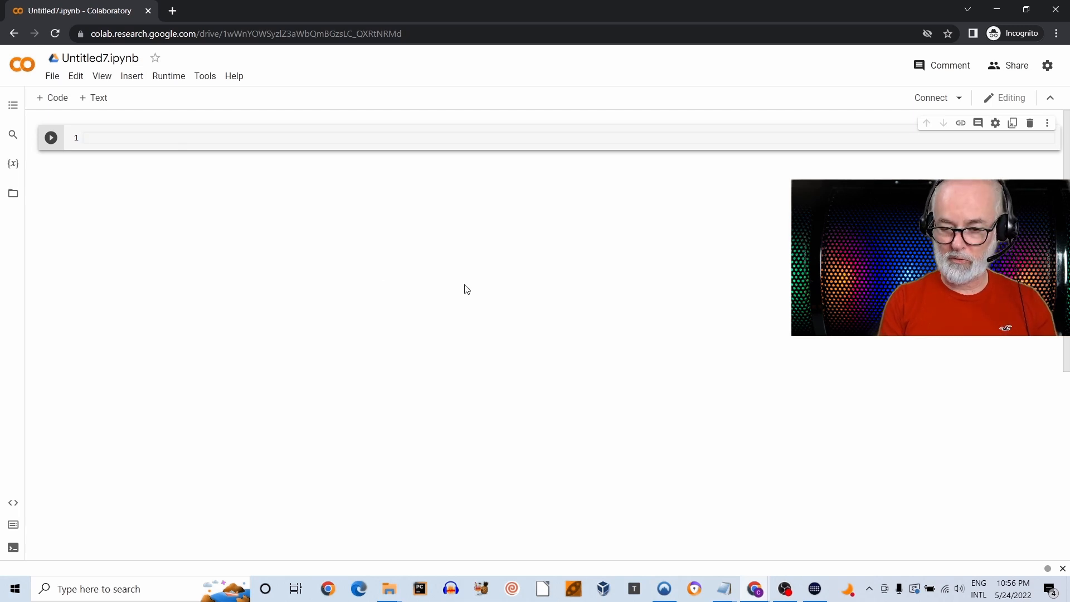
mouse_move(585, 333)
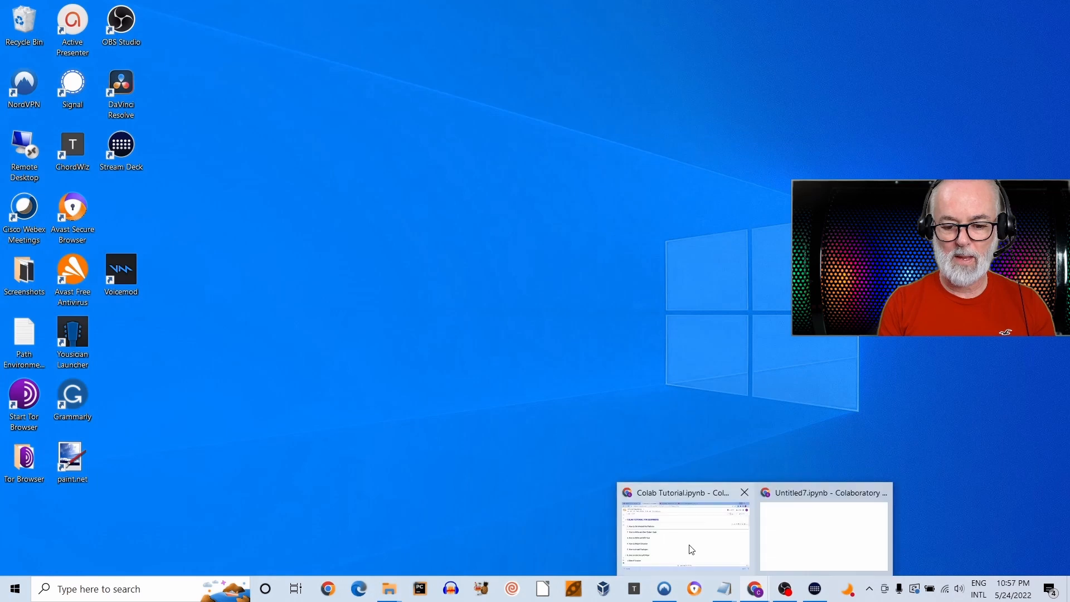
Step: Switch to the Colab Tutorial window and collapse the COLAB TUTORIAL FOR BEGINNERS heading
click(683, 527)
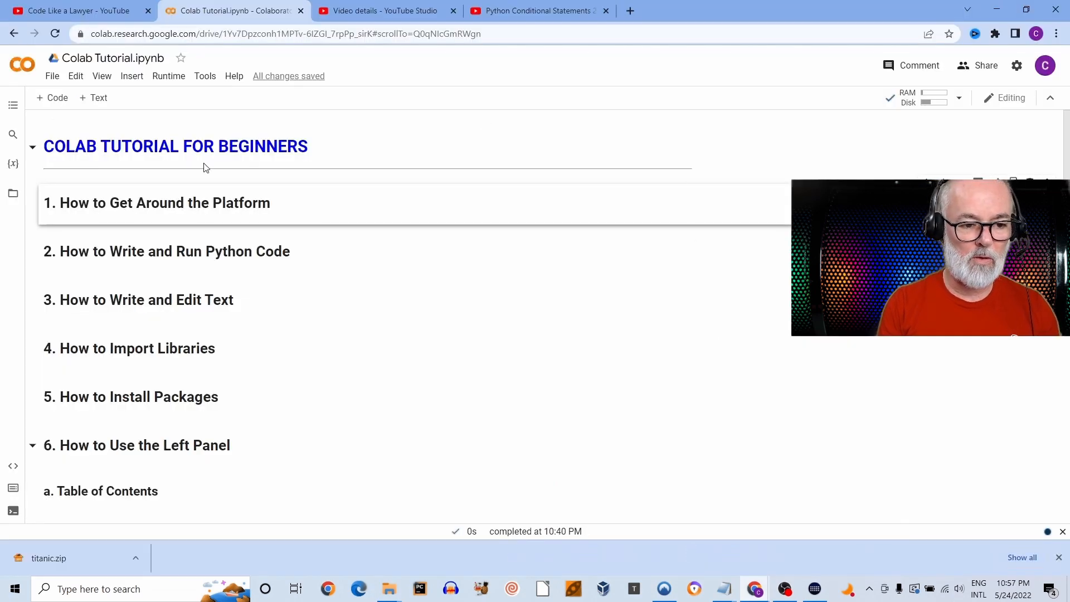
click(32, 146)
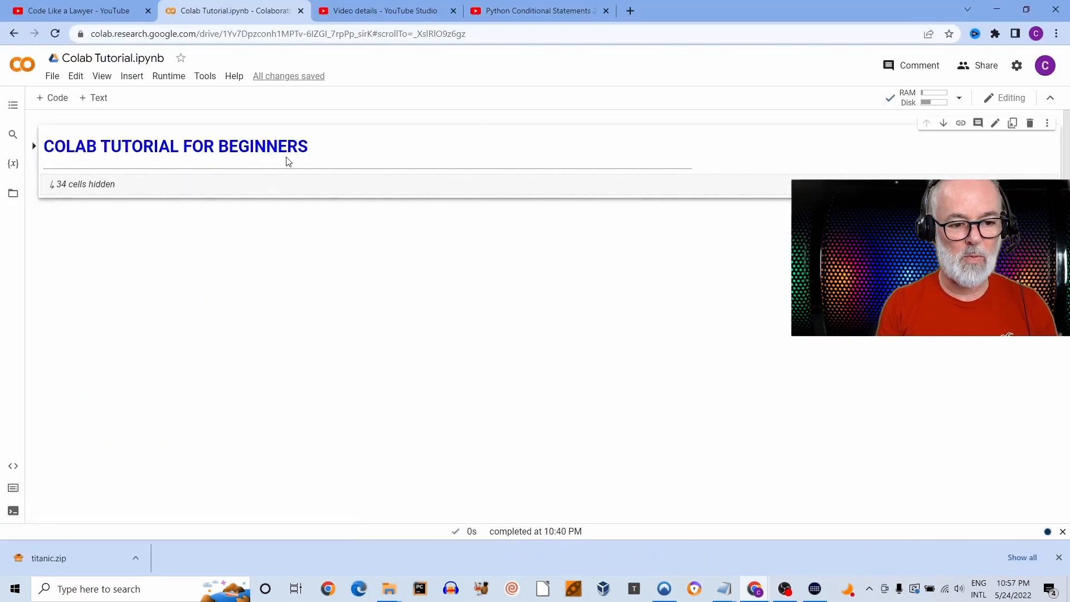
mouse_move(212, 204)
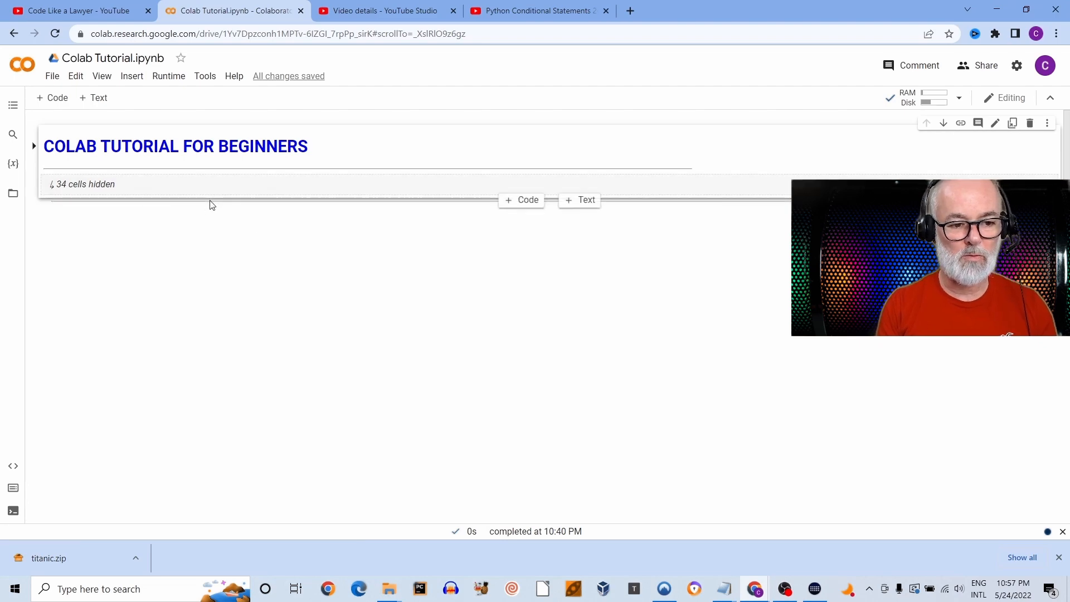
mouse_move(34, 146)
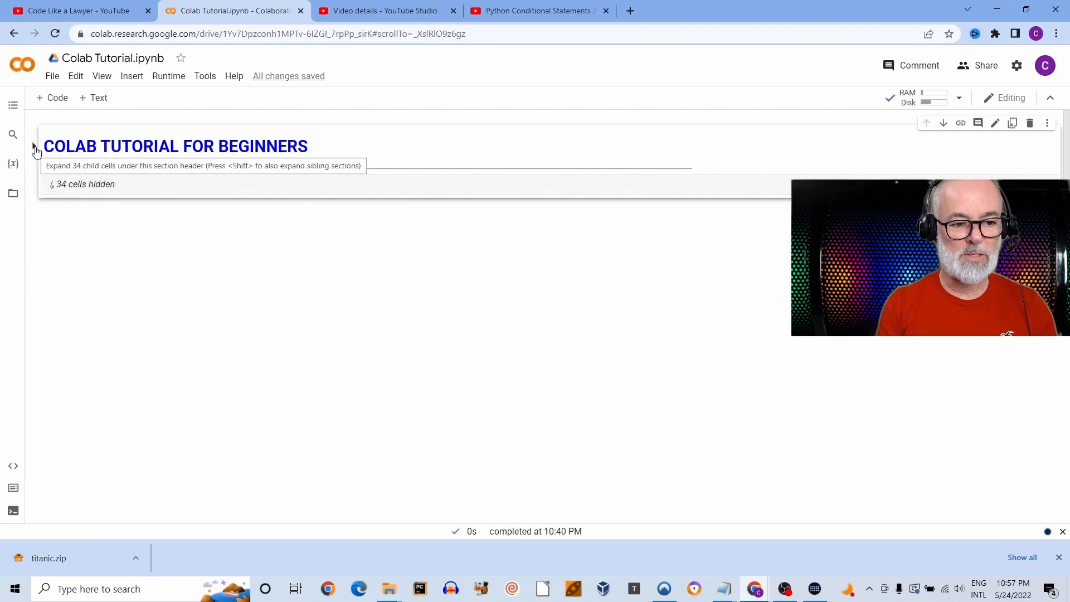
Step: Expand the tutorial heading, scroll down to 14. Bonus and back up to the title
click(33, 148)
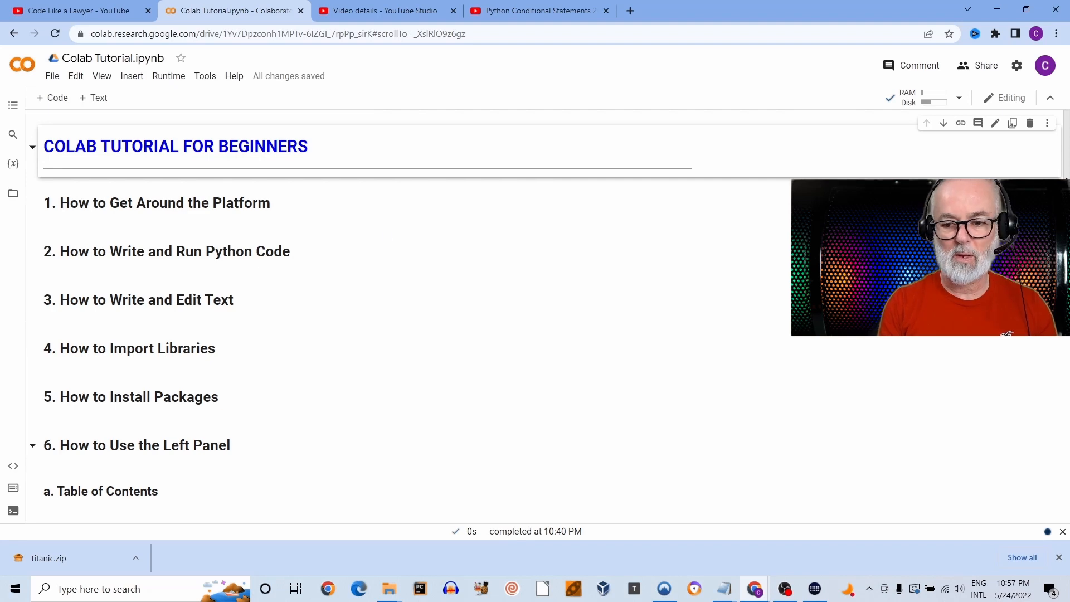
scroll(down, 3)
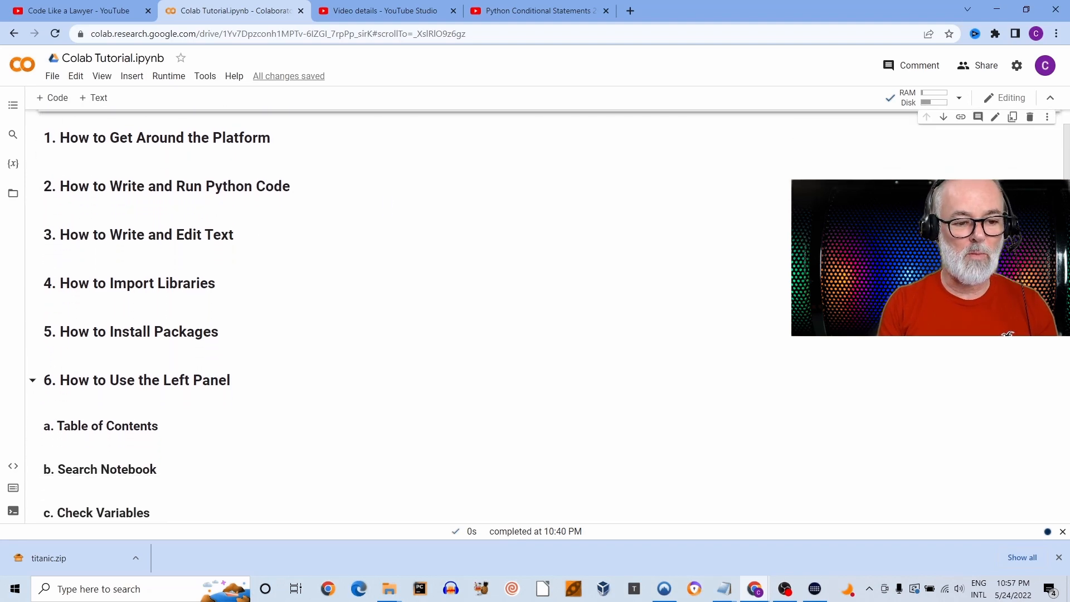
scroll(down, 3)
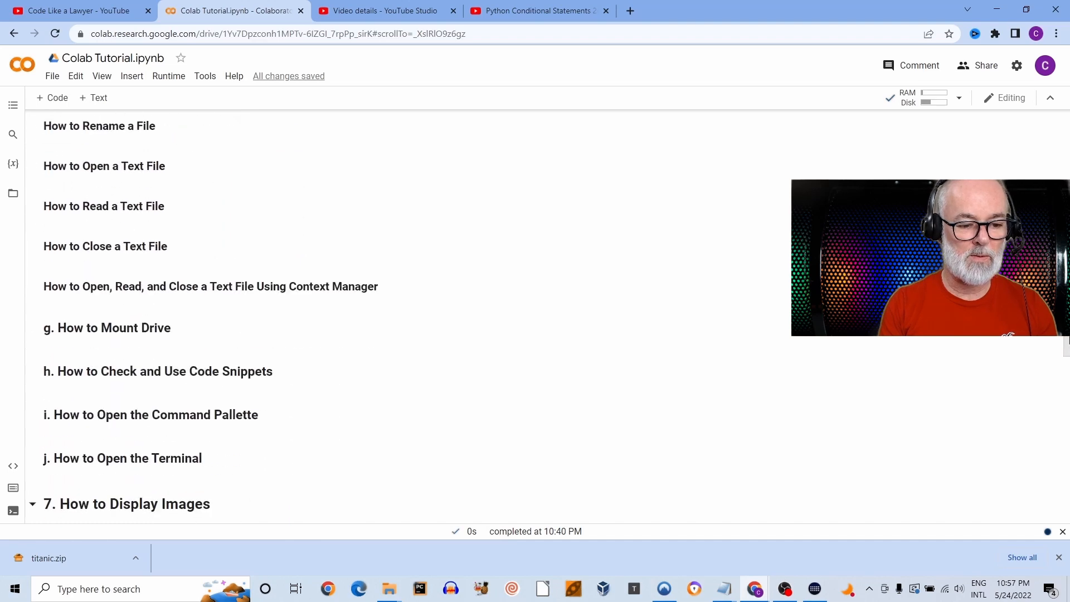
scroll(down, 3)
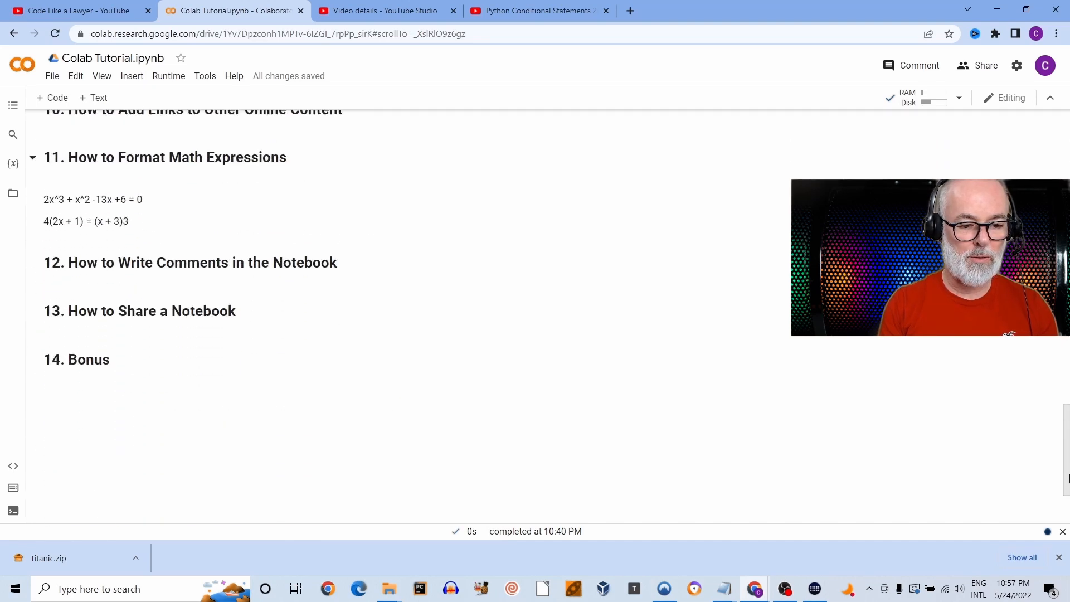
mouse_move(219, 383)
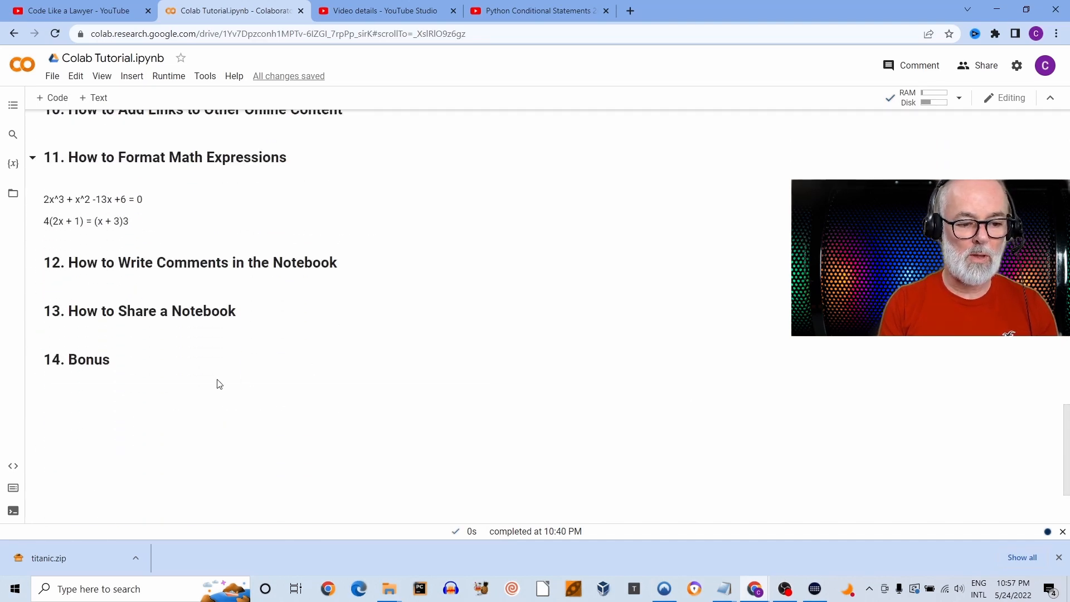
mouse_move(129, 367)
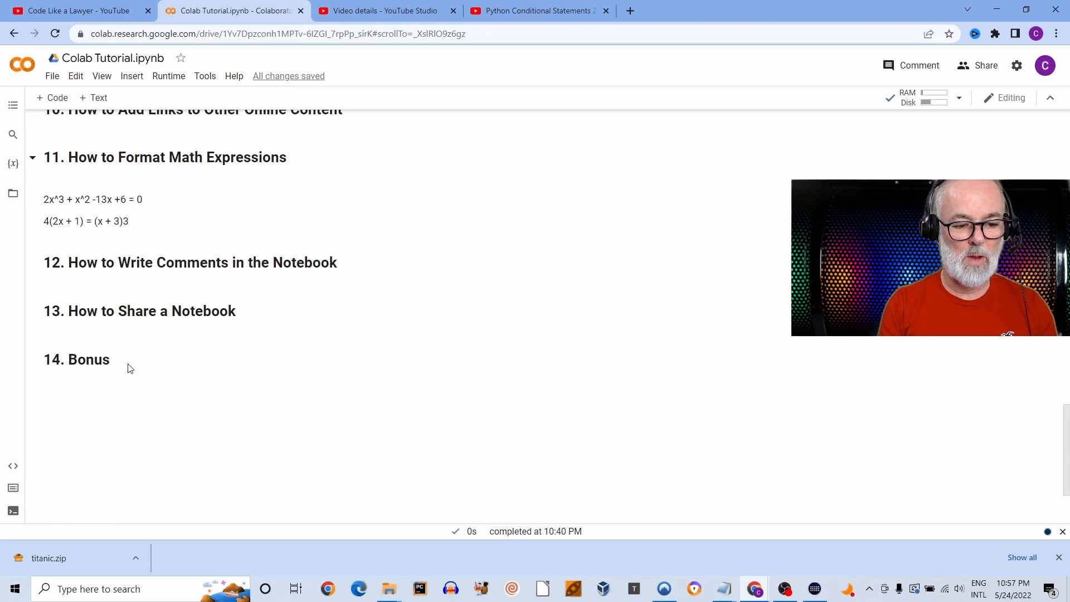
mouse_move(622, 411)
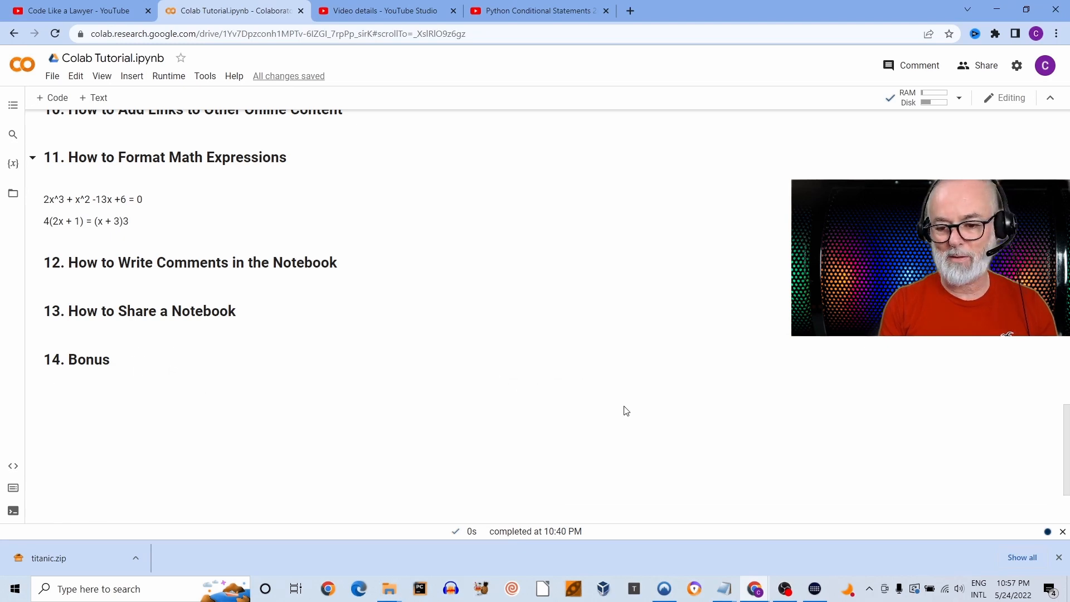
scroll(up, 3)
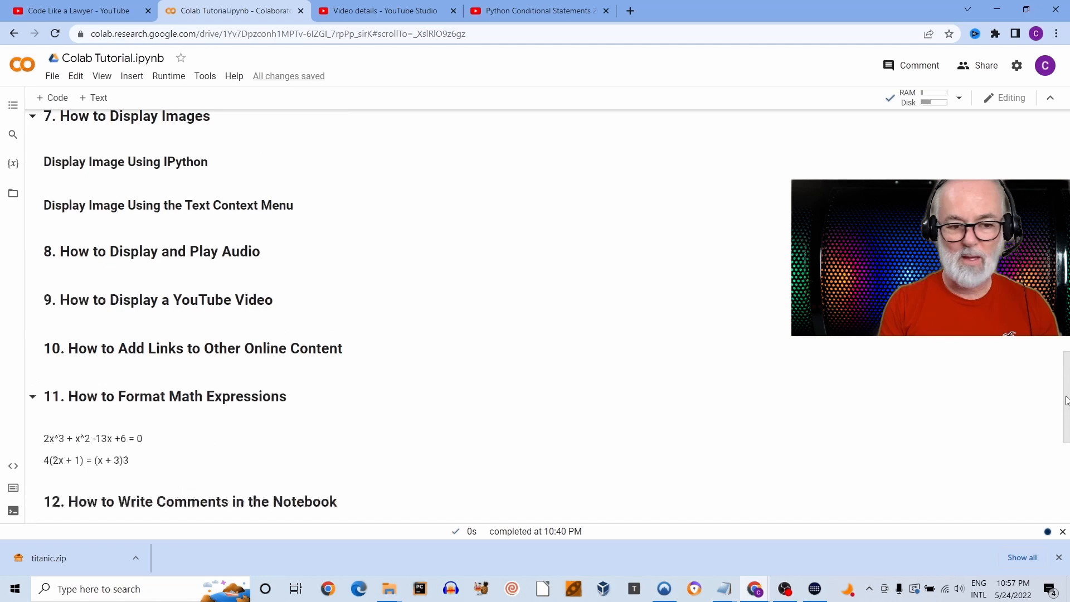
scroll(up, 3)
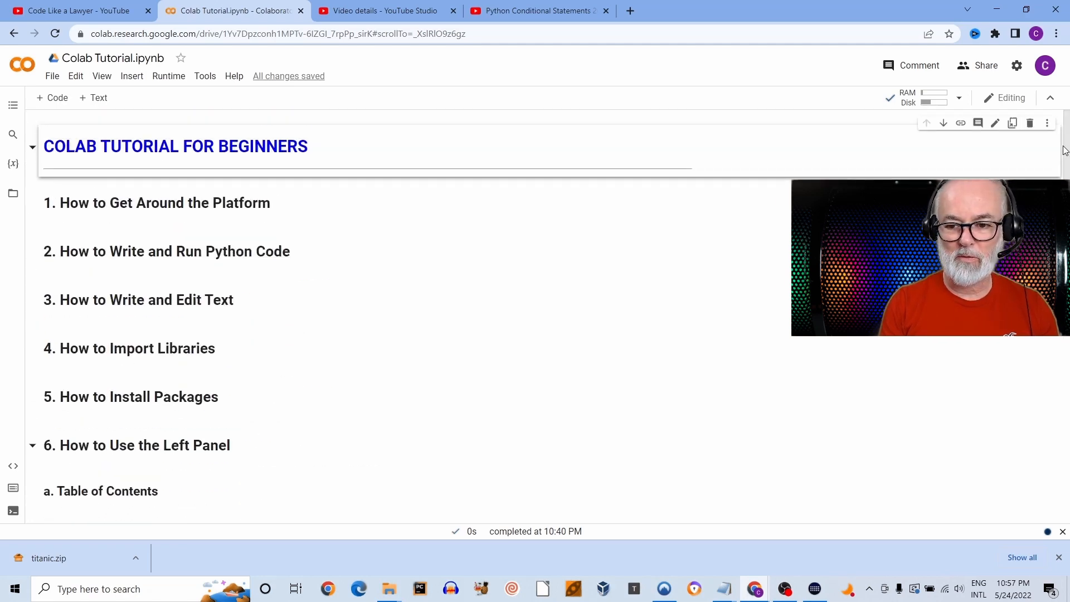
mouse_move(560, 345)
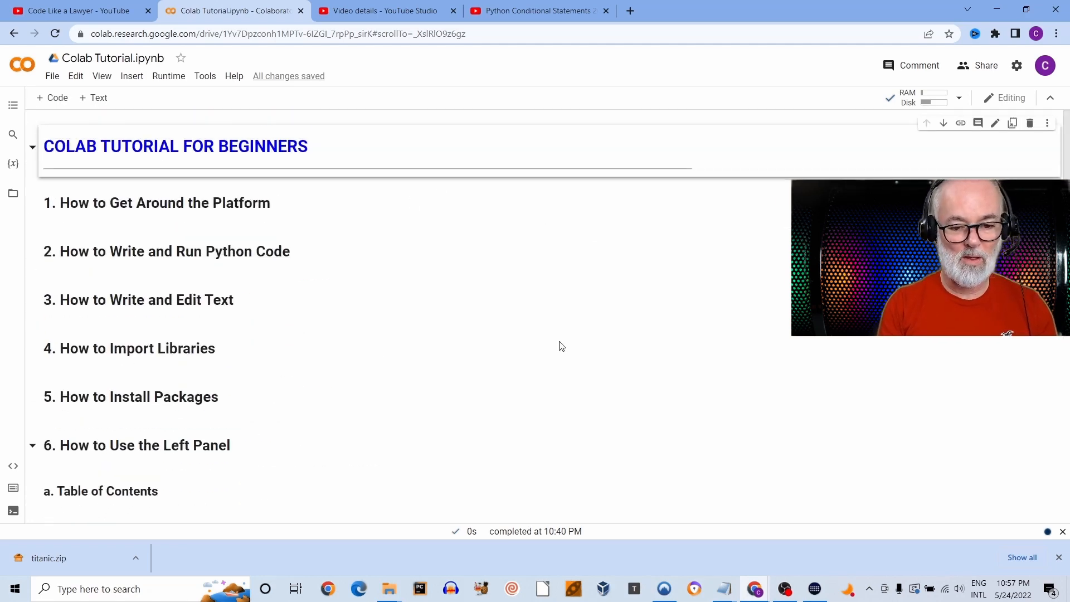
mouse_move(425, 306)
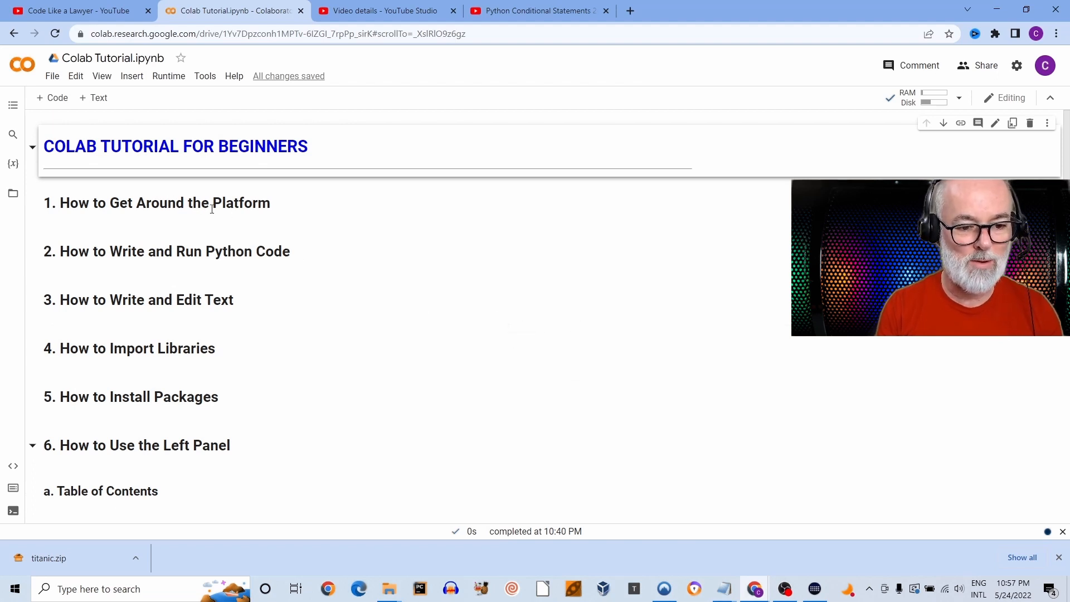
mouse_move(406, 338)
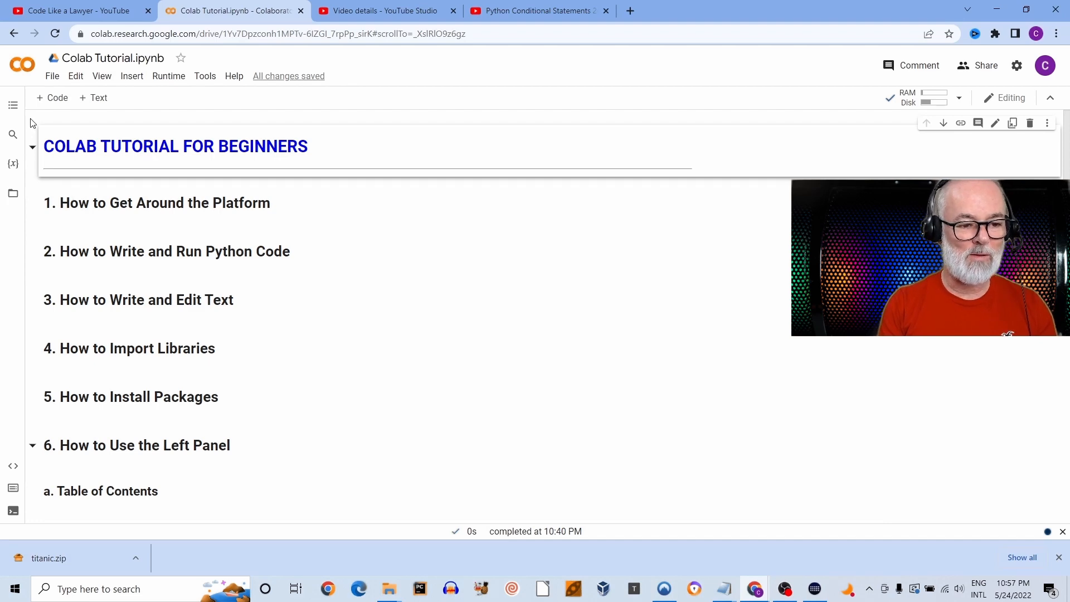
mouse_move(17, 385)
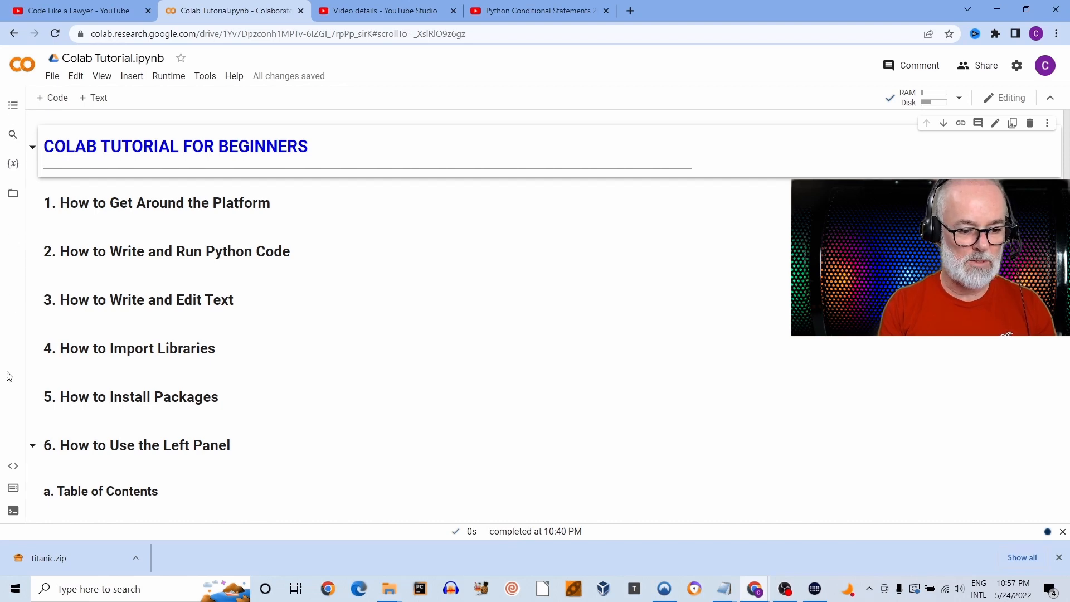
mouse_move(16, 287)
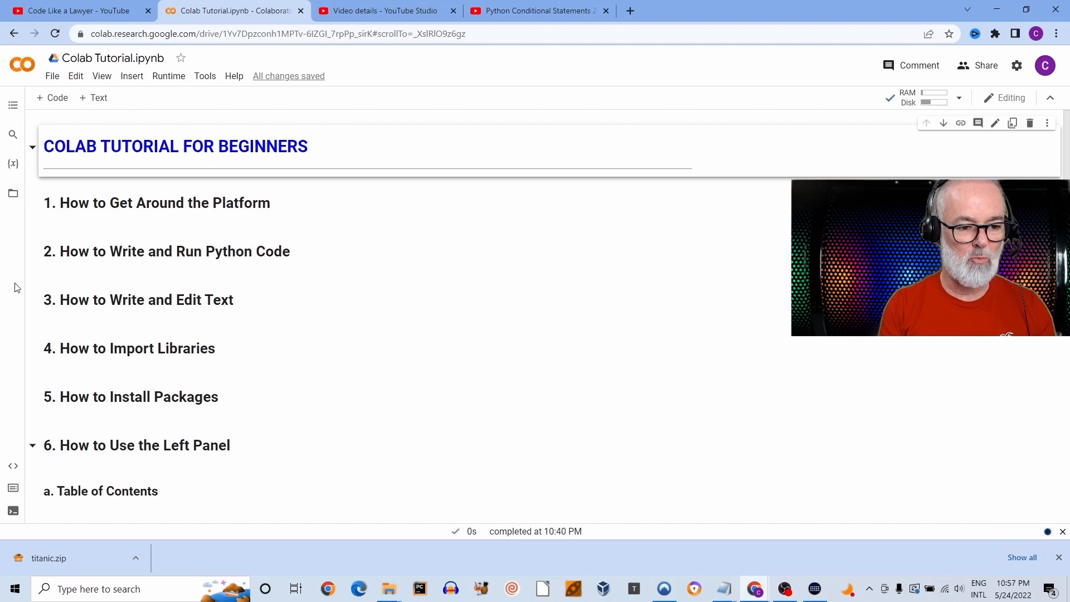
mouse_move(12, 239)
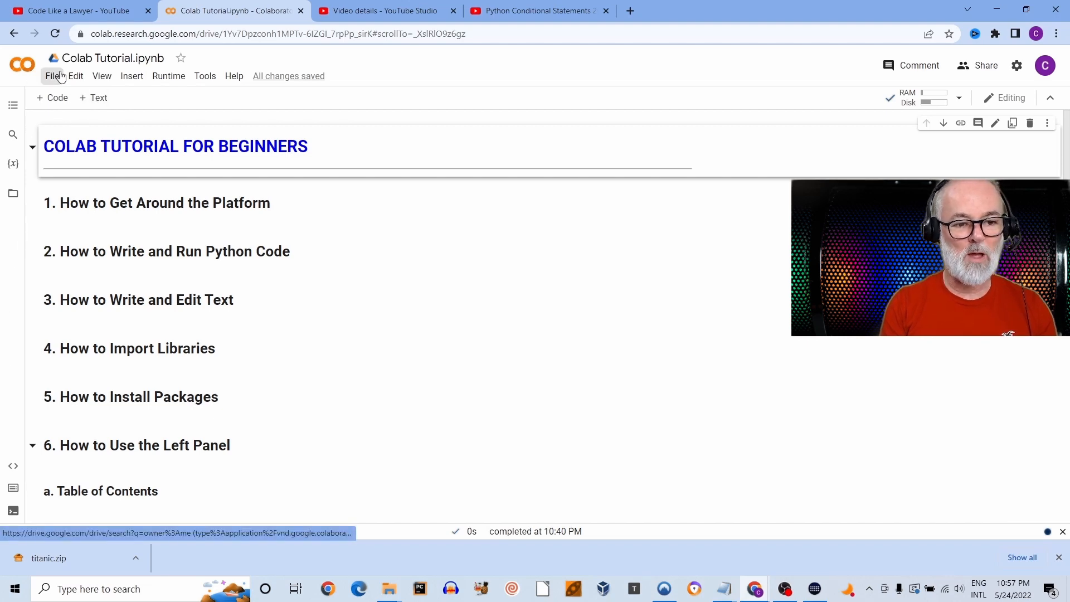
mouse_move(74, 75)
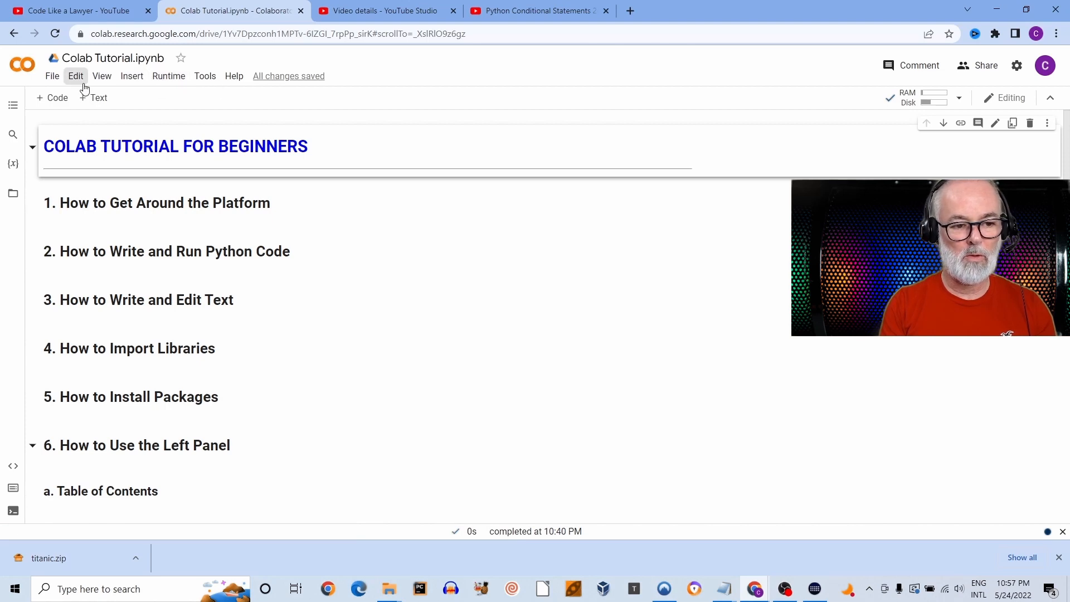
click(52, 76)
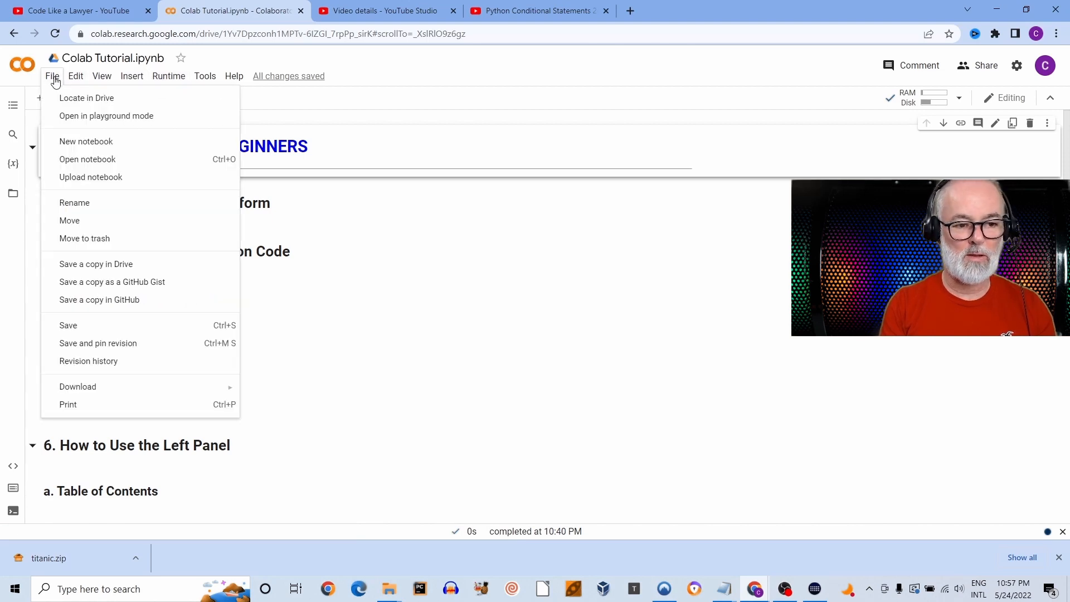
mouse_move(86, 142)
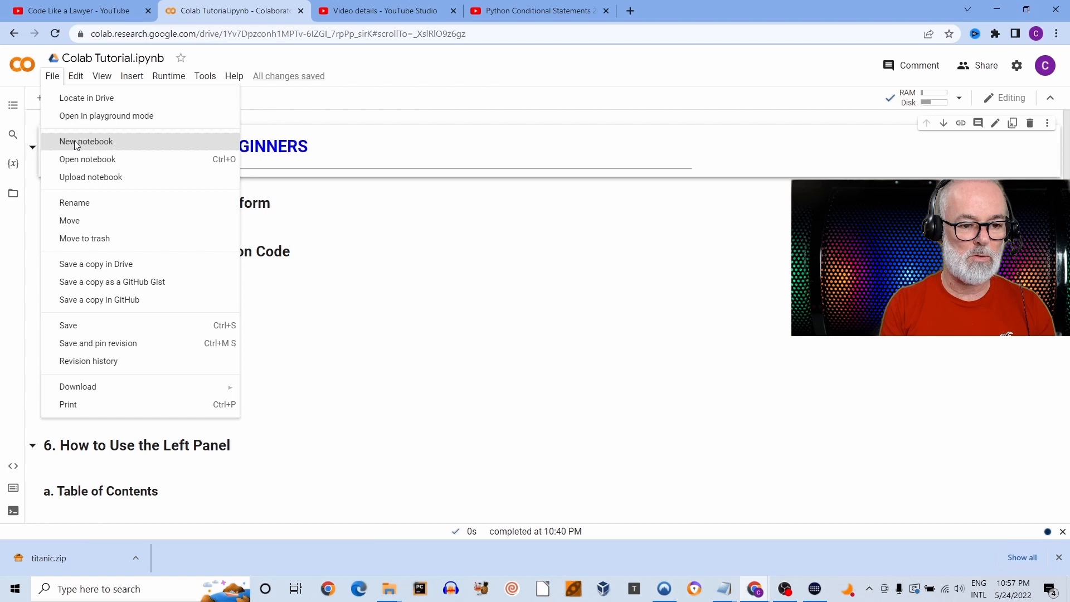
mouse_move(87, 159)
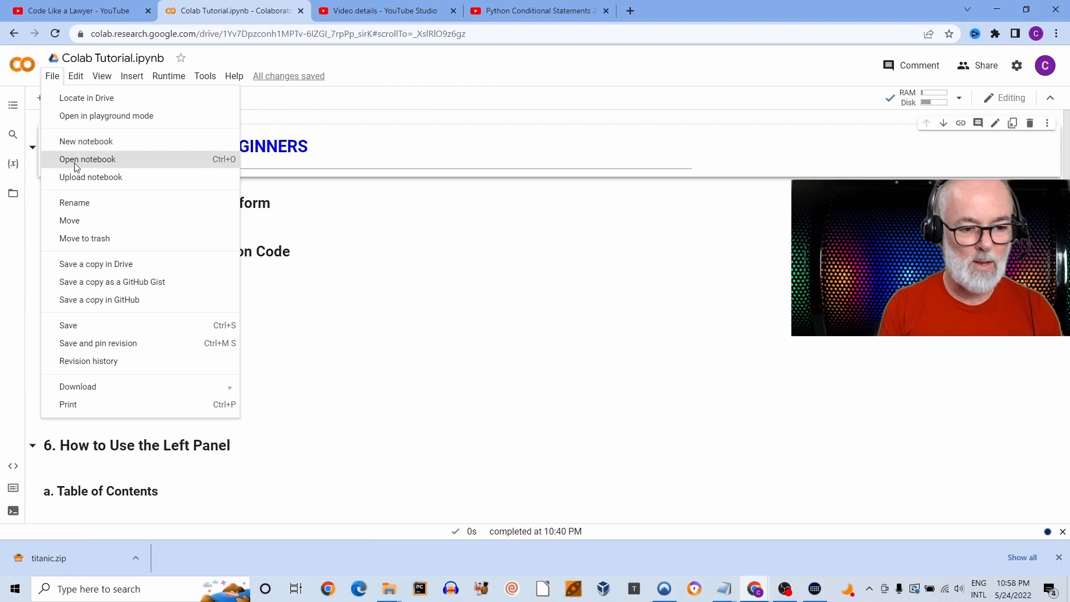
mouse_move(75, 202)
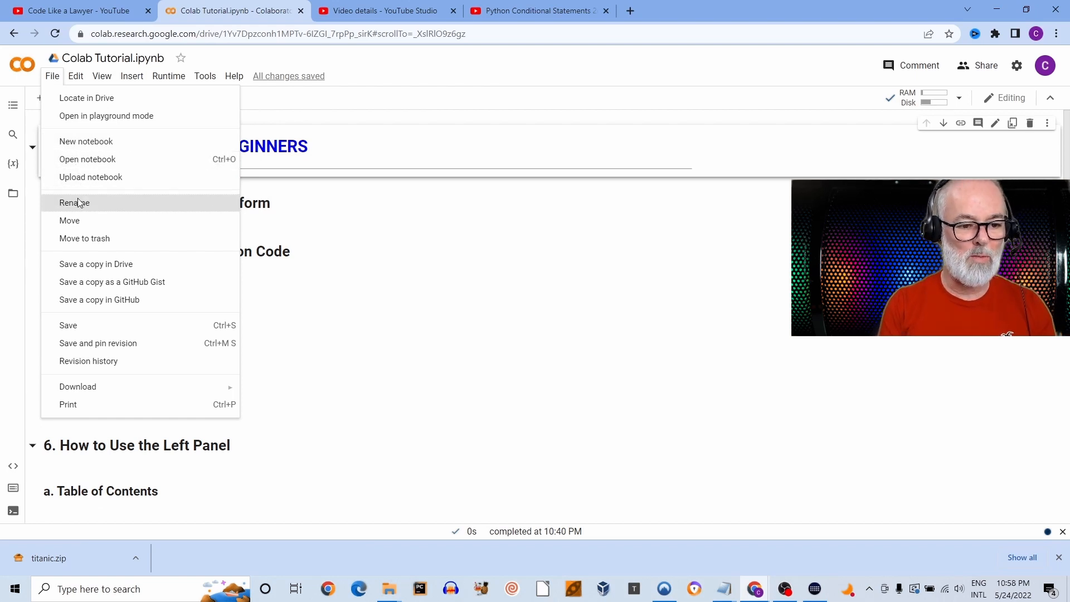
mouse_move(84, 238)
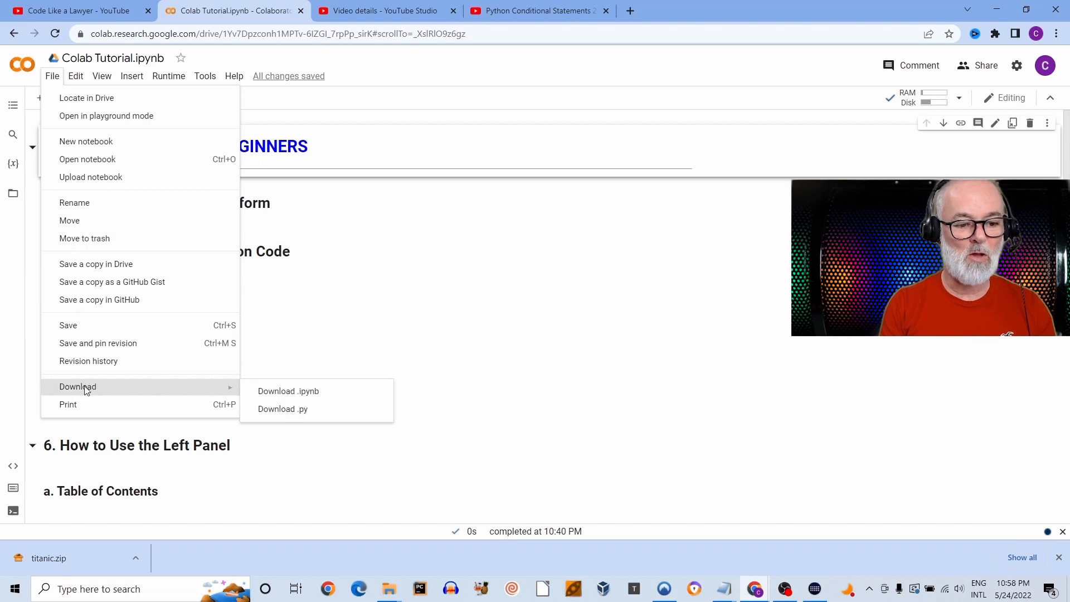
mouse_move(93, 420)
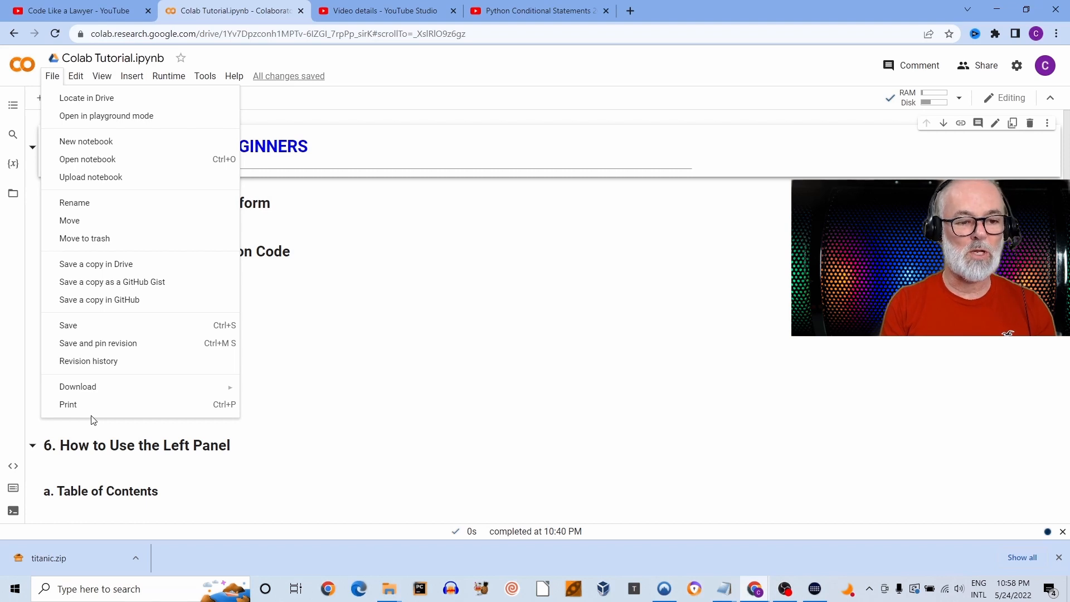
click(74, 76)
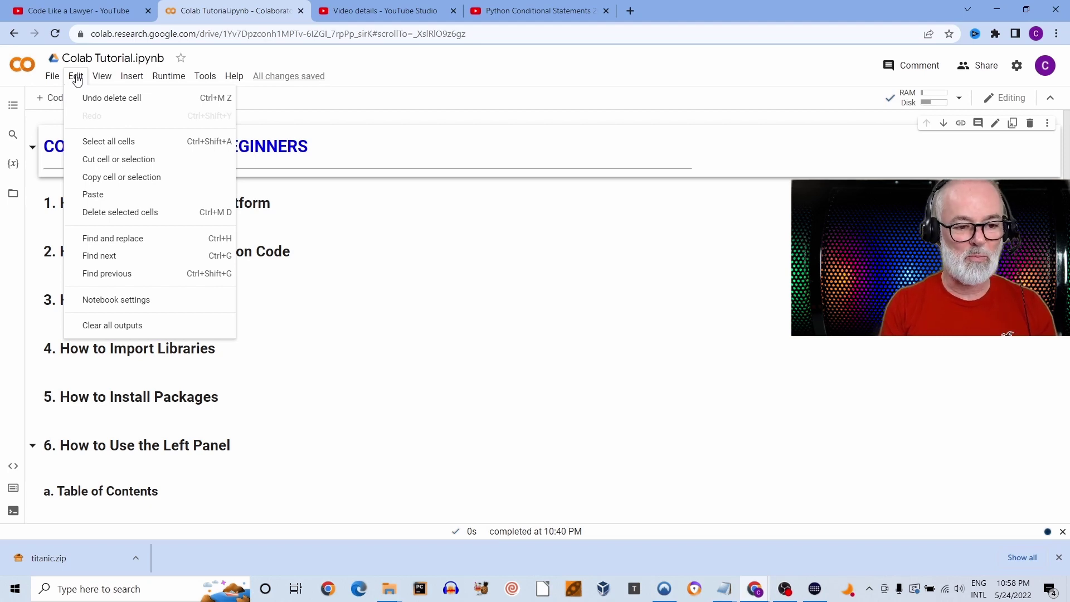
mouse_move(117, 228)
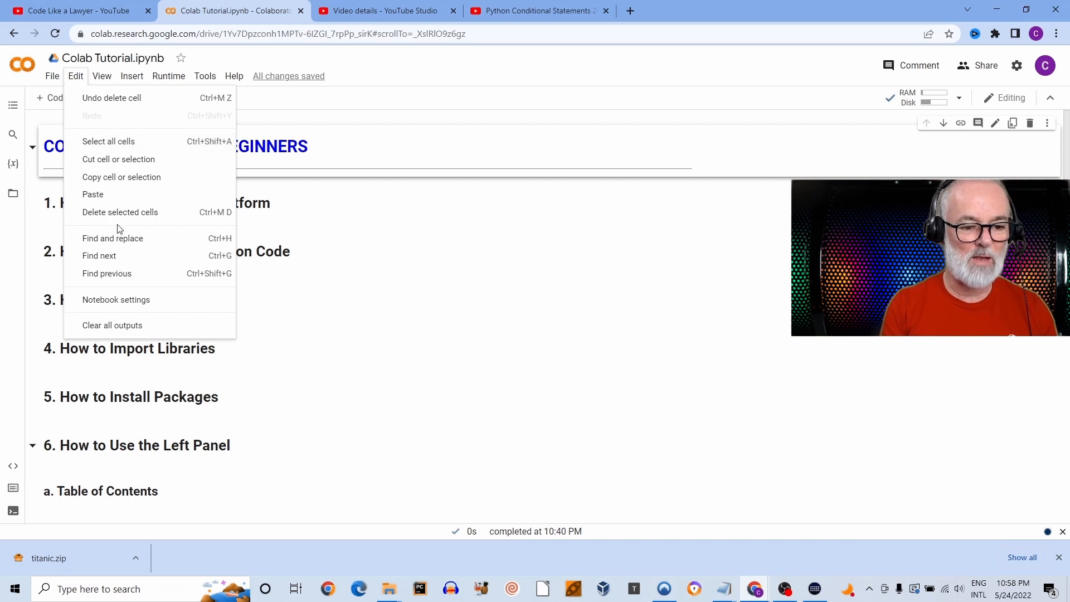
mouse_move(153, 278)
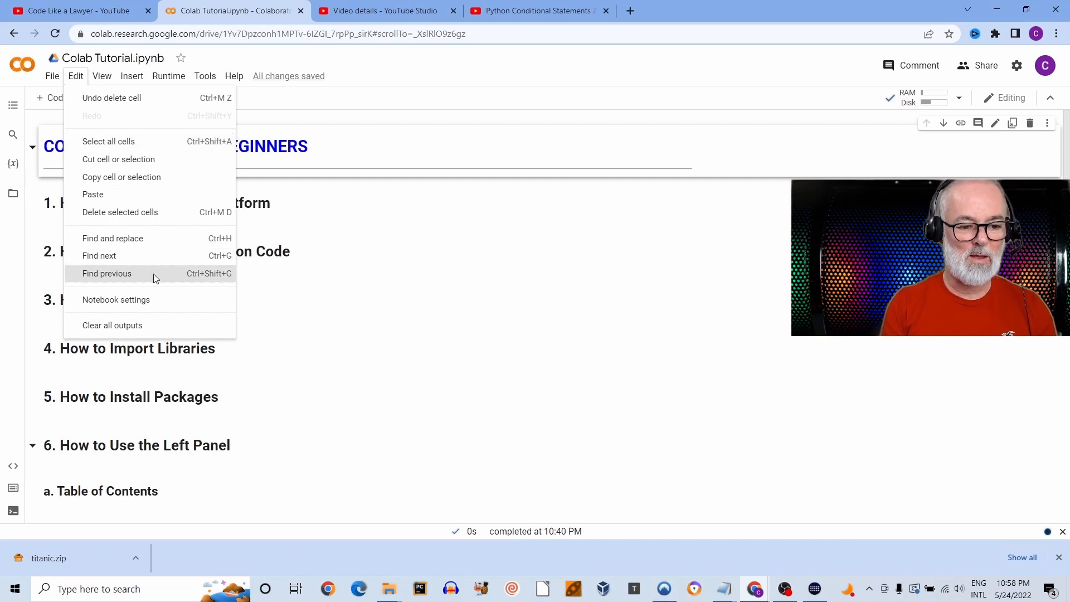
mouse_move(392, 294)
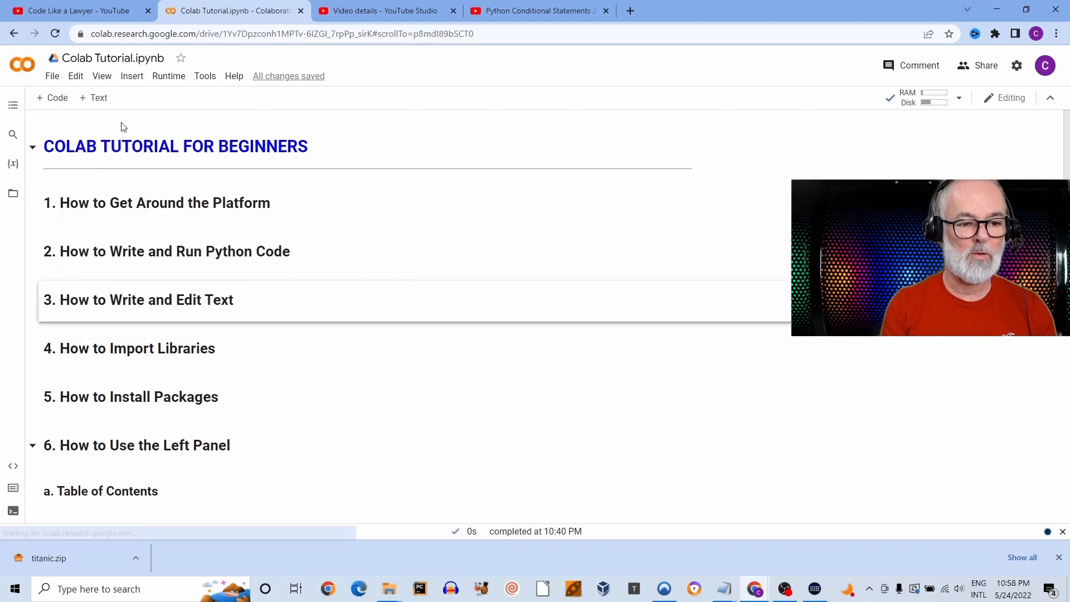
click(101, 76)
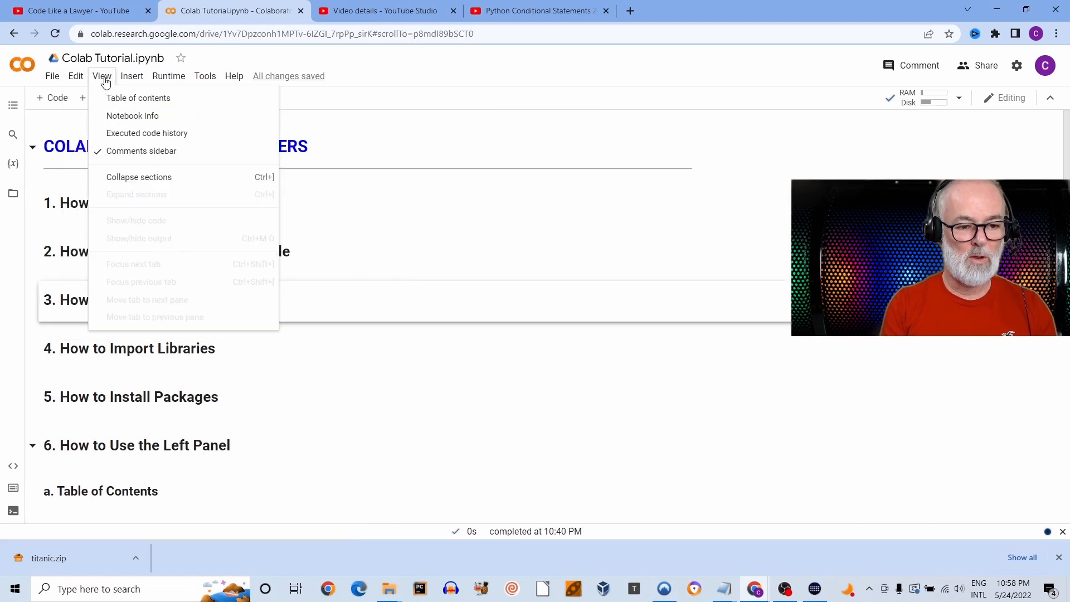
mouse_move(151, 114)
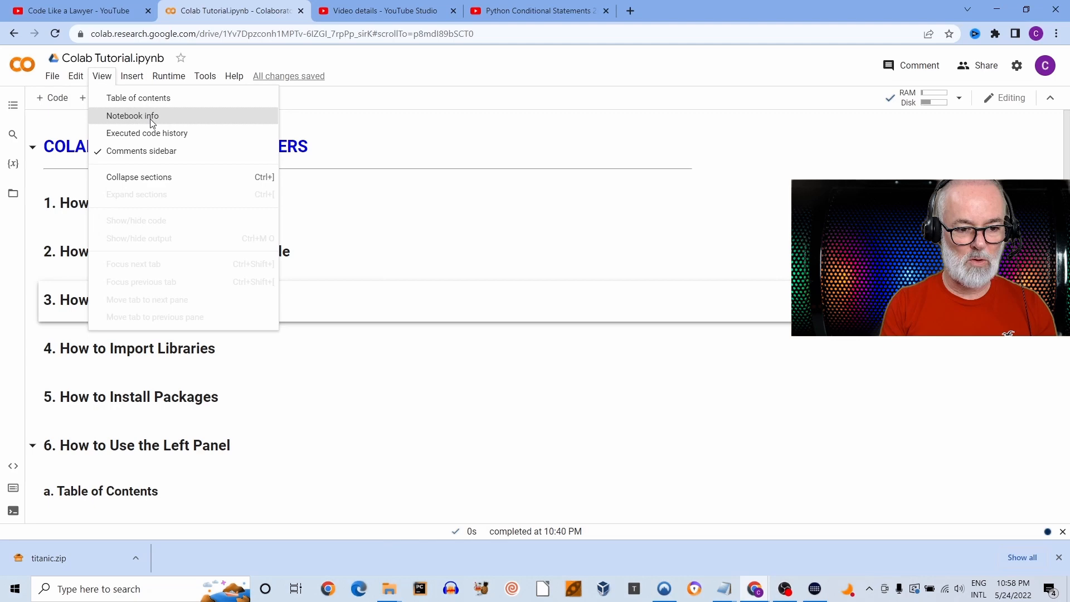
mouse_move(141, 151)
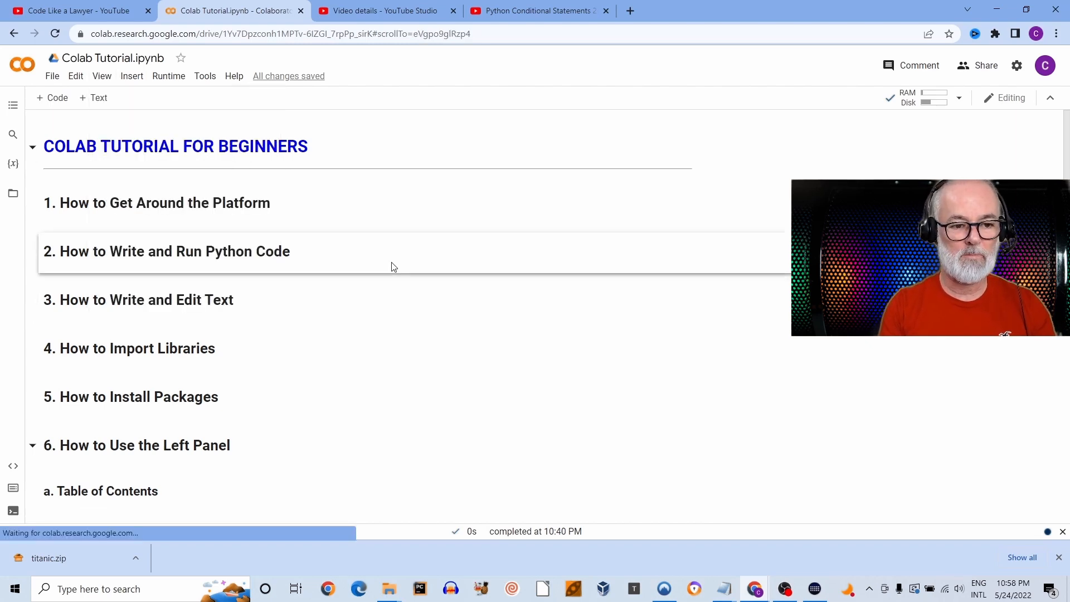
Step: Show the Insert menu with its code, text, section header and snippet cell options
click(131, 76)
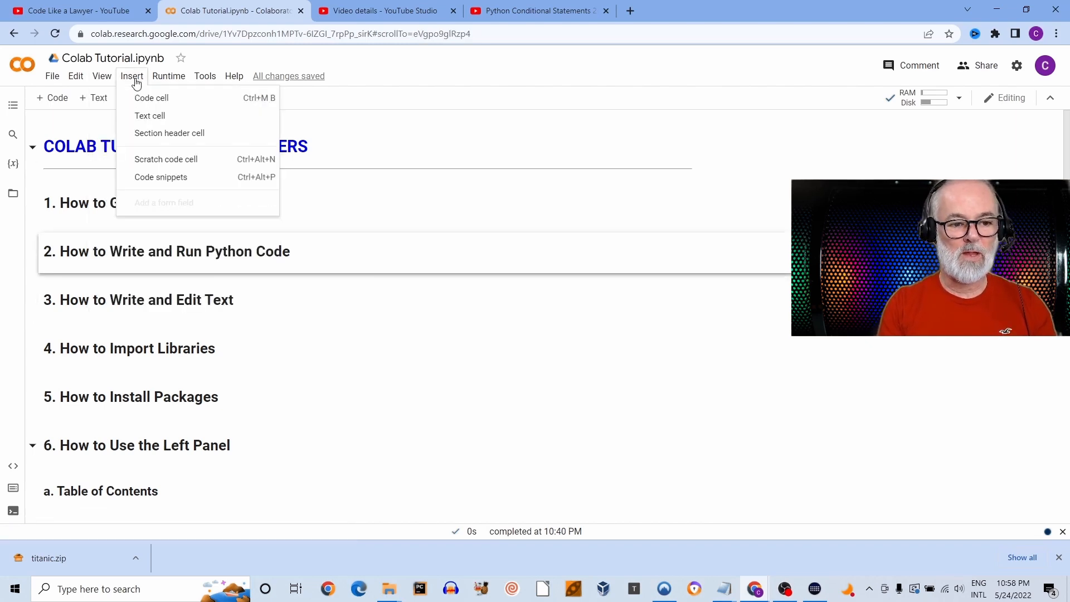
mouse_move(151, 98)
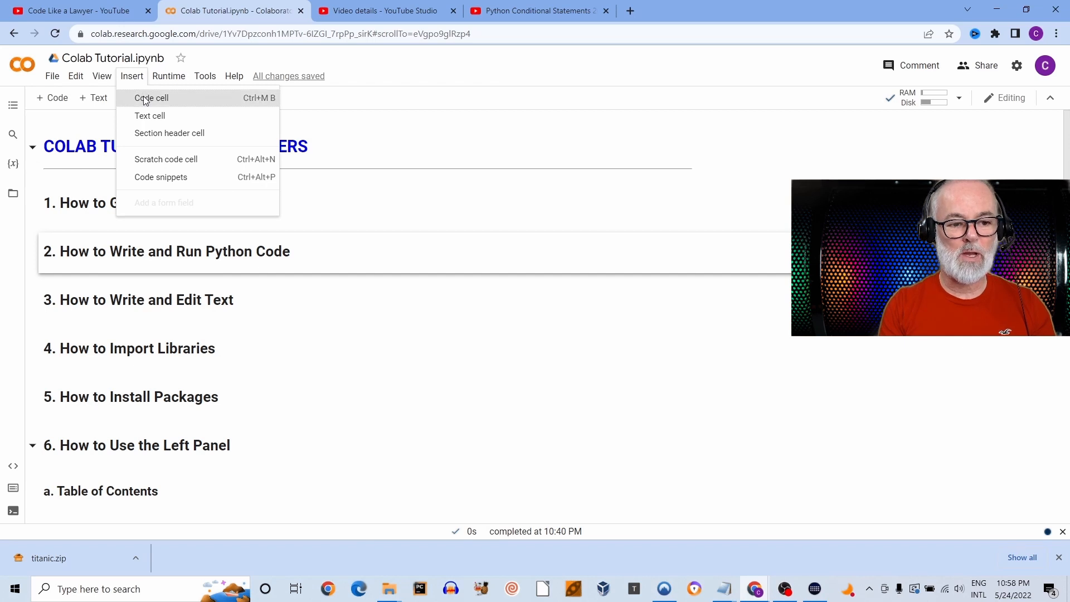
mouse_move(150, 114)
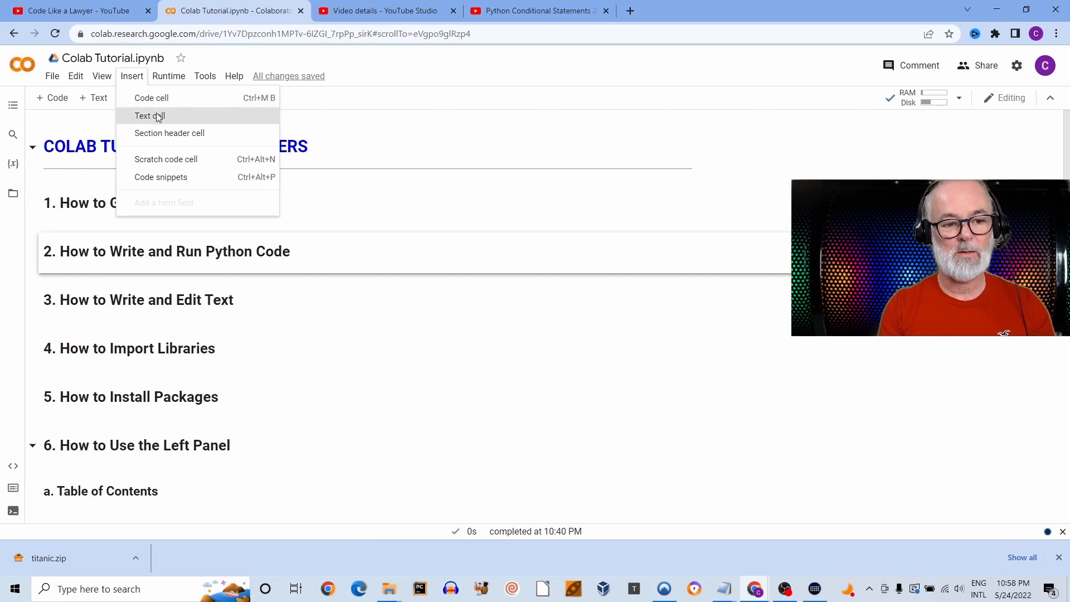
mouse_move(170, 133)
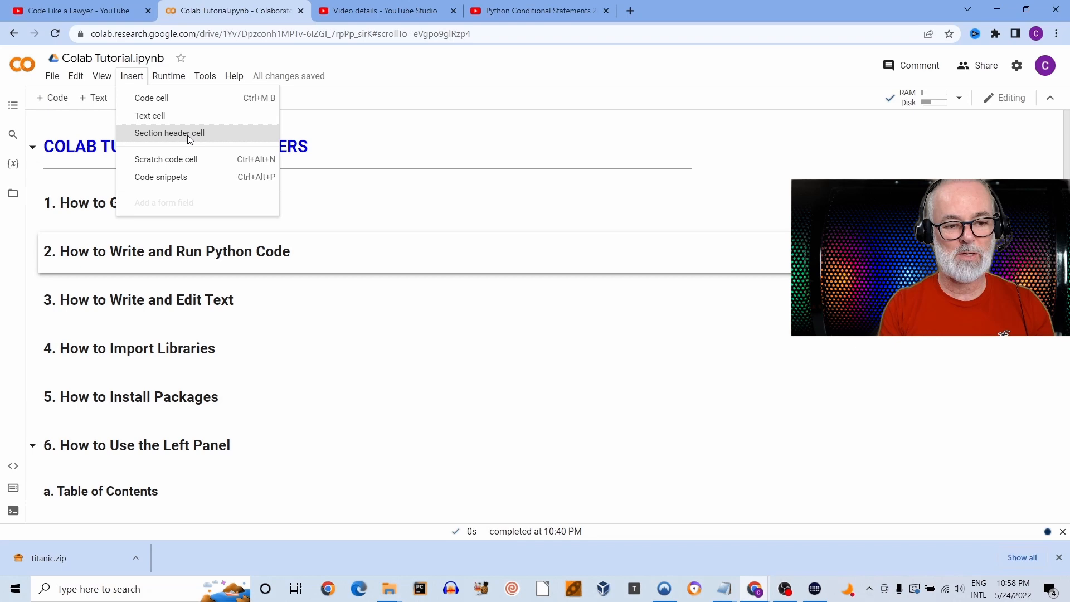
mouse_move(160, 177)
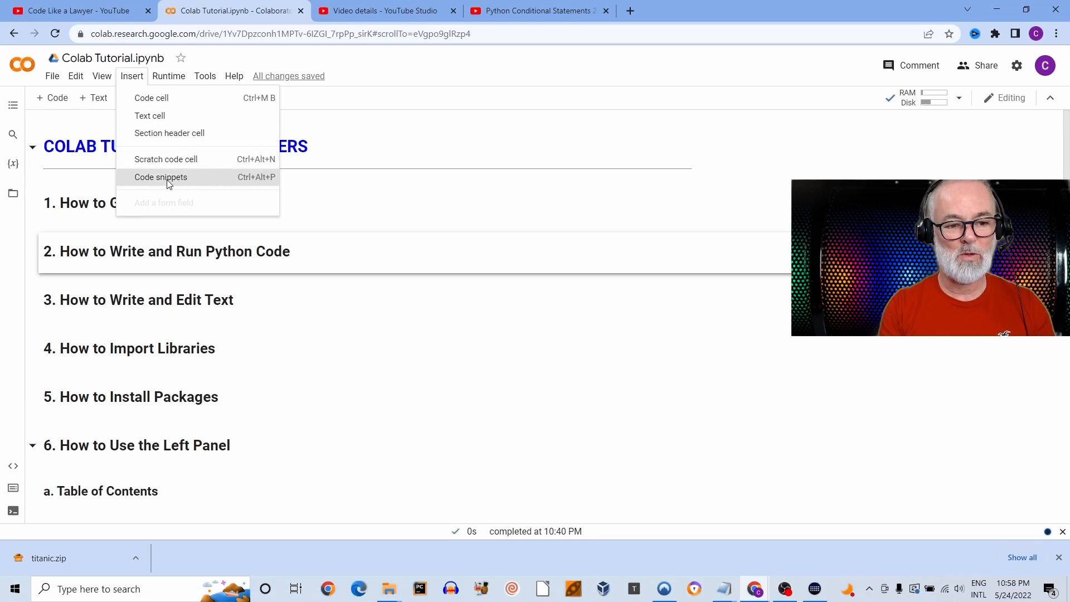
click(168, 76)
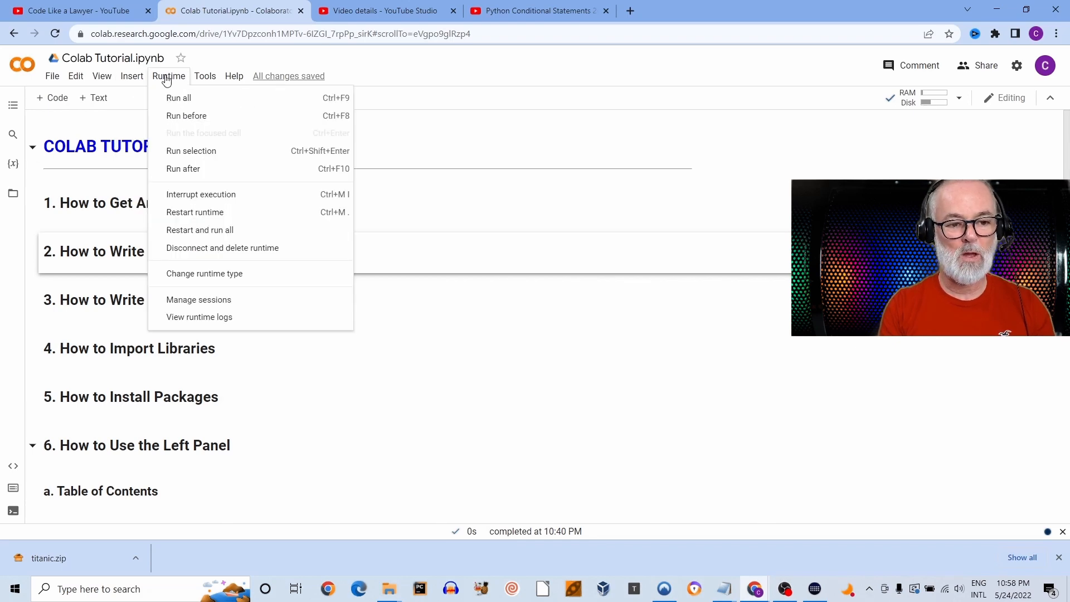
mouse_move(178, 98)
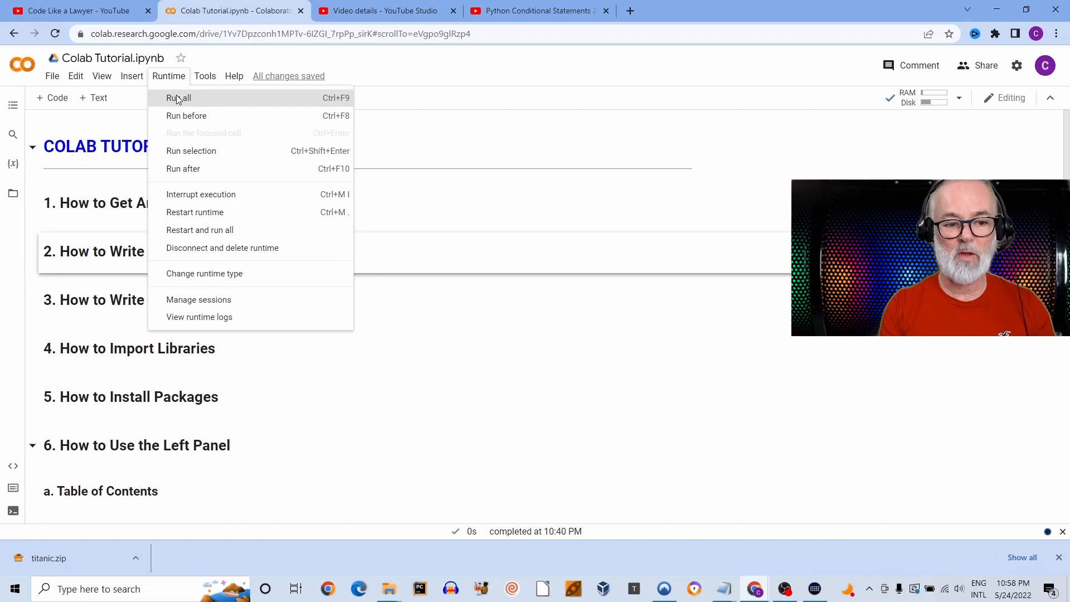
mouse_move(201, 194)
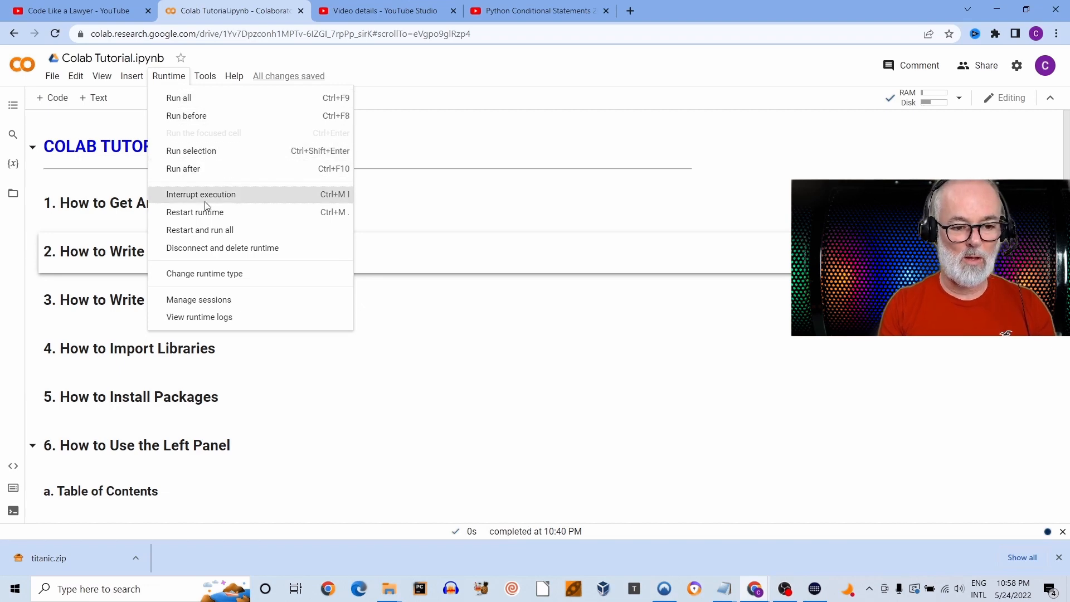
mouse_move(217, 199)
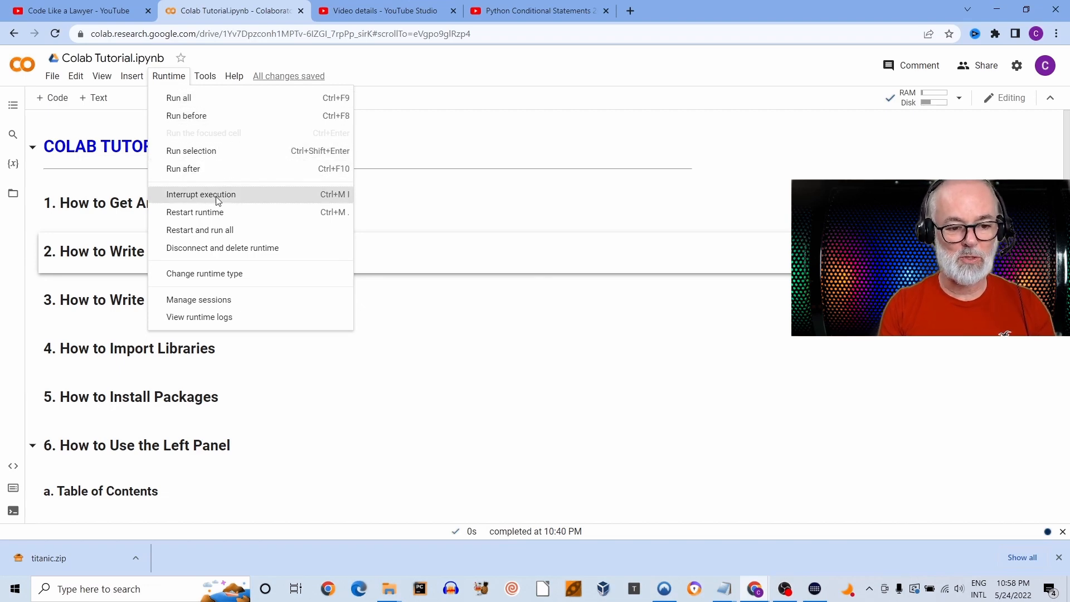
mouse_move(239, 220)
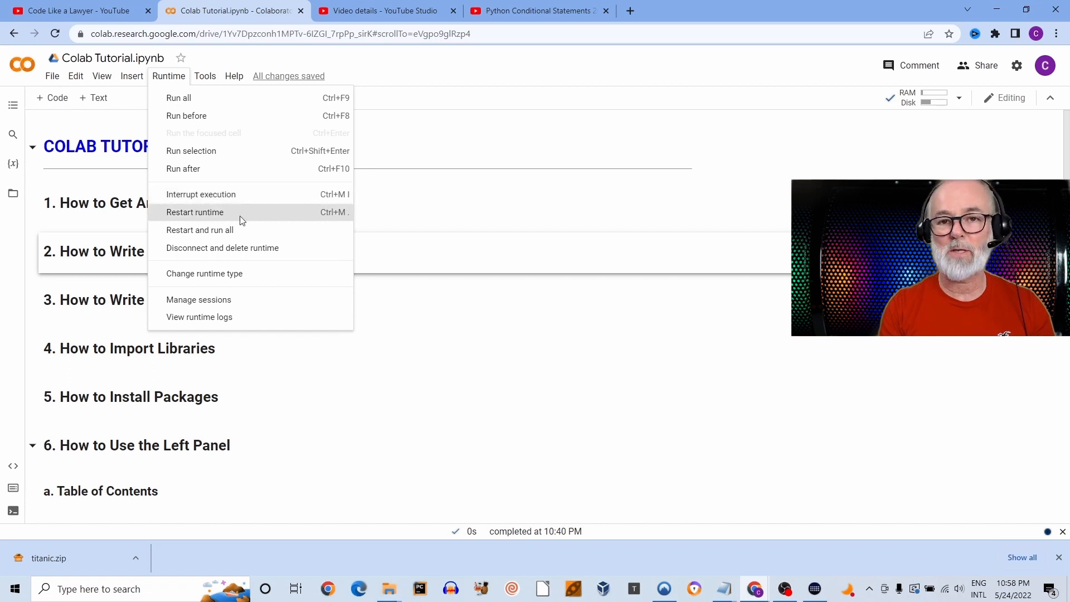
mouse_move(265, 221)
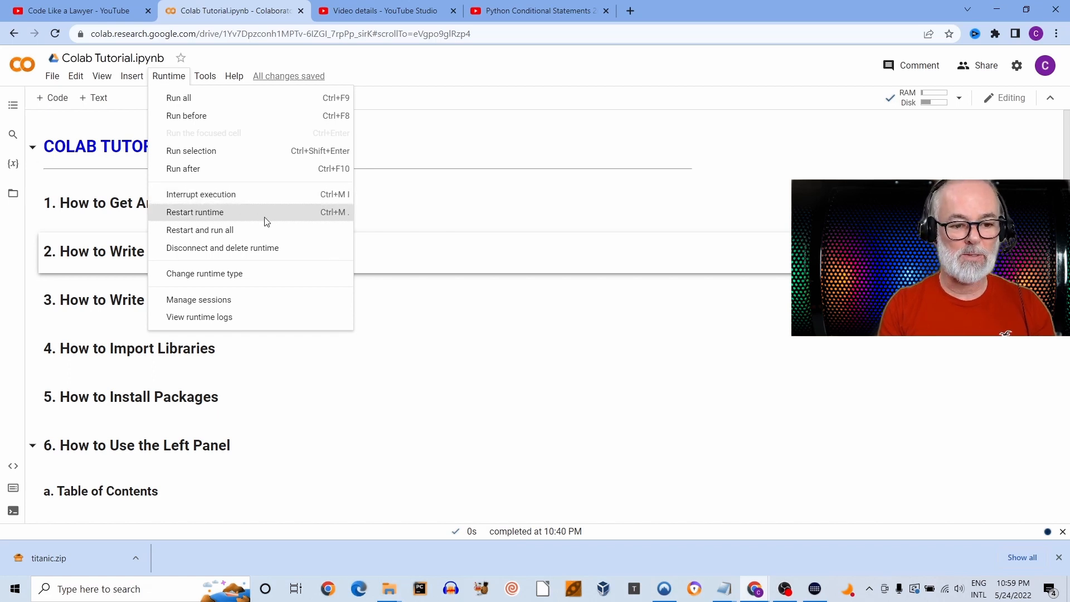
mouse_move(258, 318)
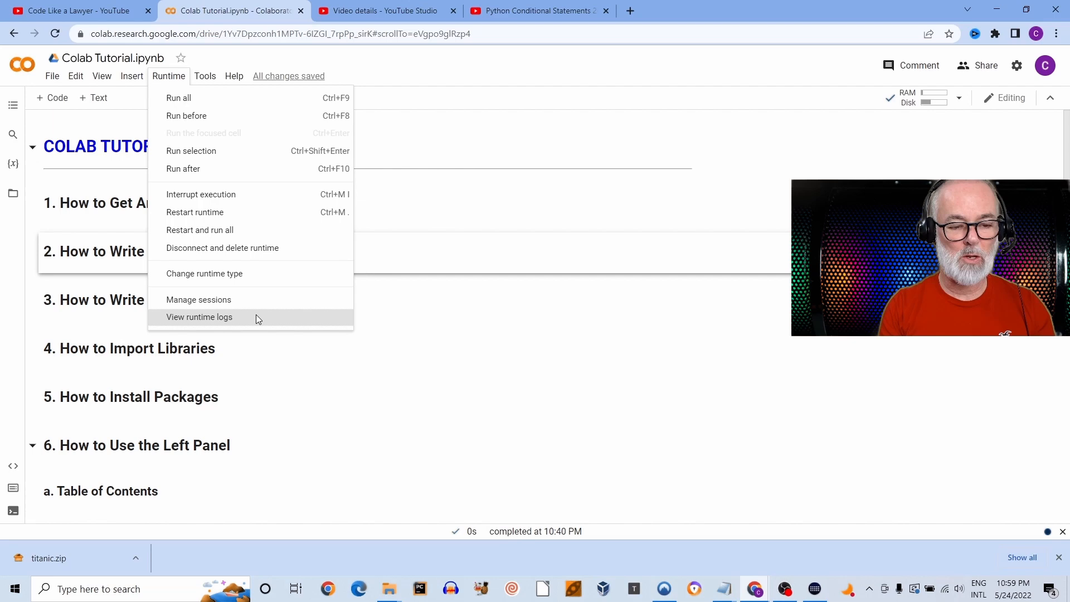
mouse_move(267, 320)
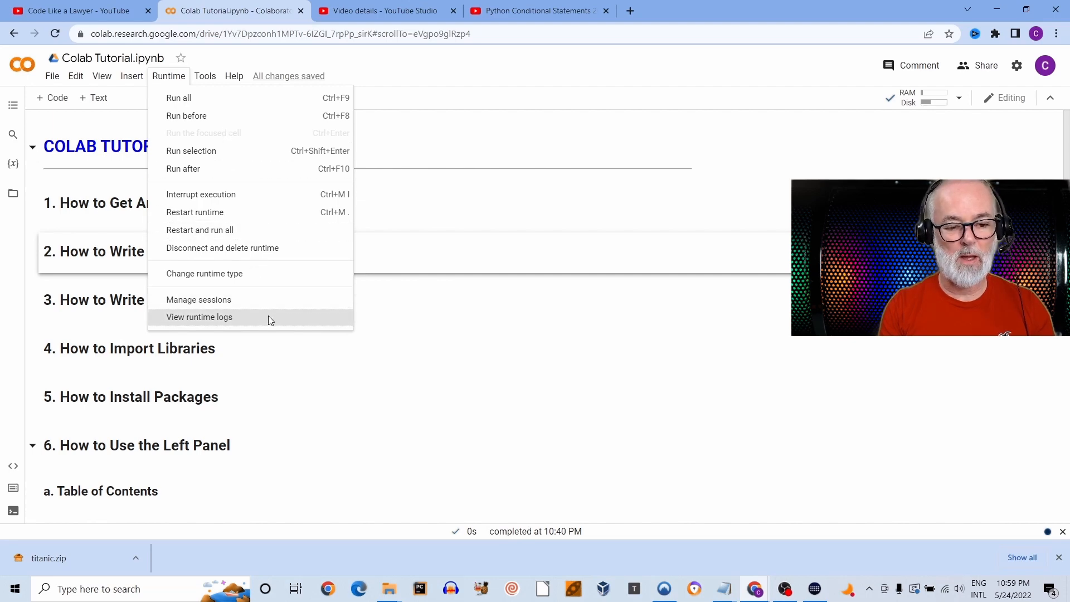
mouse_move(515, 304)
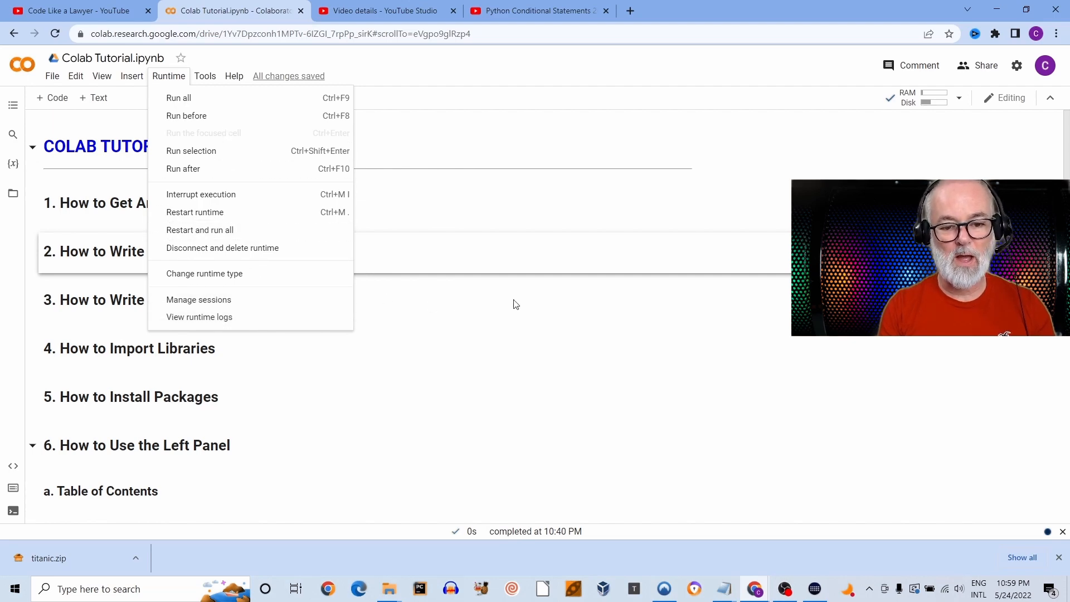
click(543, 303)
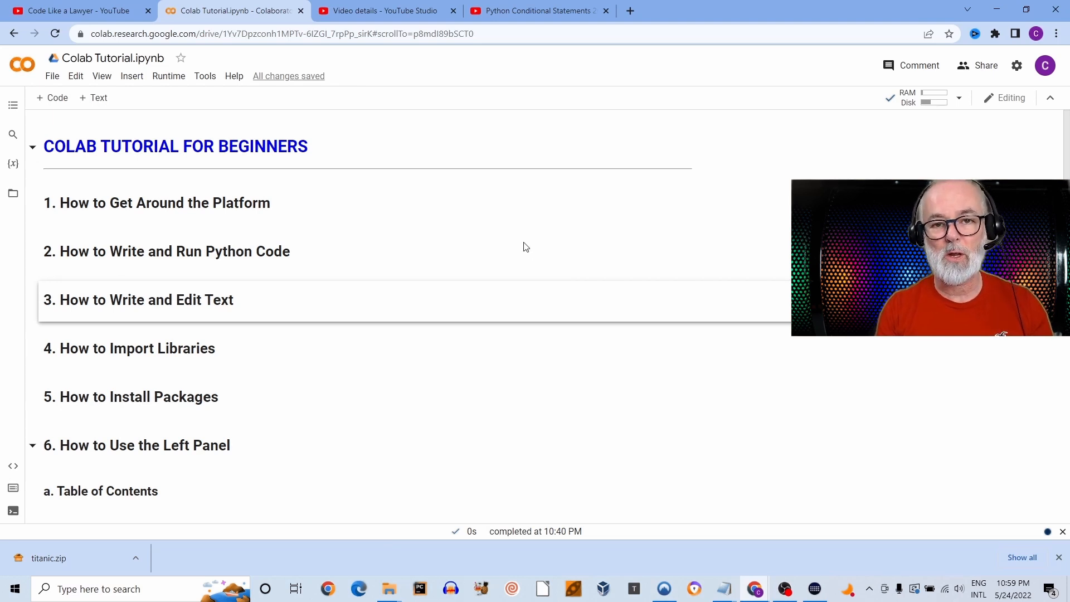
mouse_move(287, 115)
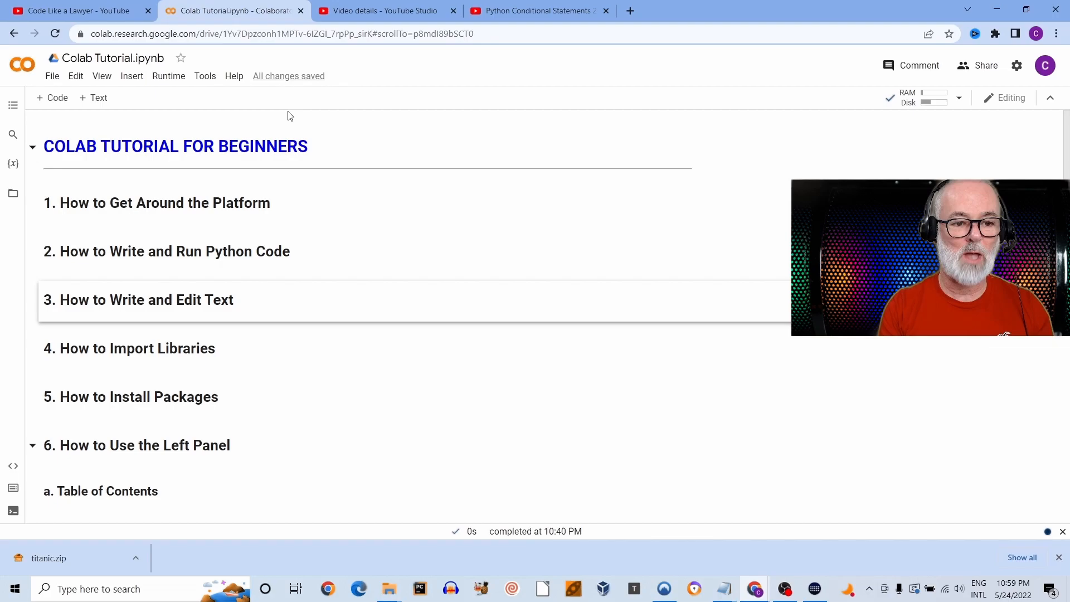
click(205, 75)
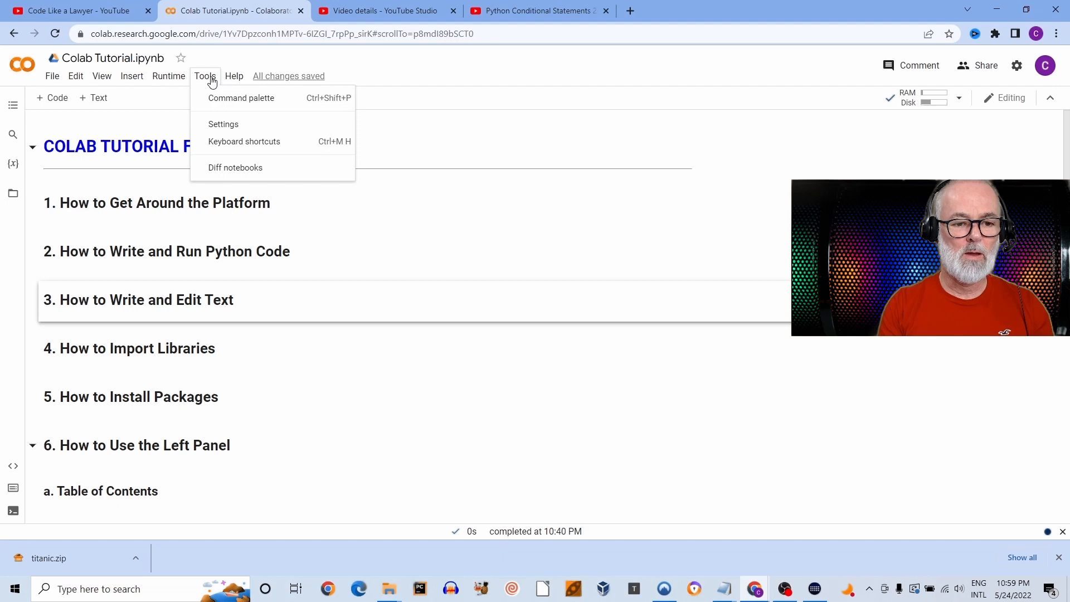
mouse_move(241, 98)
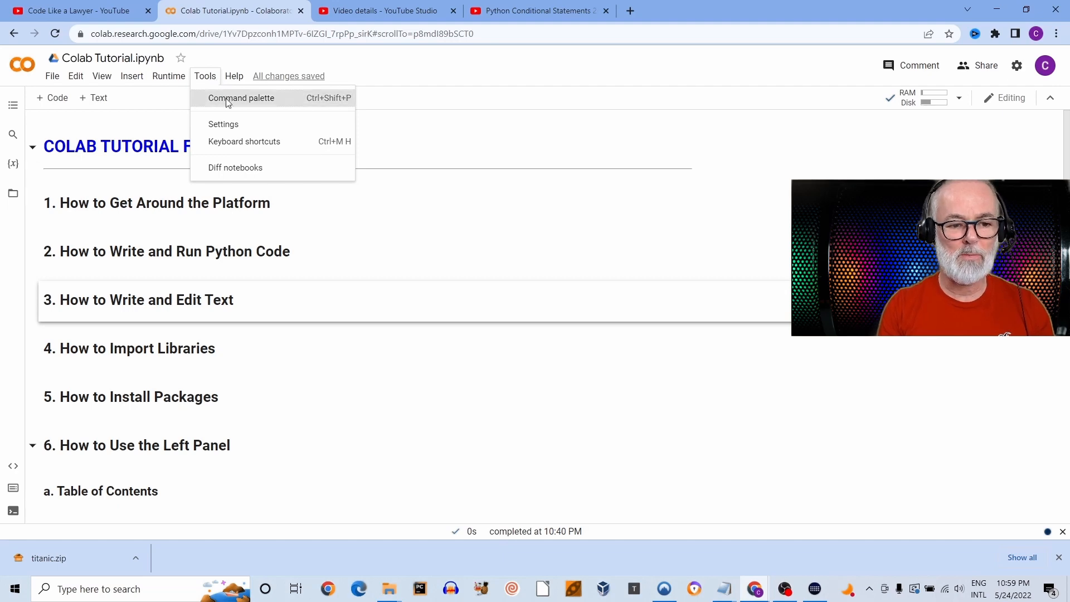
mouse_move(244, 142)
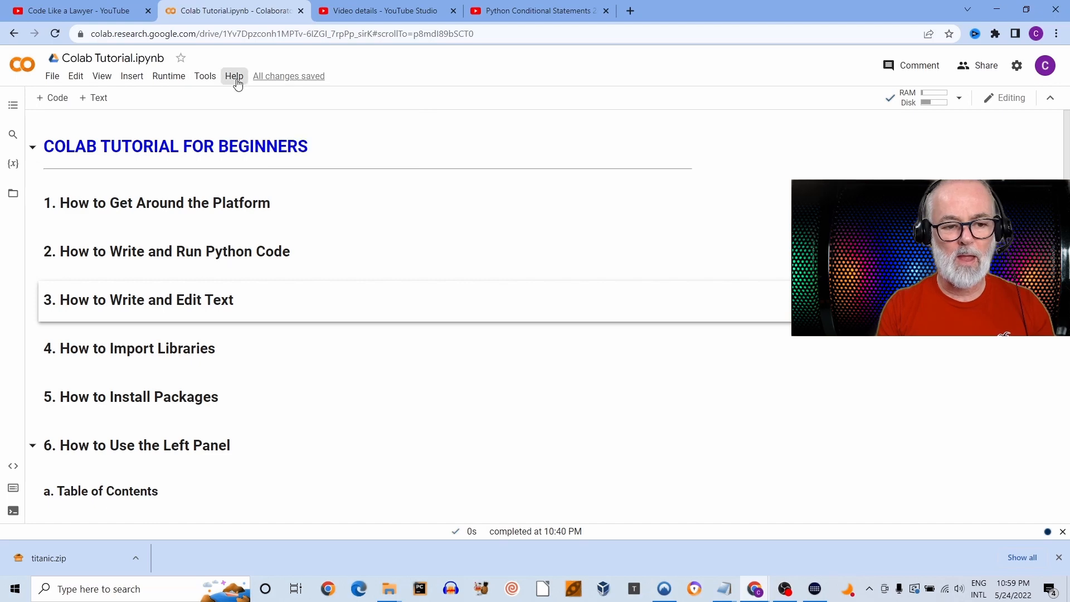
click(233, 76)
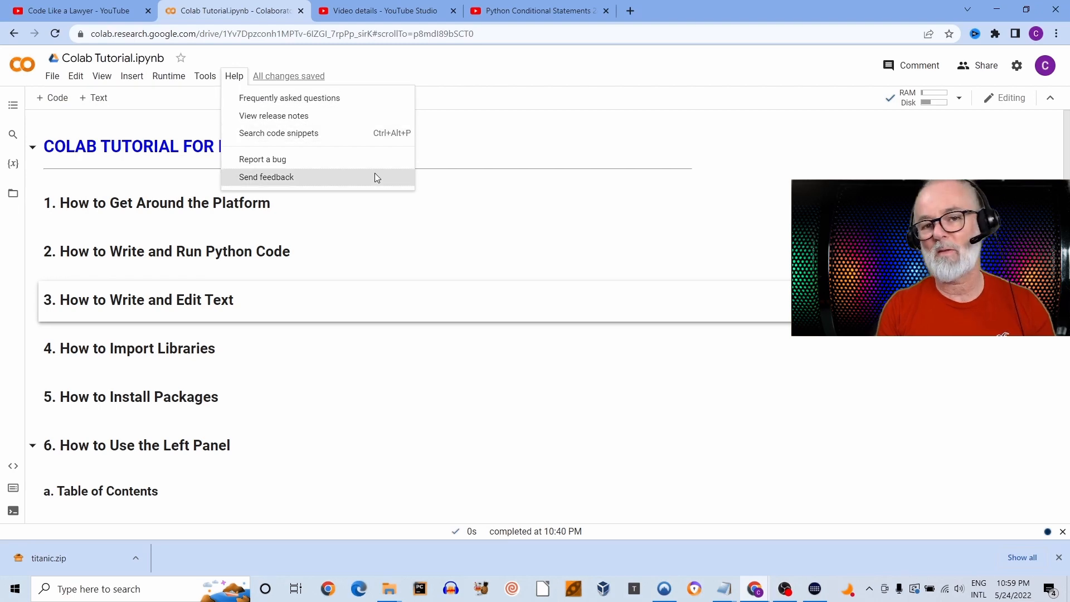
mouse_move(450, 212)
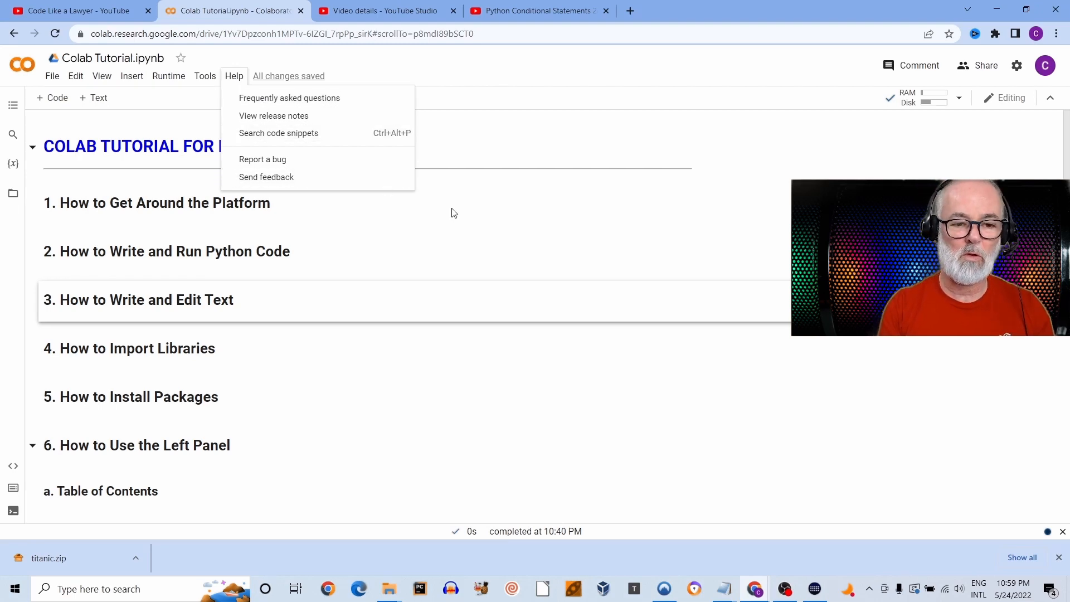
mouse_move(698, 212)
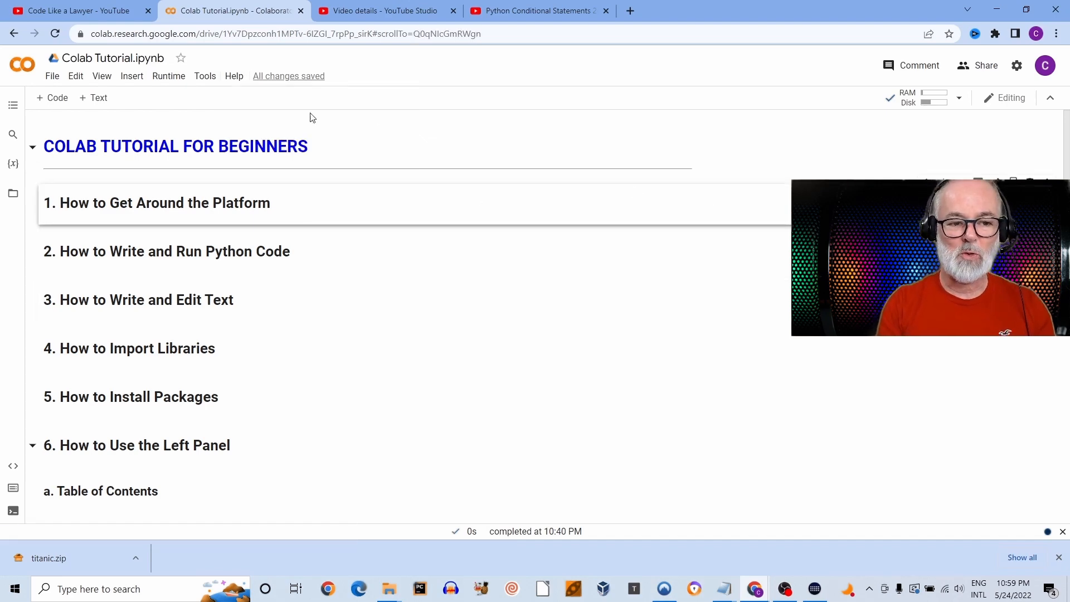
mouse_move(648, 83)
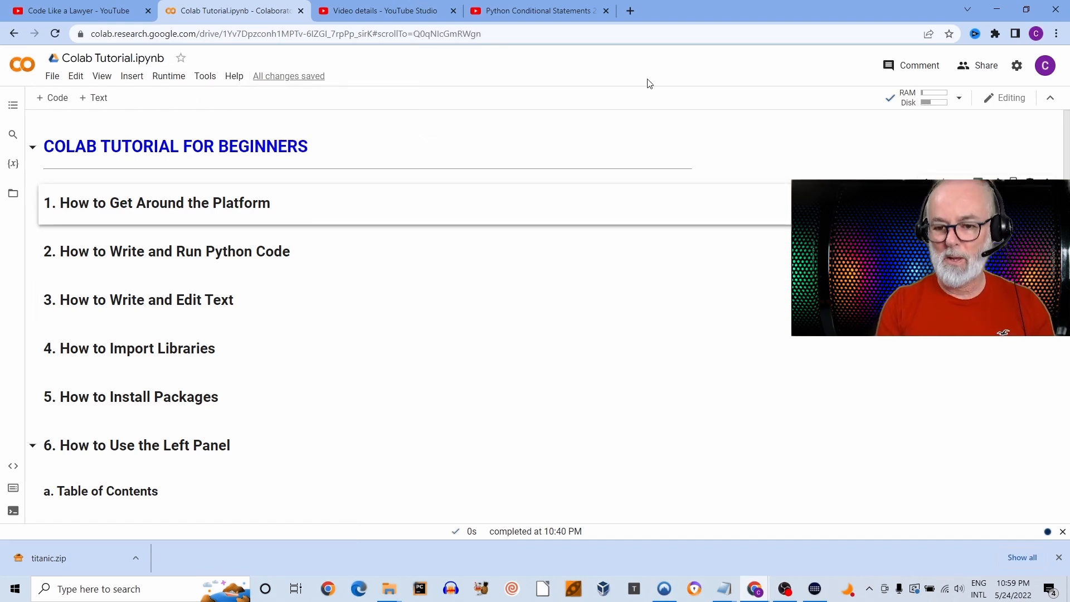
mouse_move(920, 65)
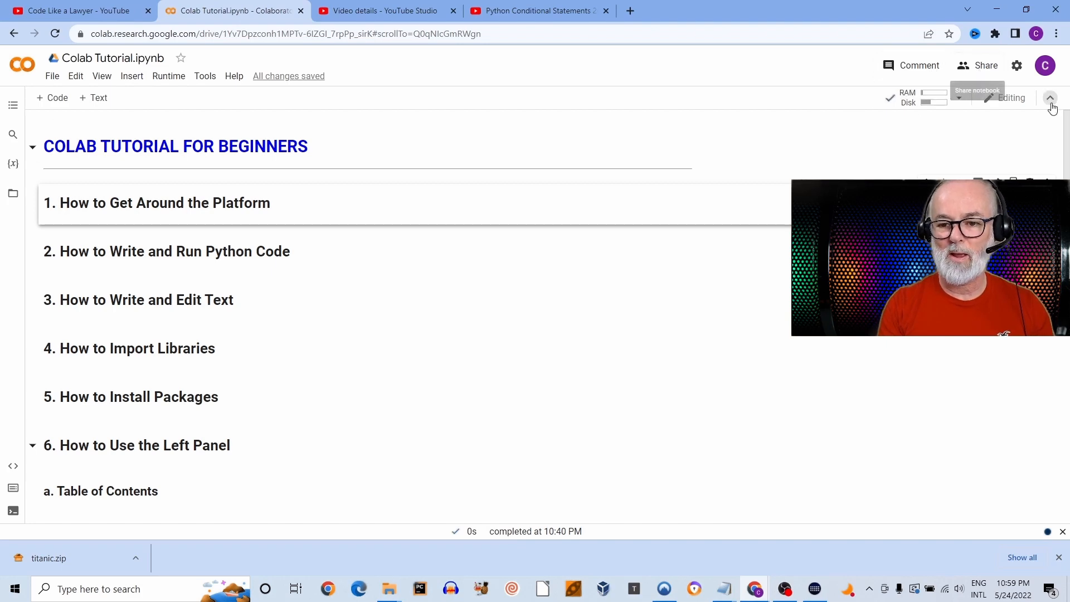
mouse_move(1016, 66)
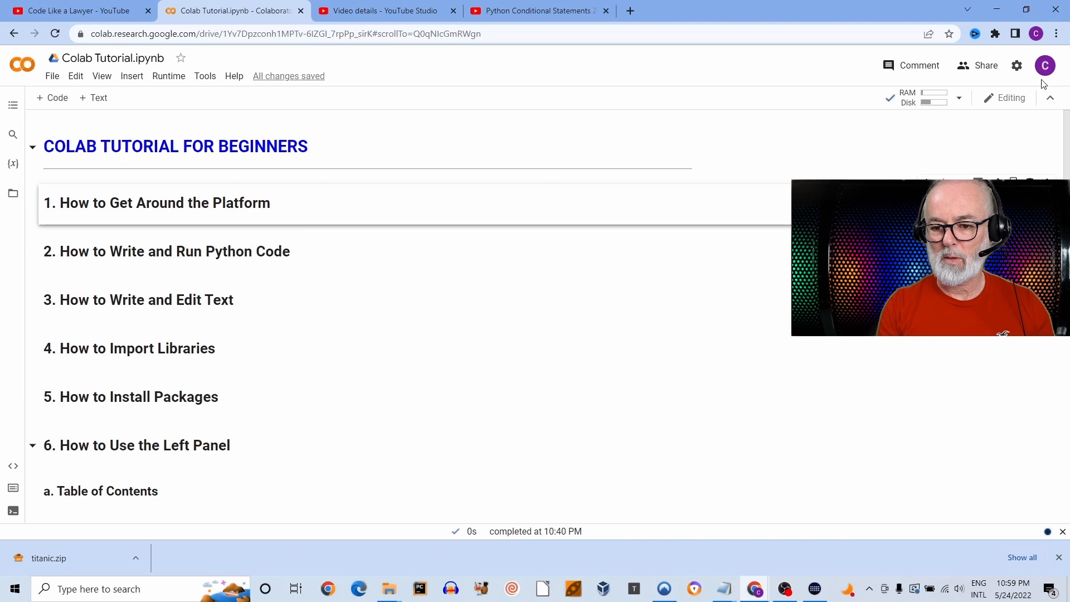
mouse_move(202, 127)
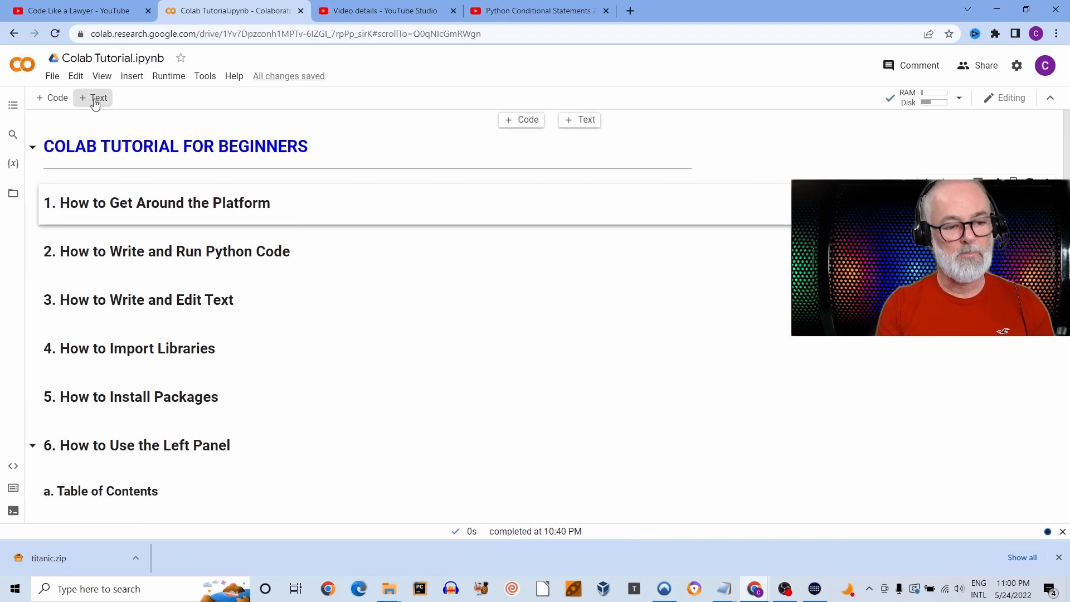
mouse_move(33, 142)
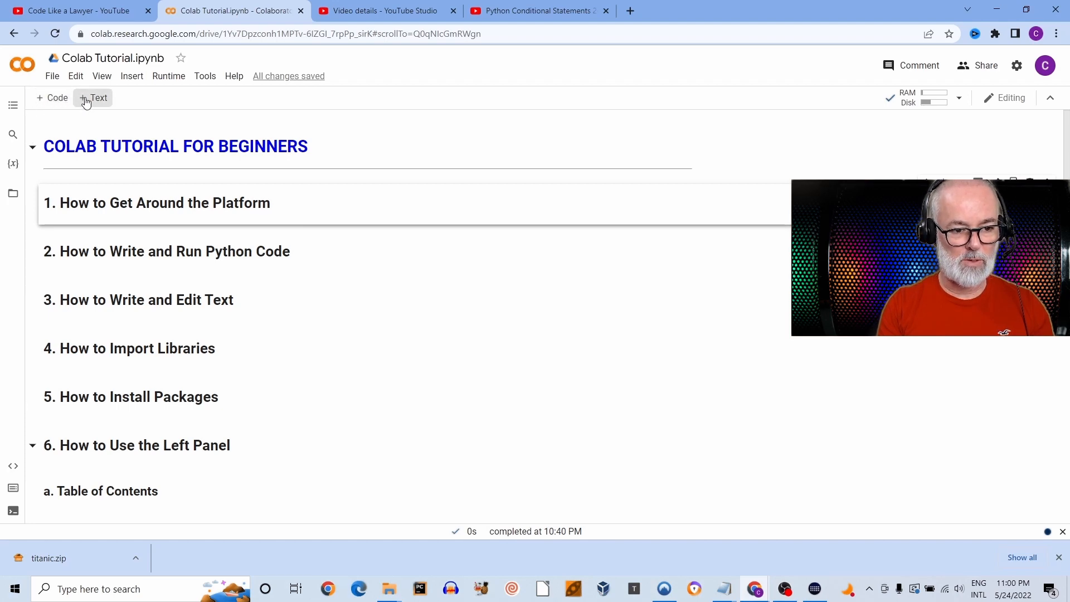
mouse_move(55, 98)
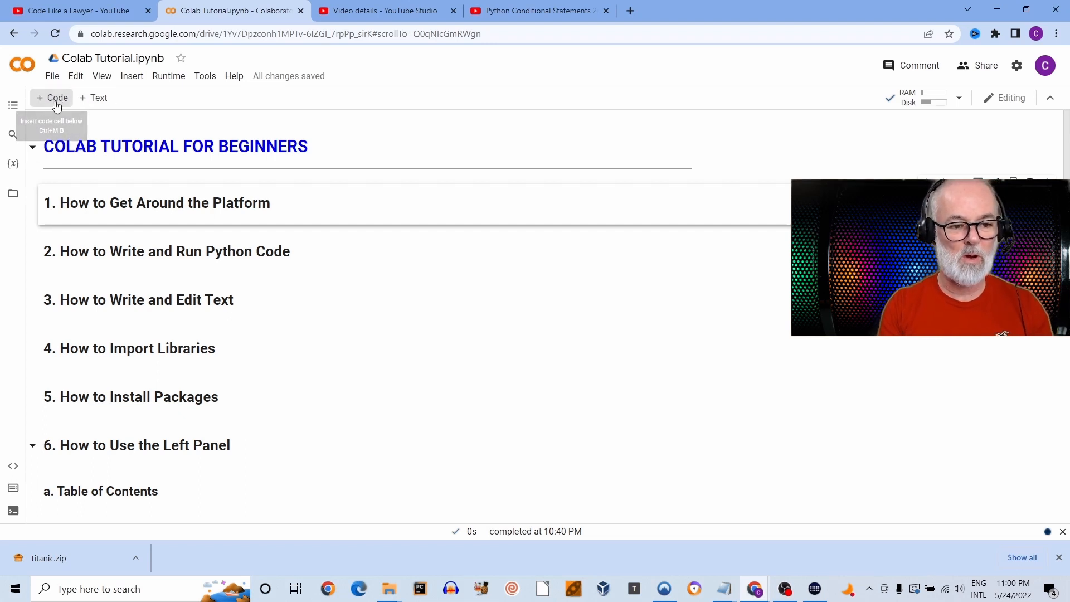
mouse_move(98, 99)
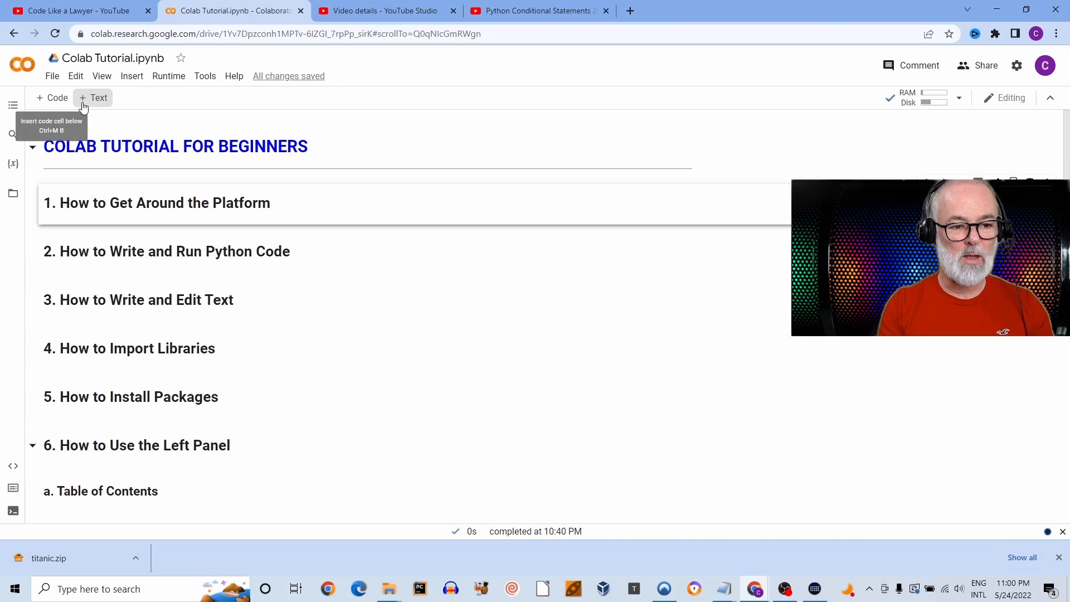
mouse_move(99, 98)
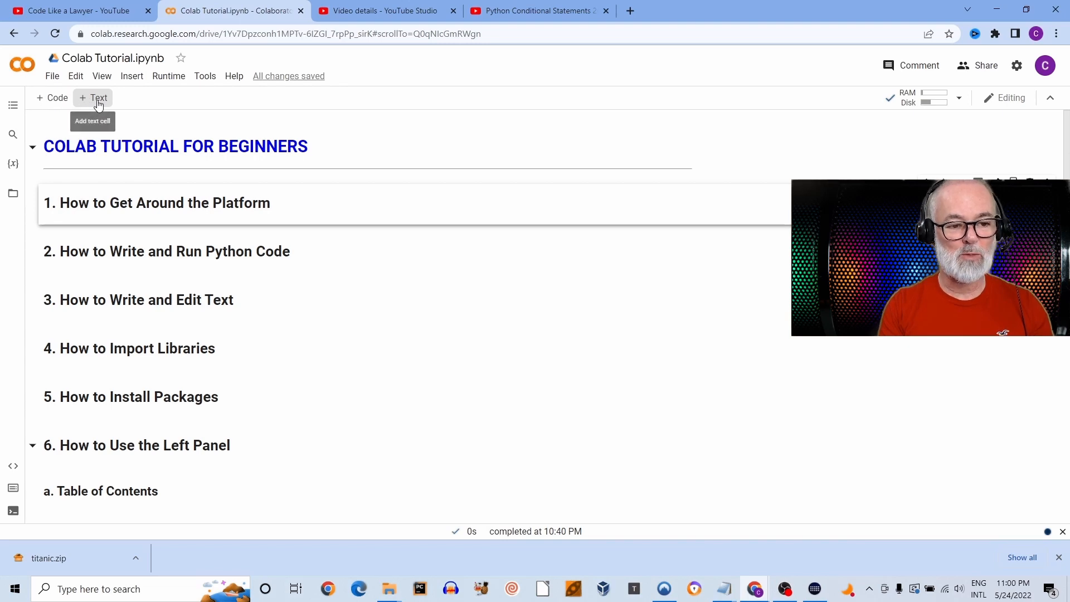
mouse_move(148, 96)
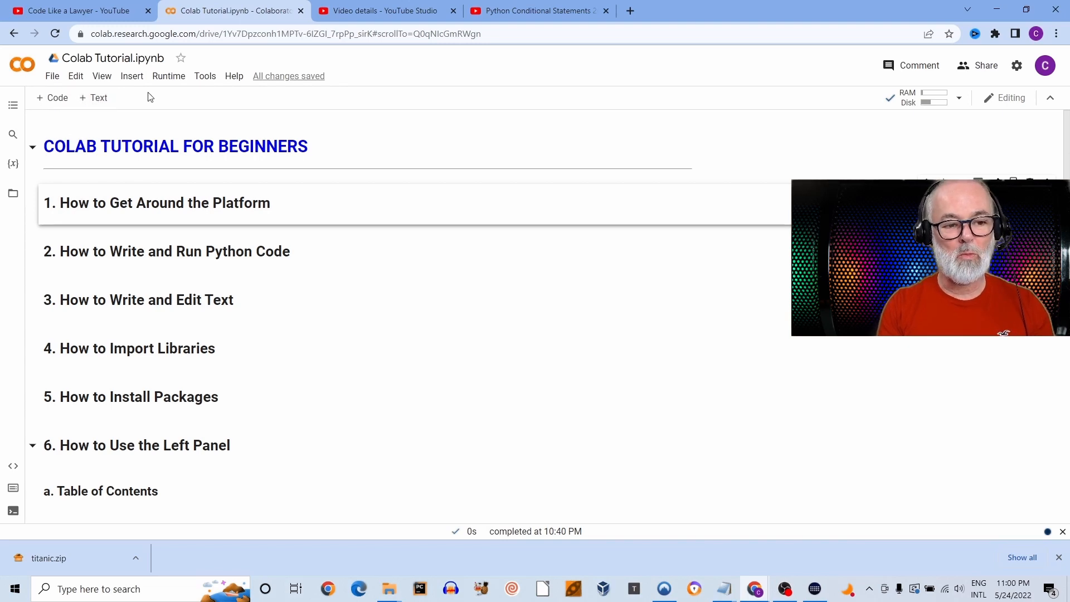
mouse_move(140, 97)
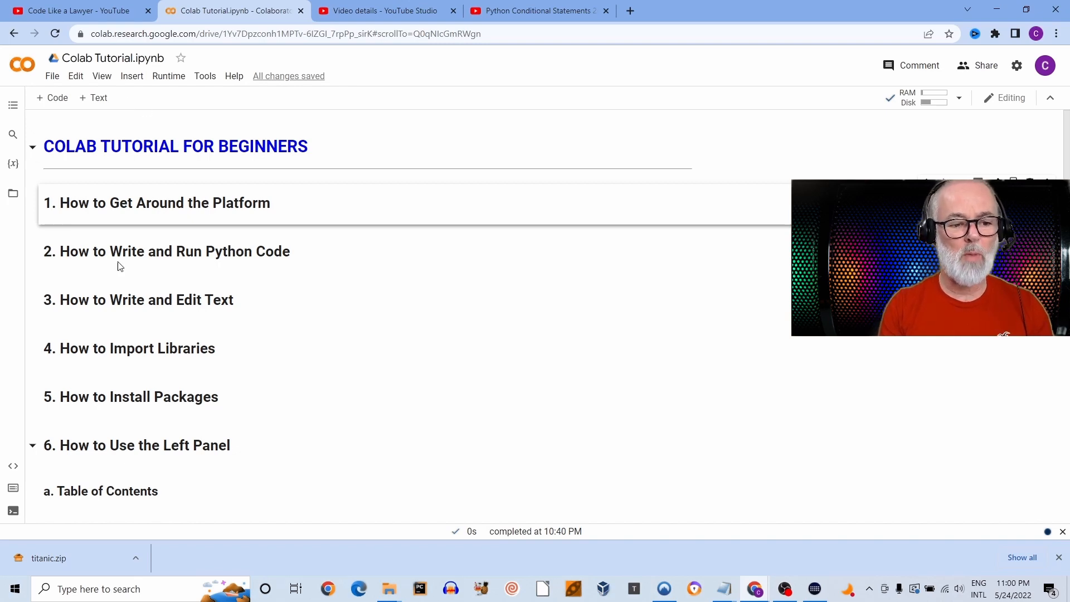
Step: Add a code cell under section 2 containing print("Hello, World!")
click(191, 251)
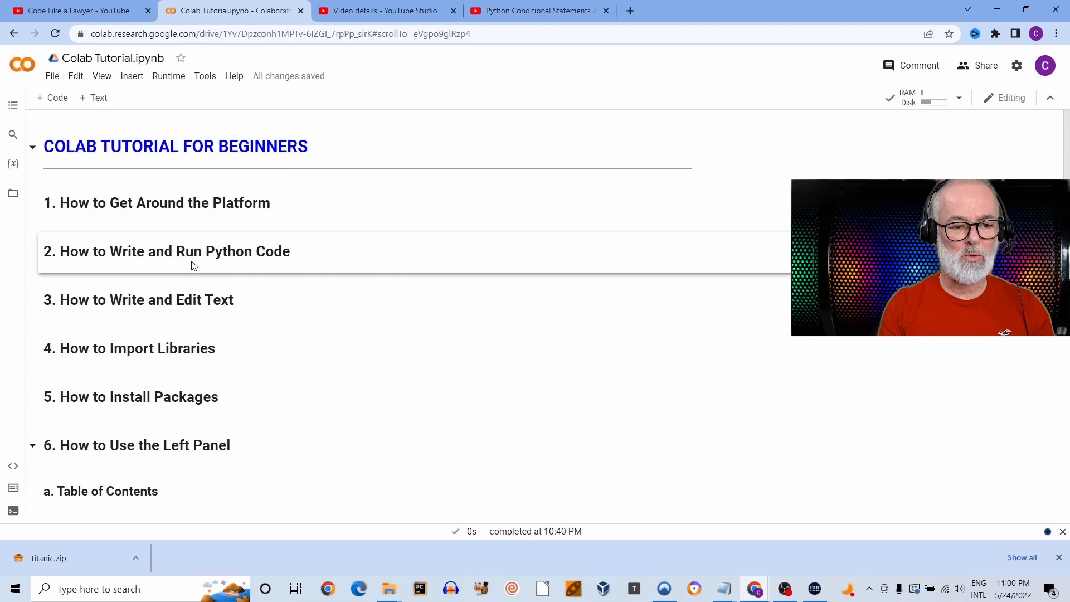
mouse_move(274, 268)
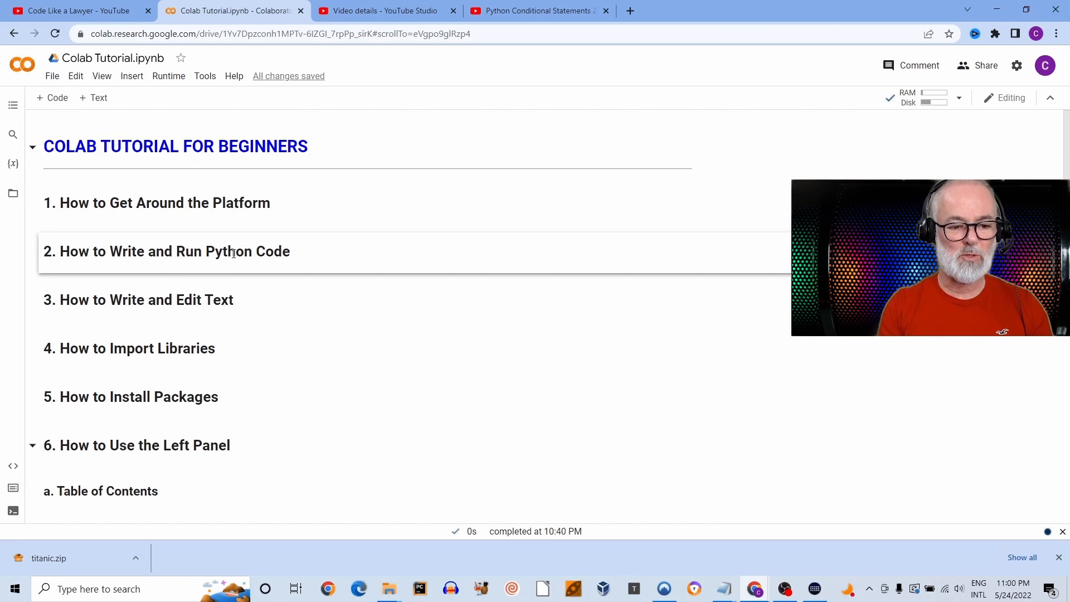
mouse_move(103, 125)
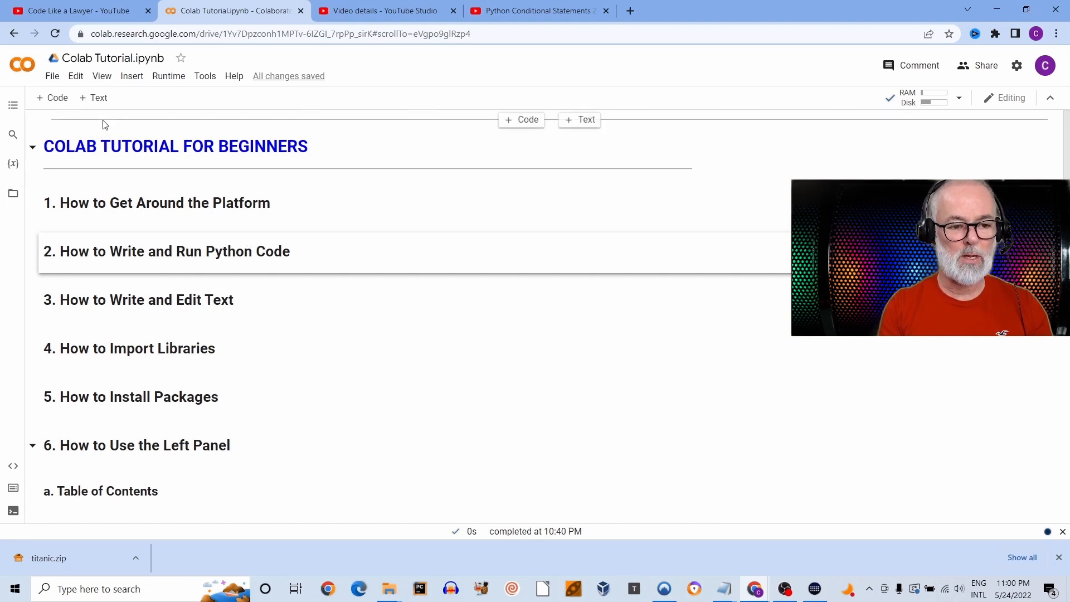
mouse_move(54, 98)
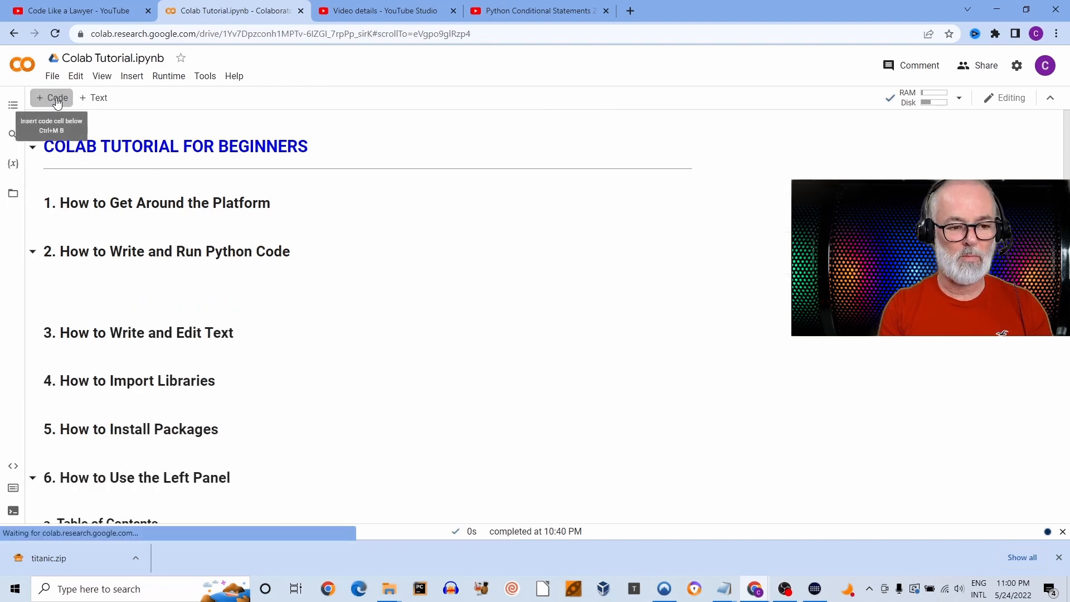
click(52, 98)
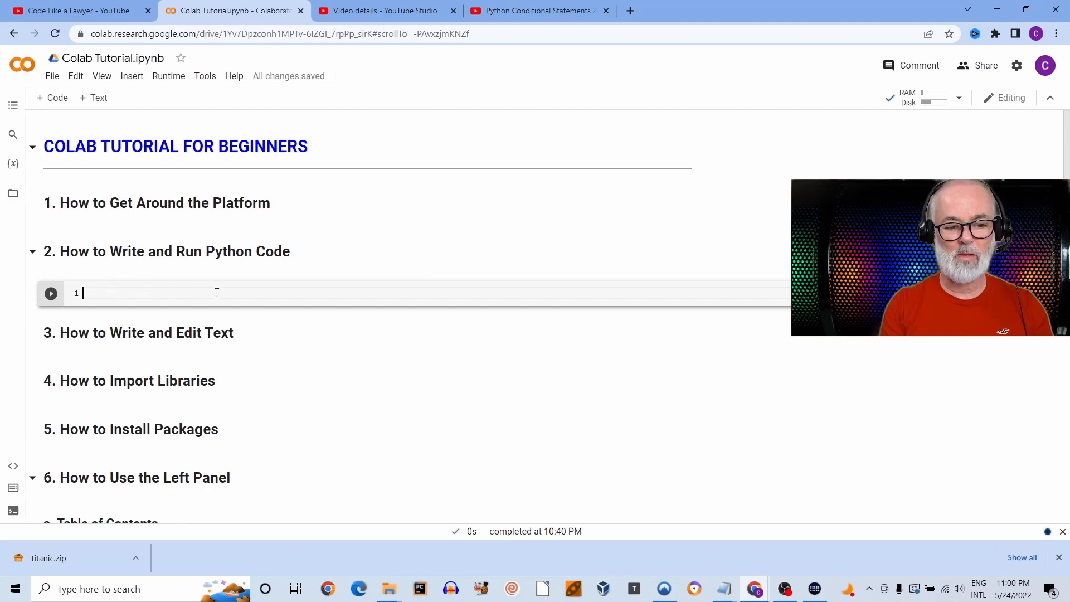
mouse_move(49, 308)
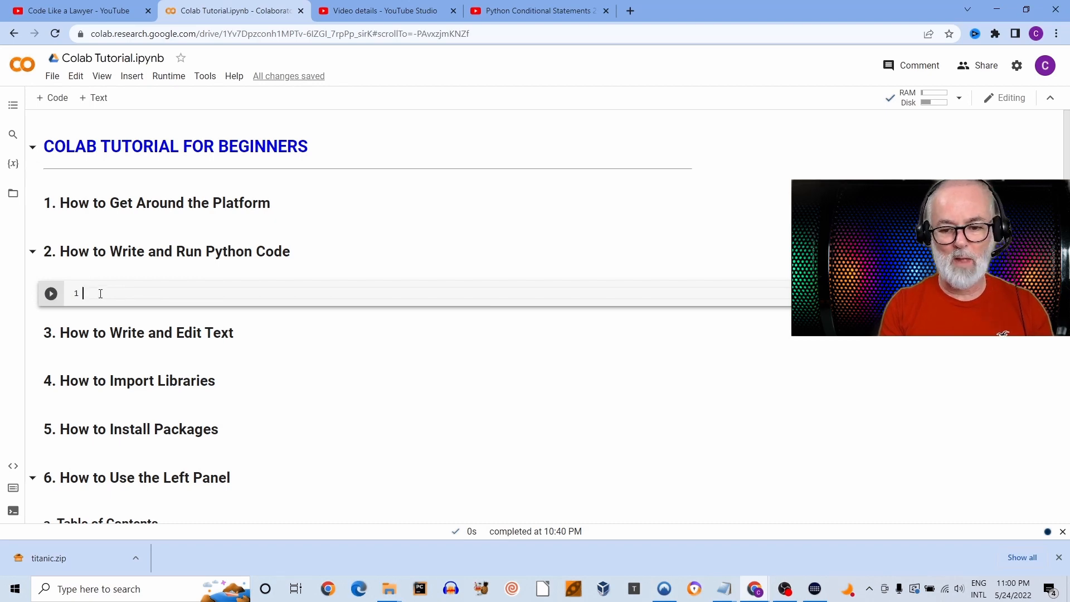
text(pri)
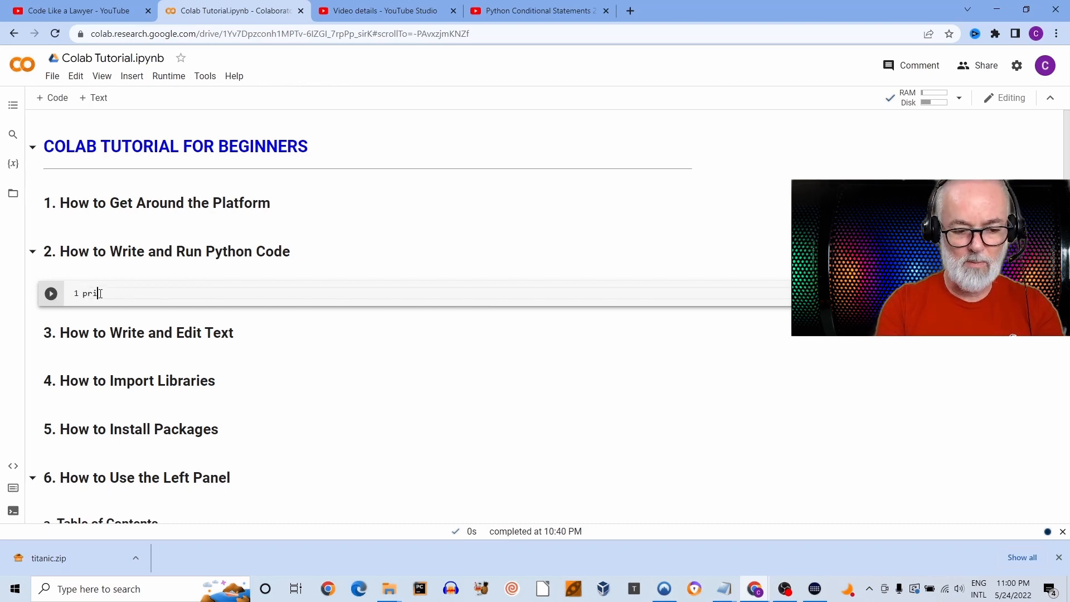
text(nt())
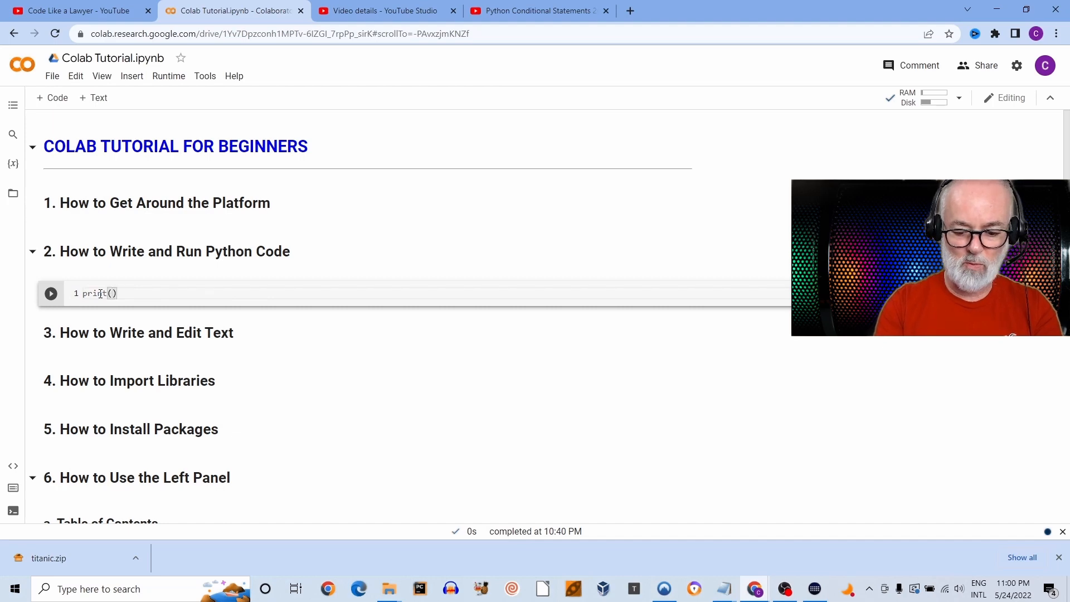
text(")
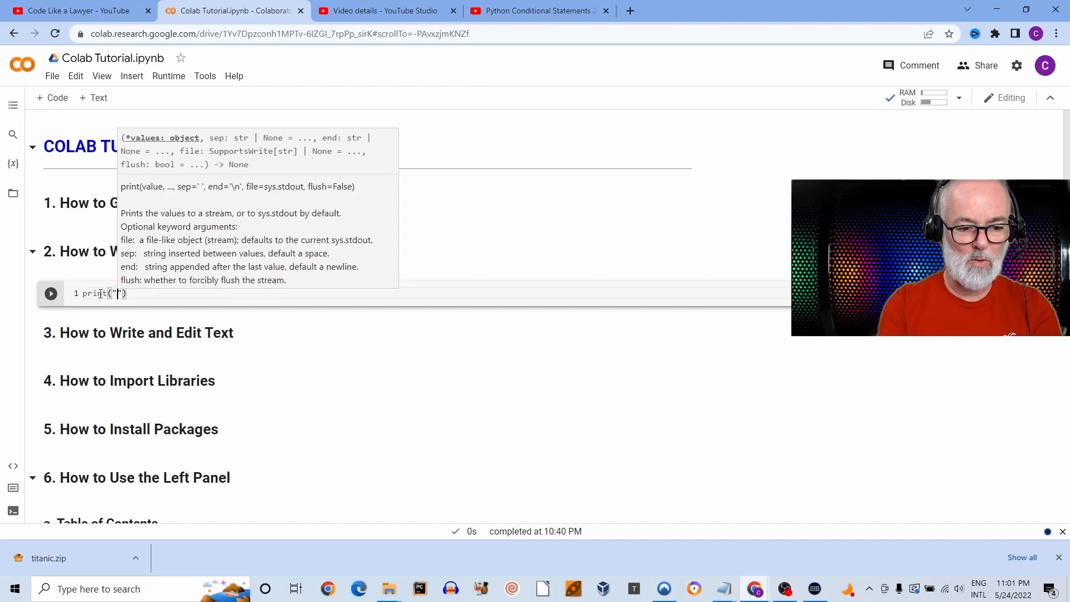
text(Hello)
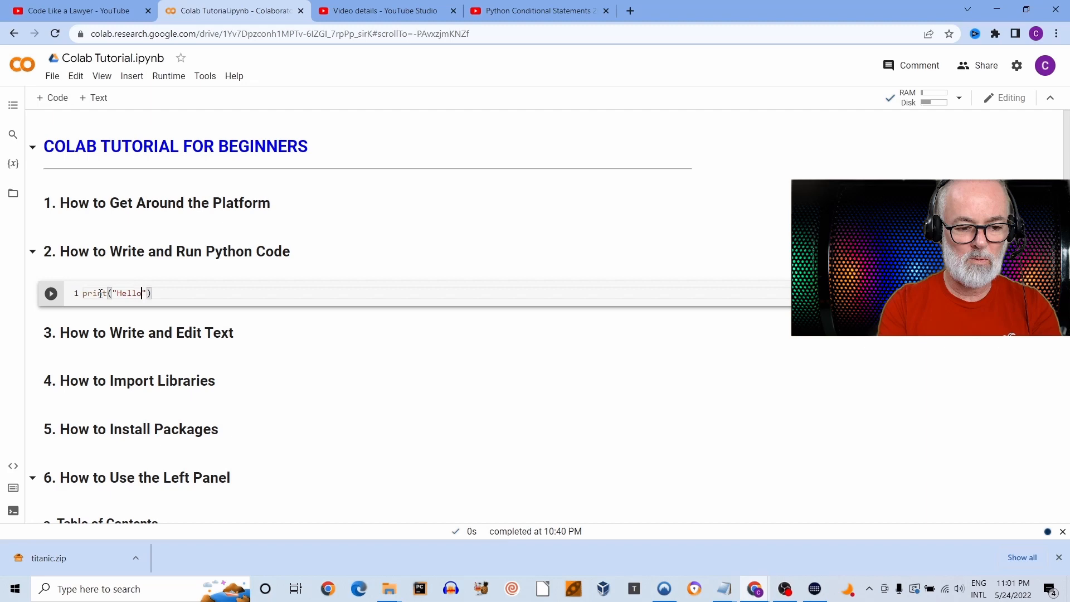
text(, World)
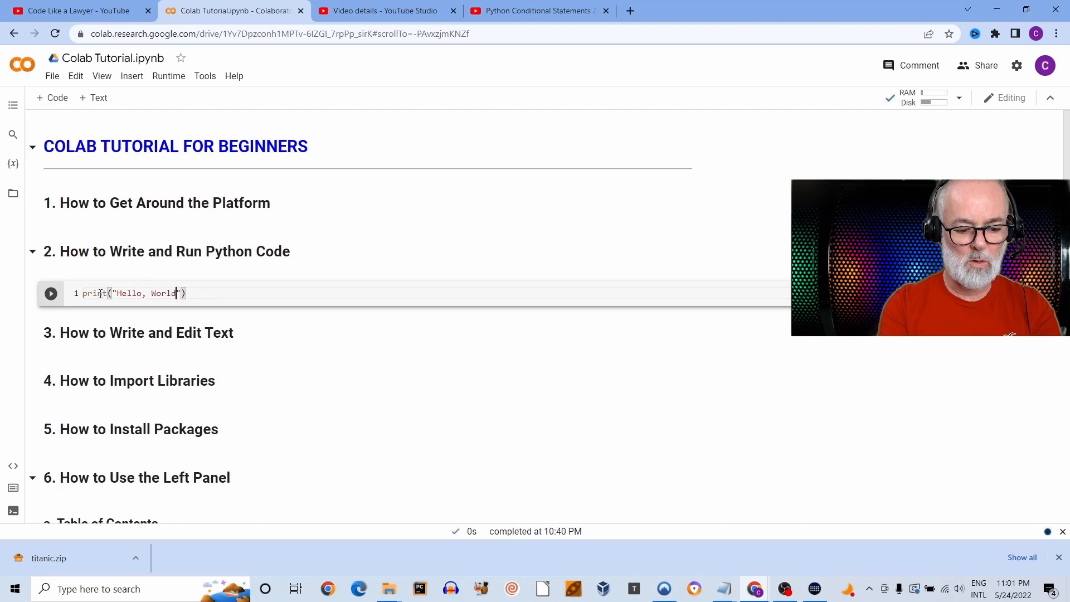
text(!)
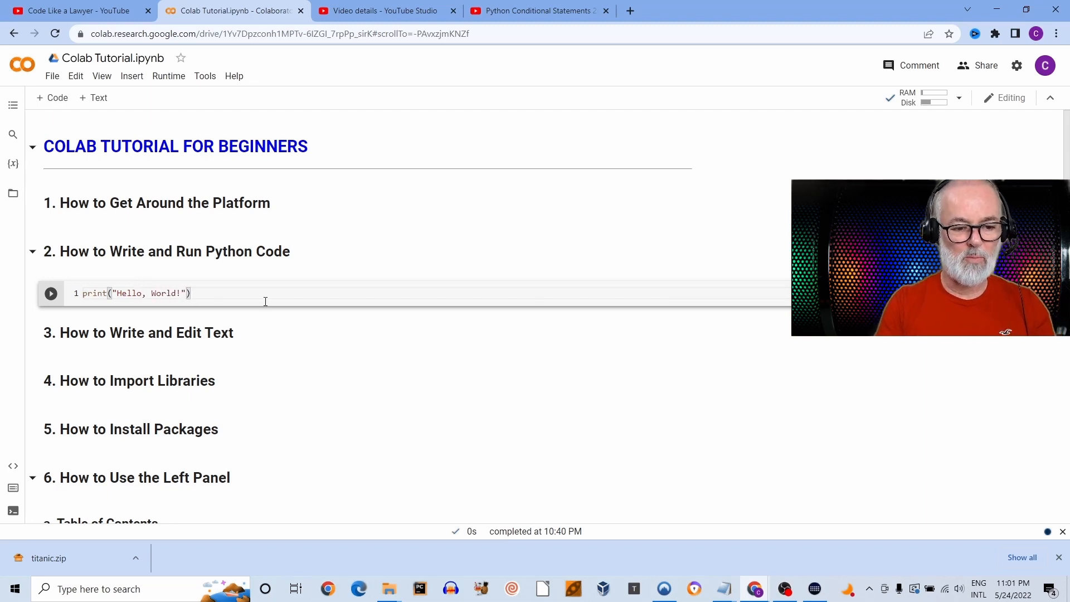
mouse_move(50, 293)
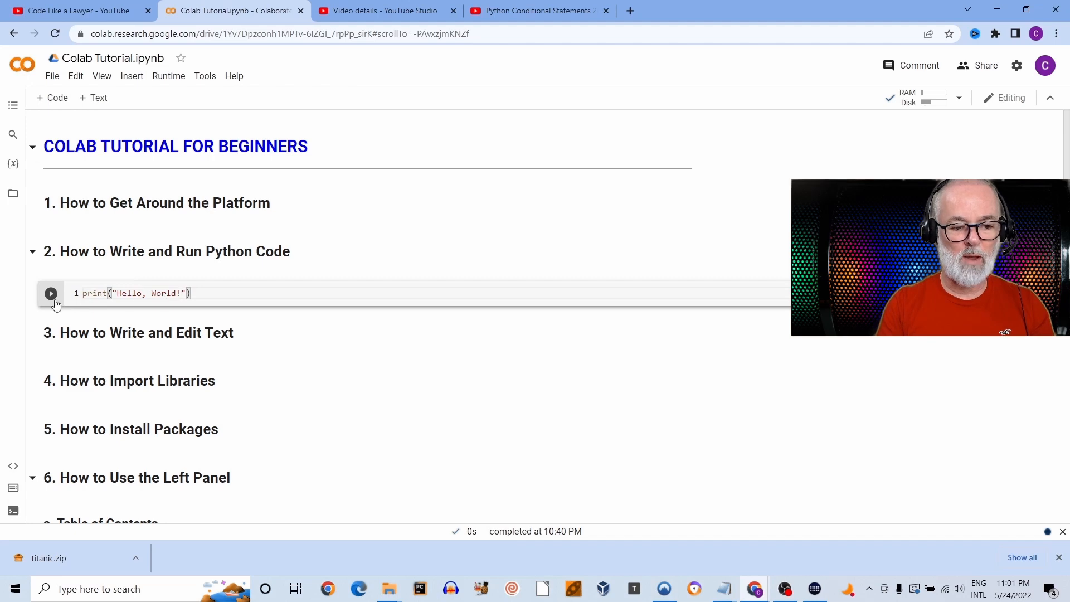
mouse_move(50, 293)
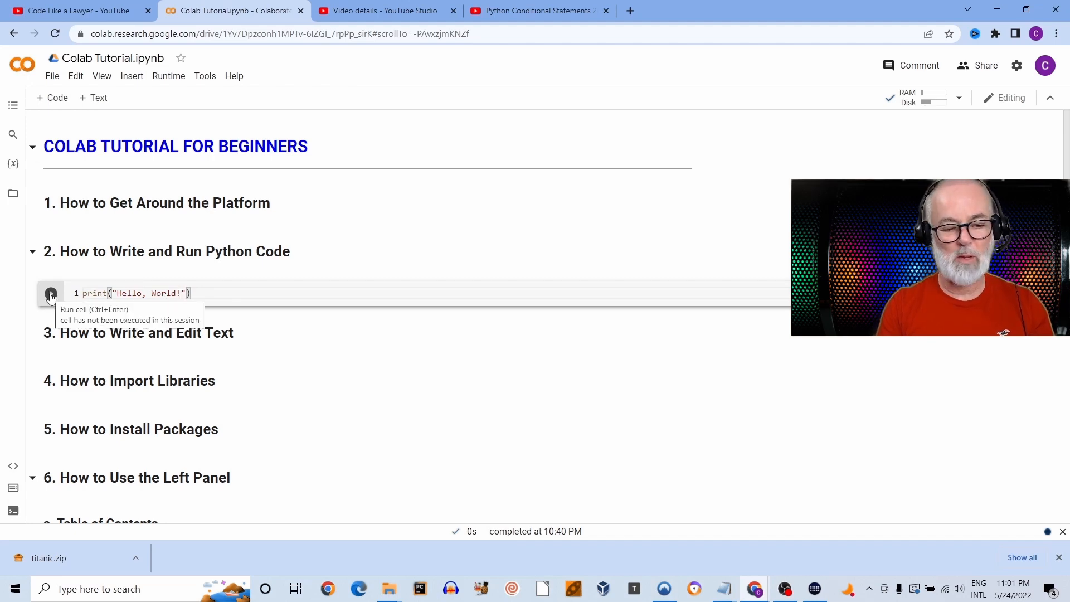
Step: Run the Hello, World! cell and start a new cell assigning name = "Bob"
click(50, 293)
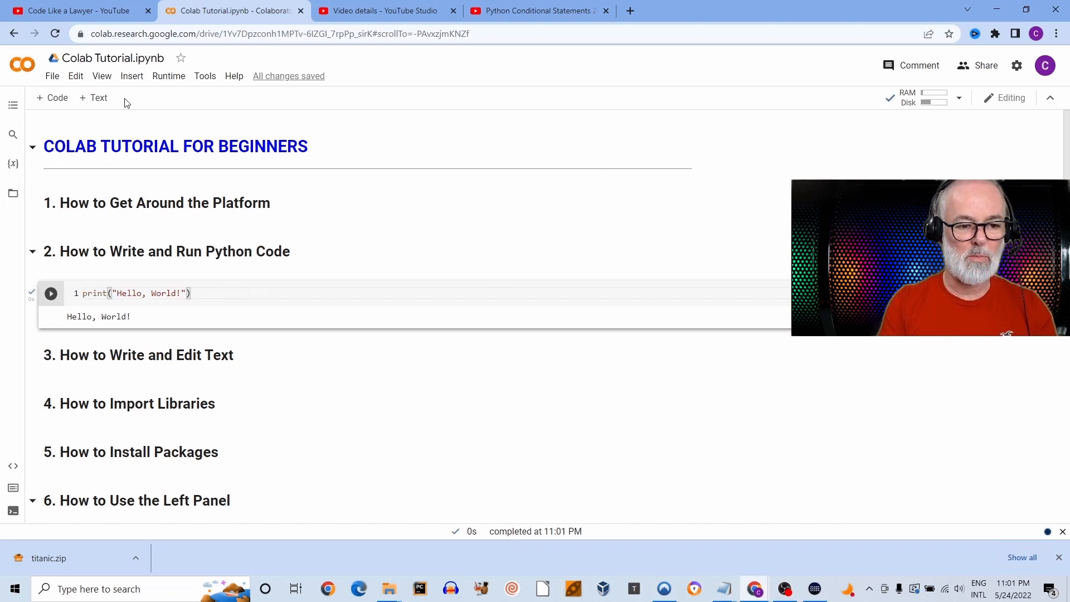
click(52, 98)
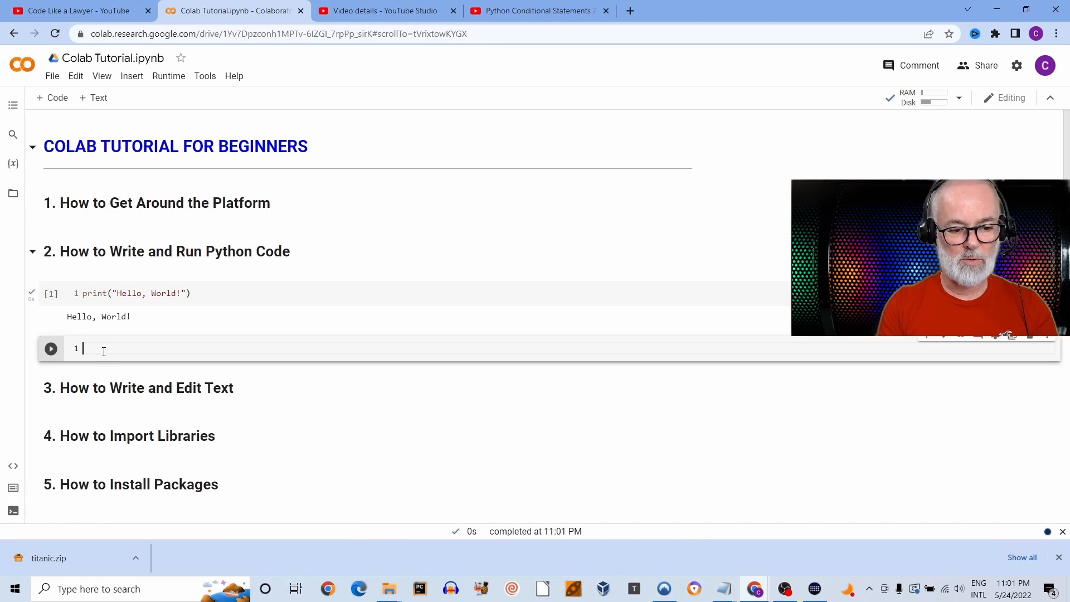
text(na)
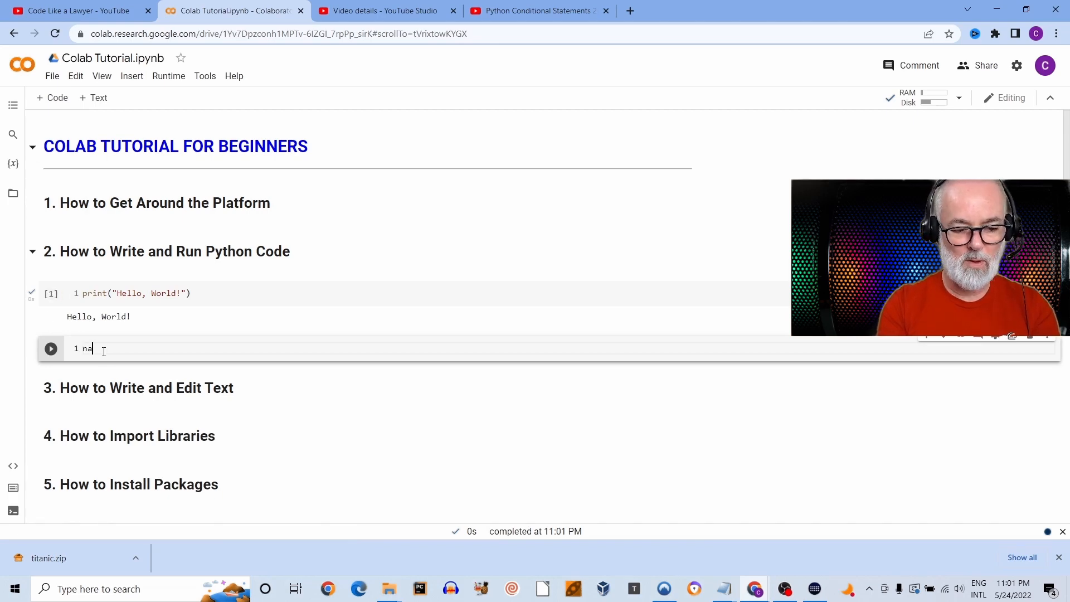
text(me =)
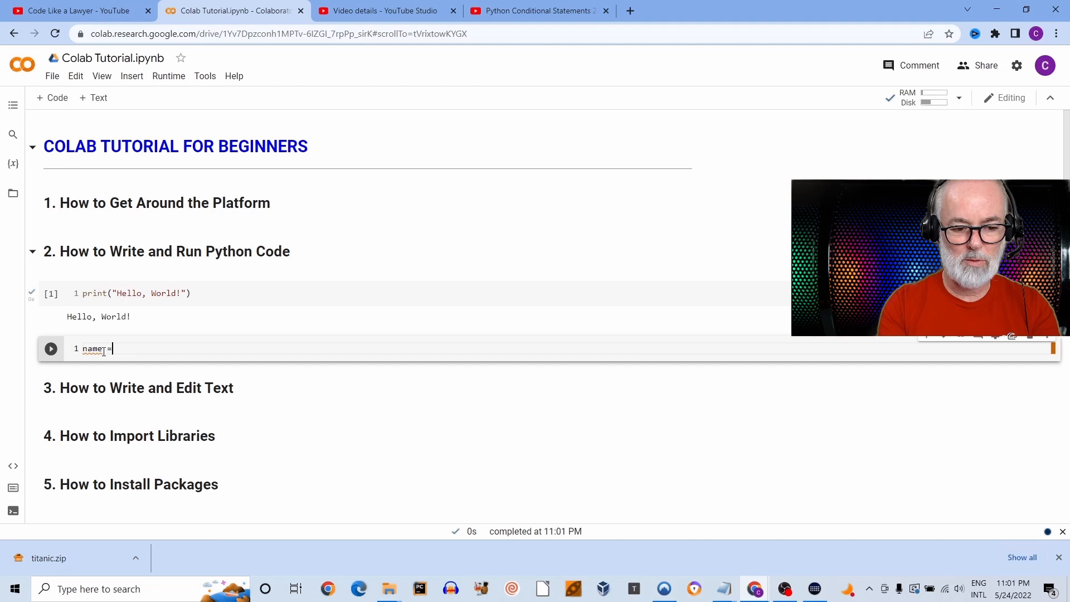
text("")
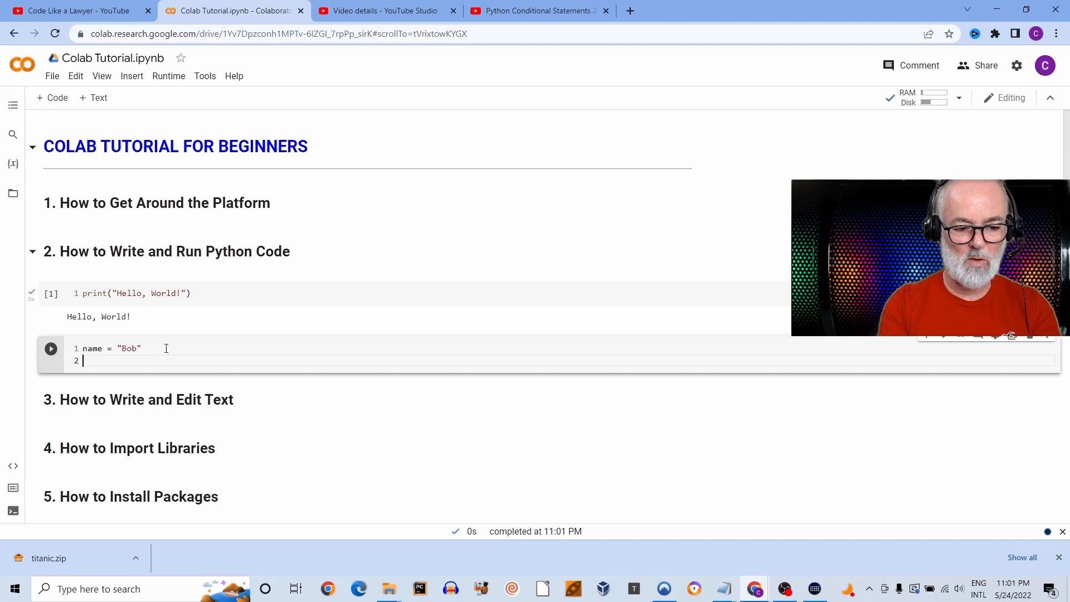
Step: Add last_name = "Smith" and print(name, last_name), then run it to output Bob Smith
text(last_)
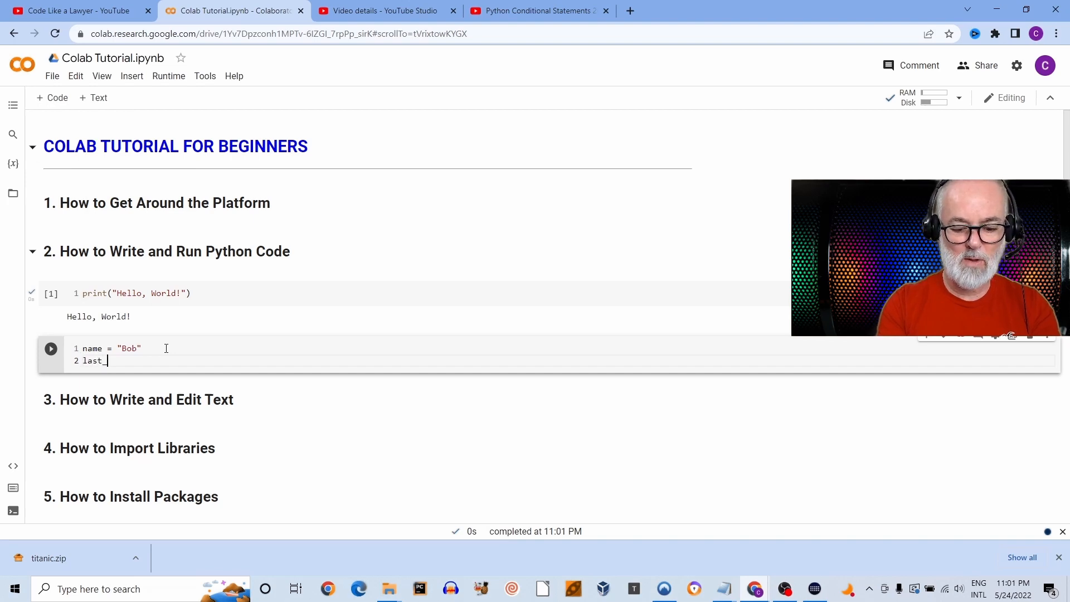
text(name =)
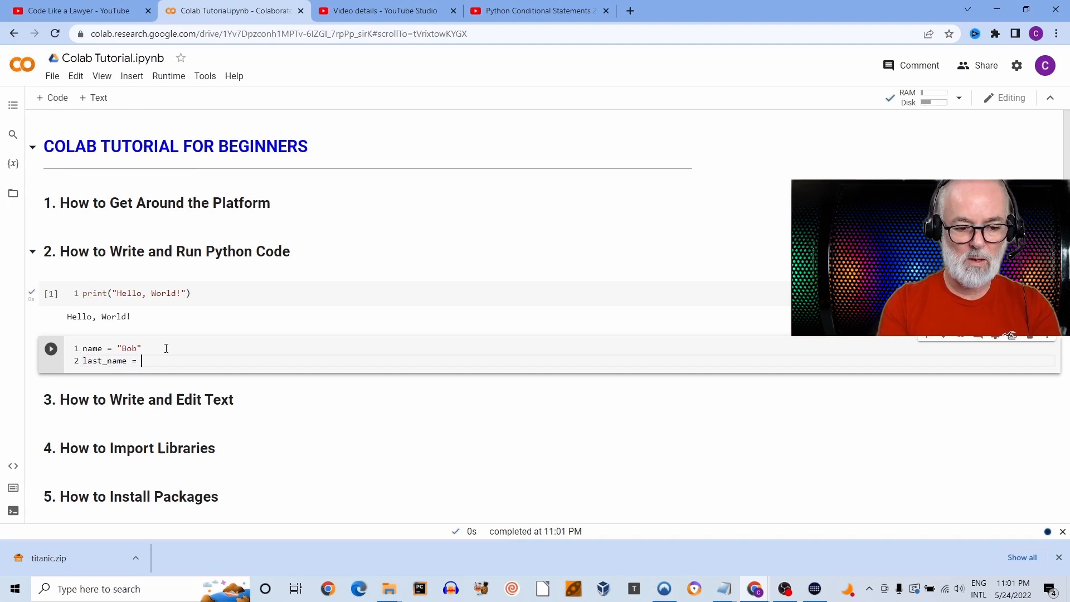
text("Smi")
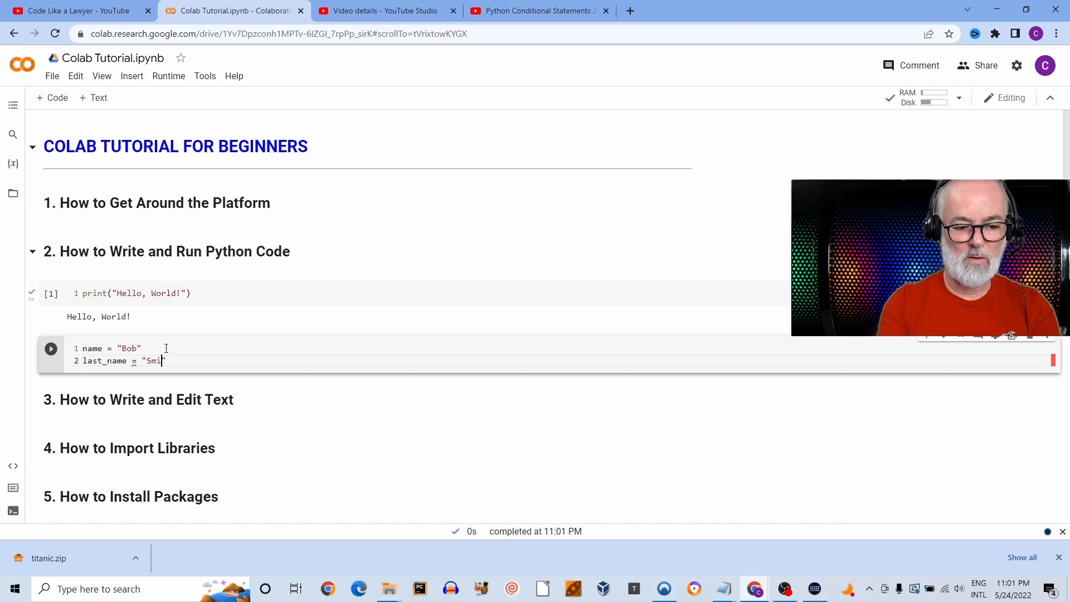
text(th)
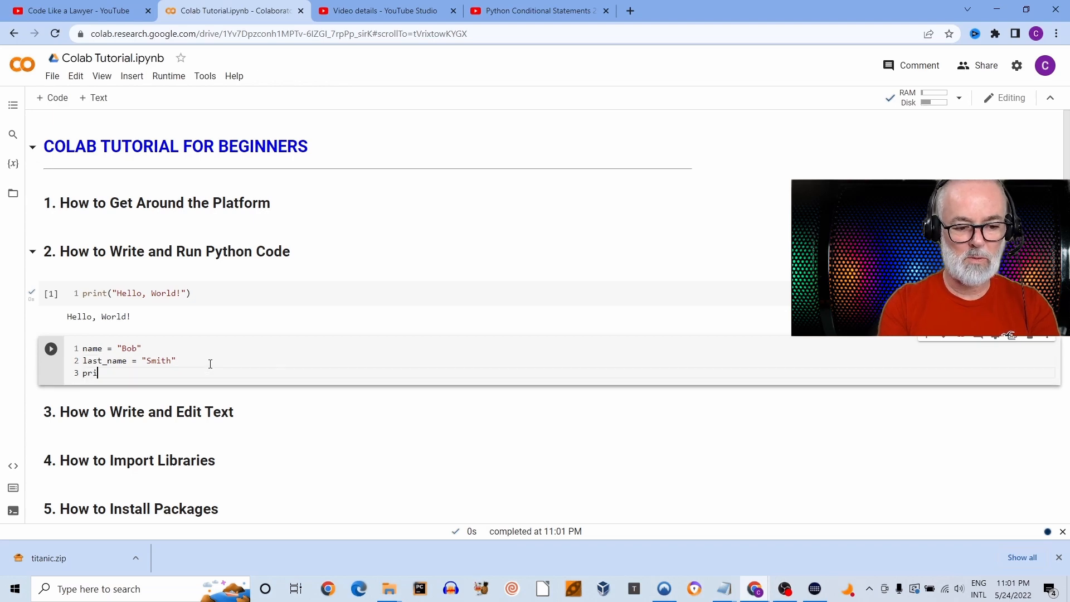
text(nt)
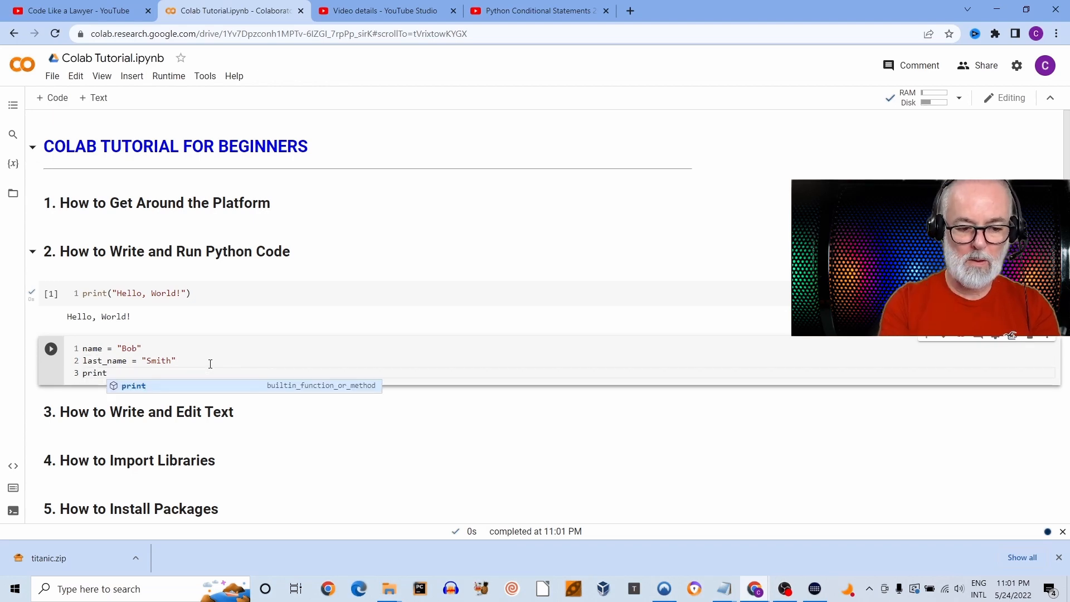
text((name,)
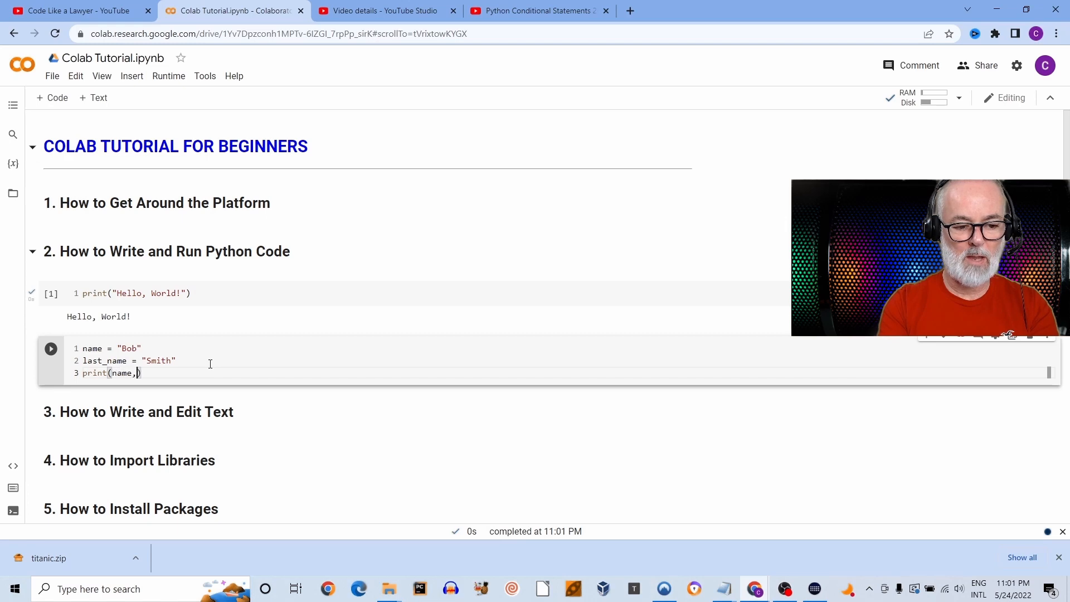
text(last_name)
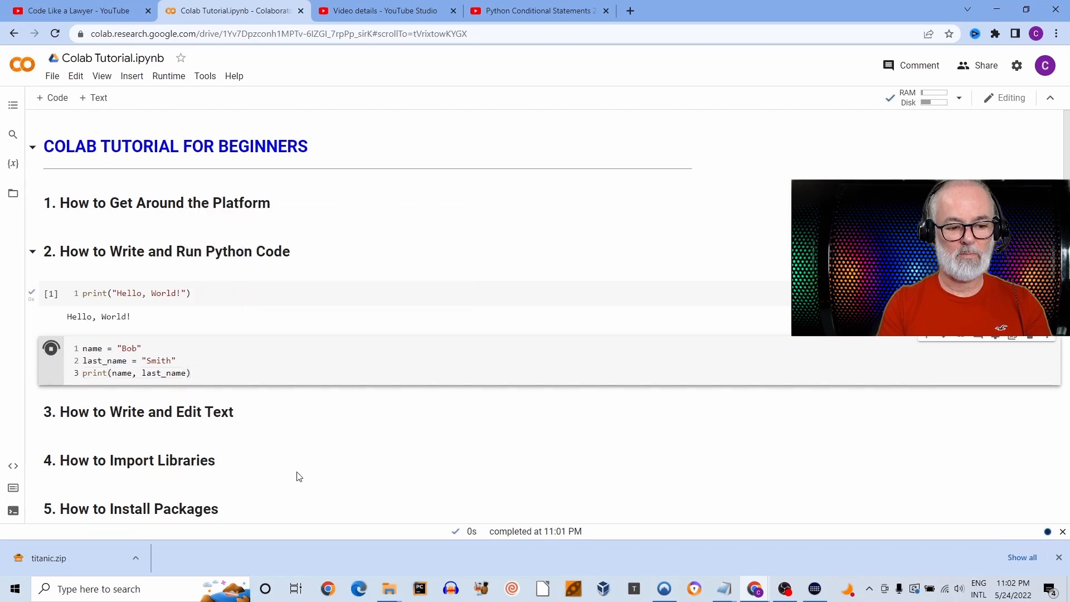
click(50, 349)
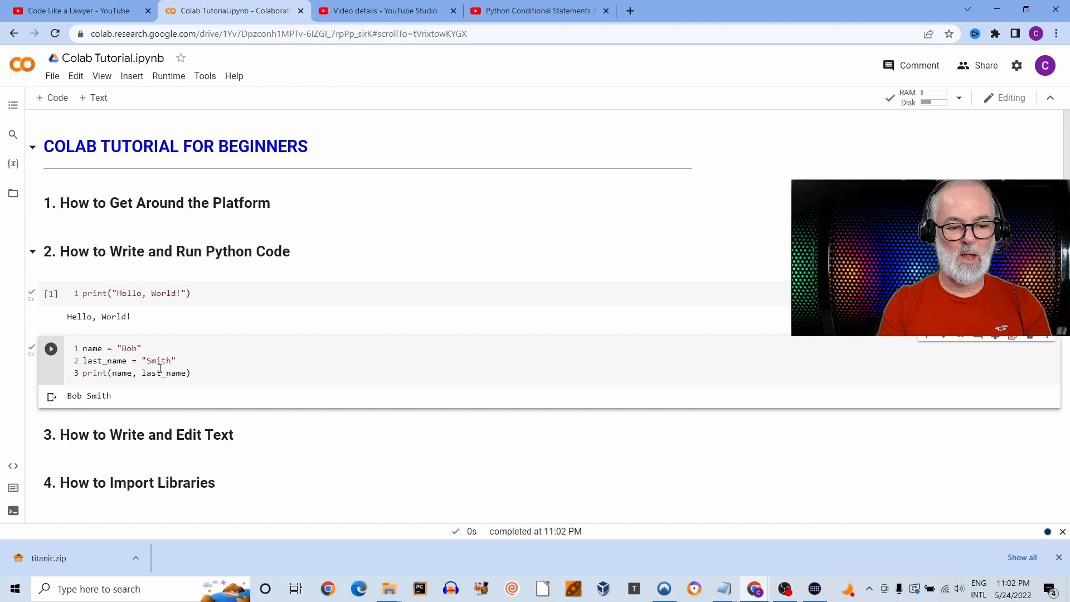
mouse_move(176, 360)
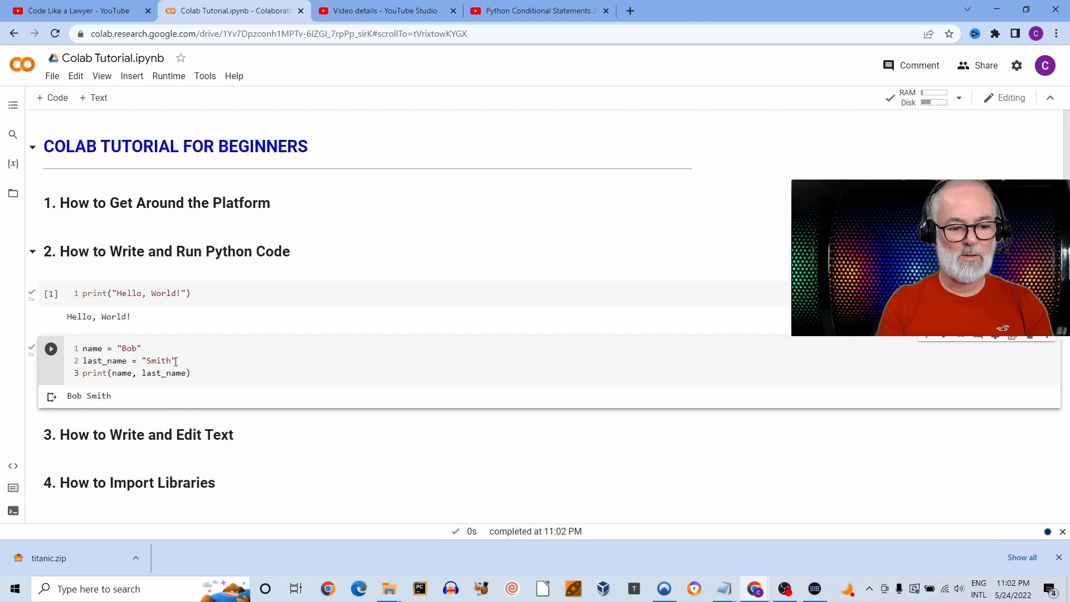
mouse_move(135, 400)
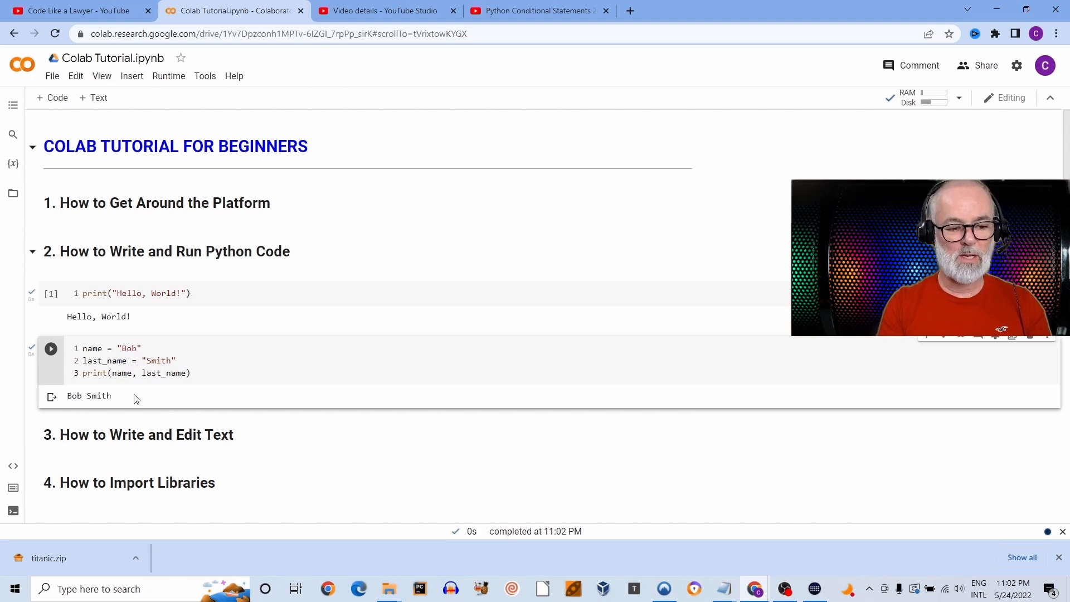
mouse_move(102, 406)
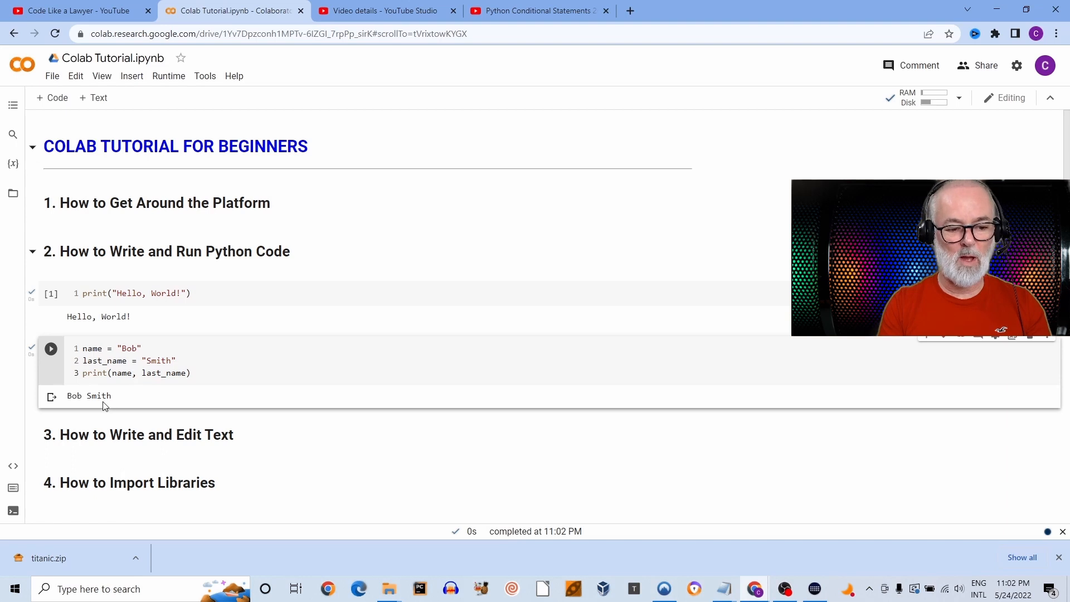
mouse_move(151, 399)
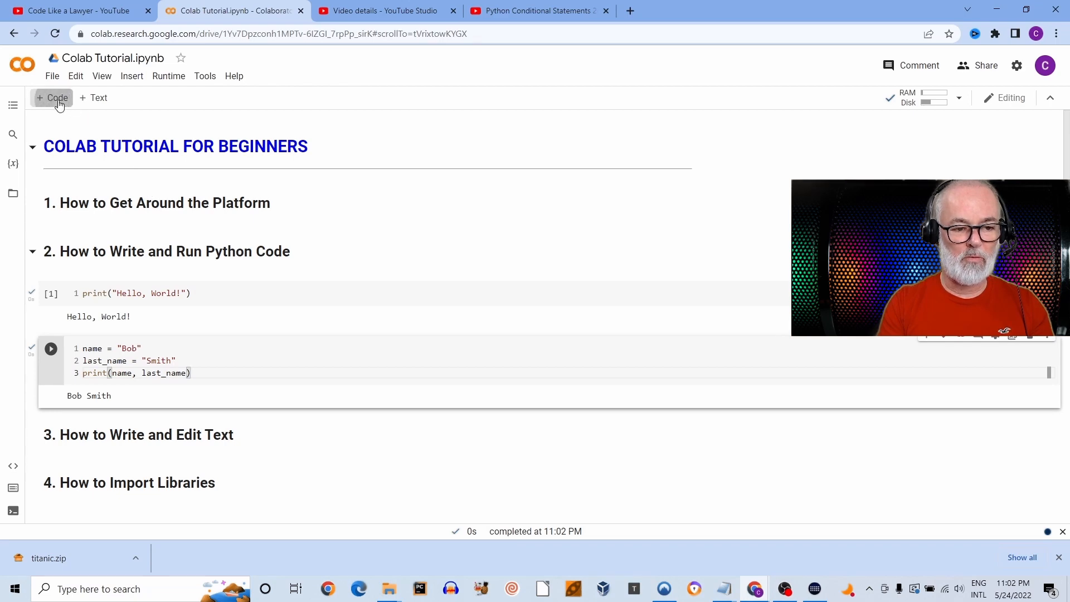
Step: Start a new code cell with the header def greet(name):
click(53, 99)
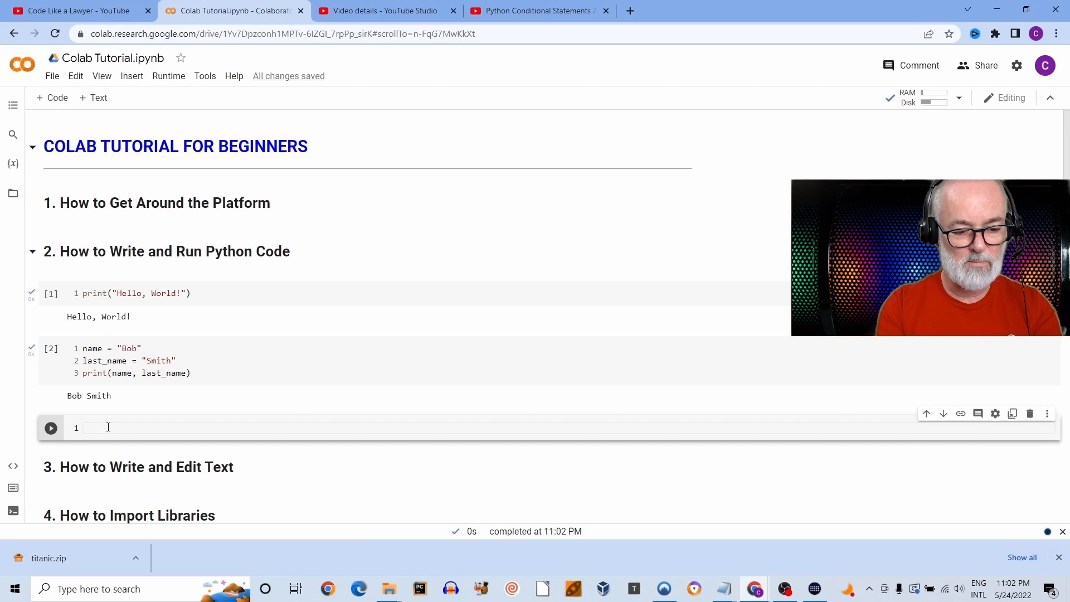
text(def)
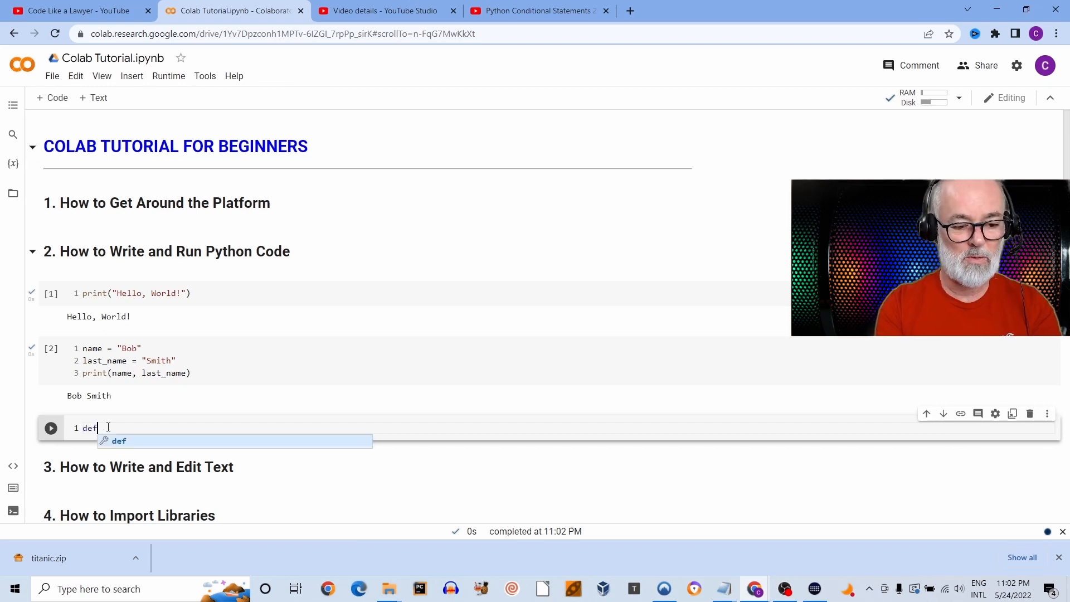
text(greet)
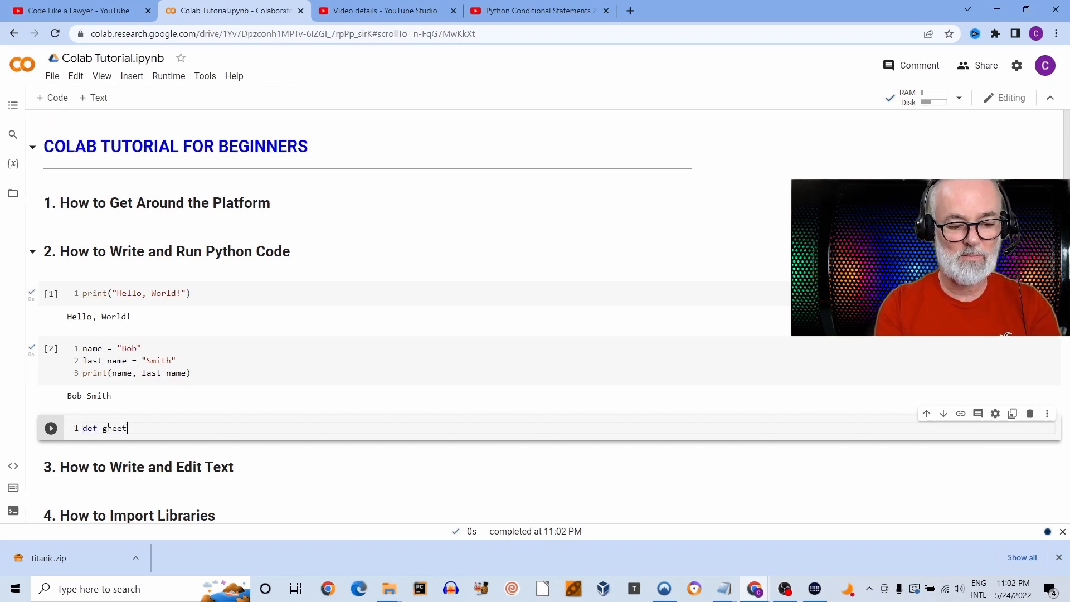
text((name))
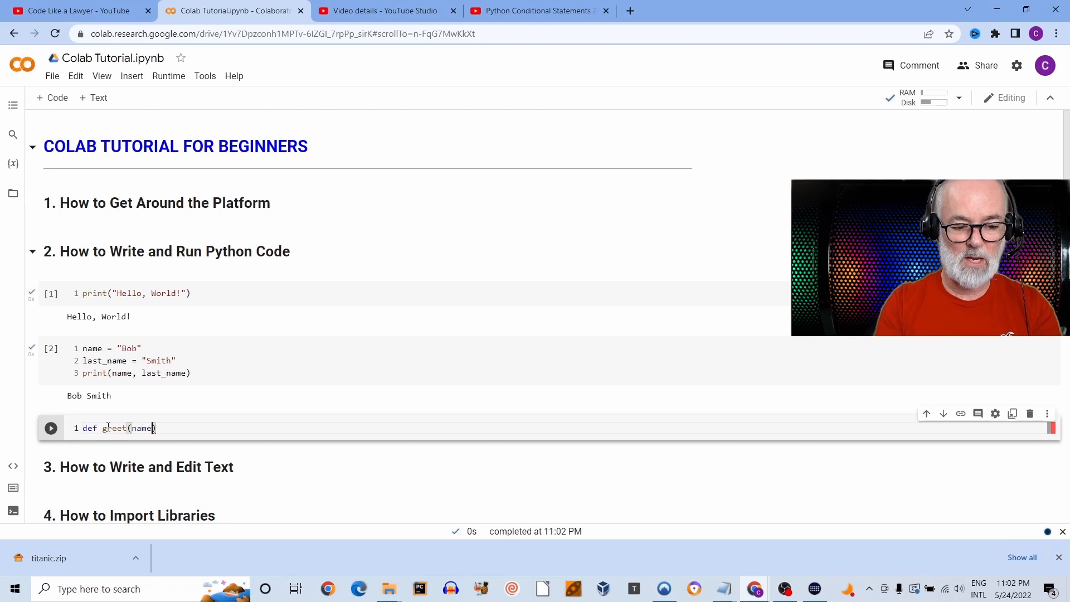
text(:)
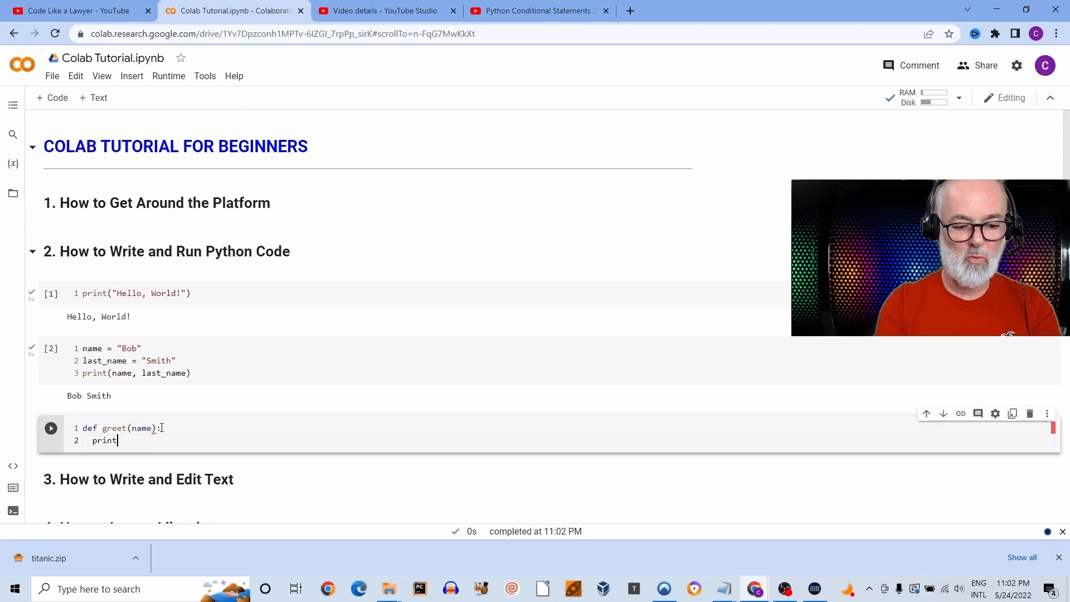
Step: Write the body print(f"Hi, {name.capitalize()}! How are you doing?")
text(()
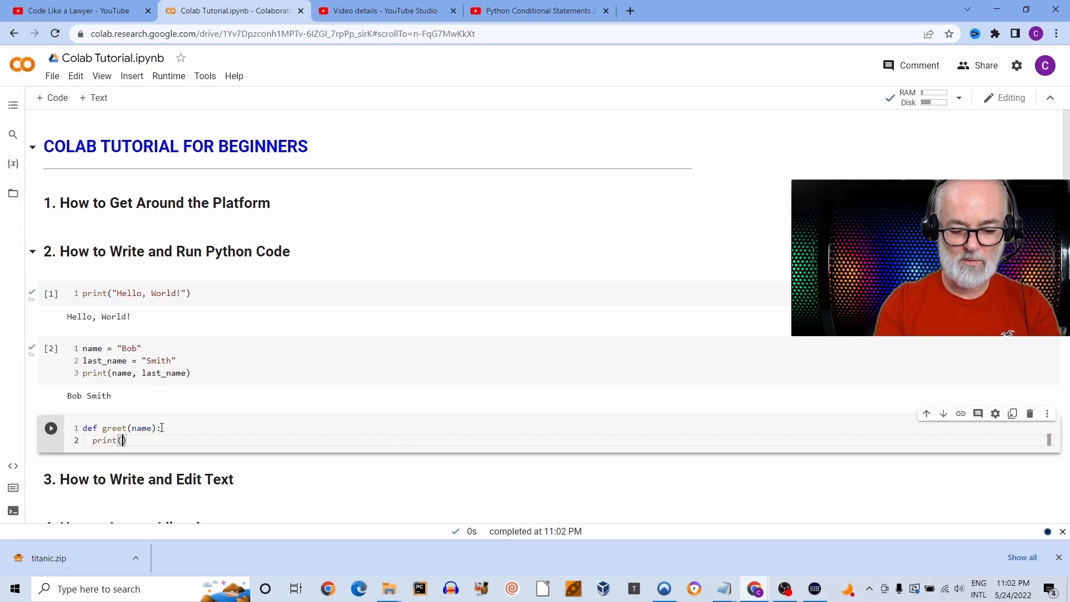
text(f"")
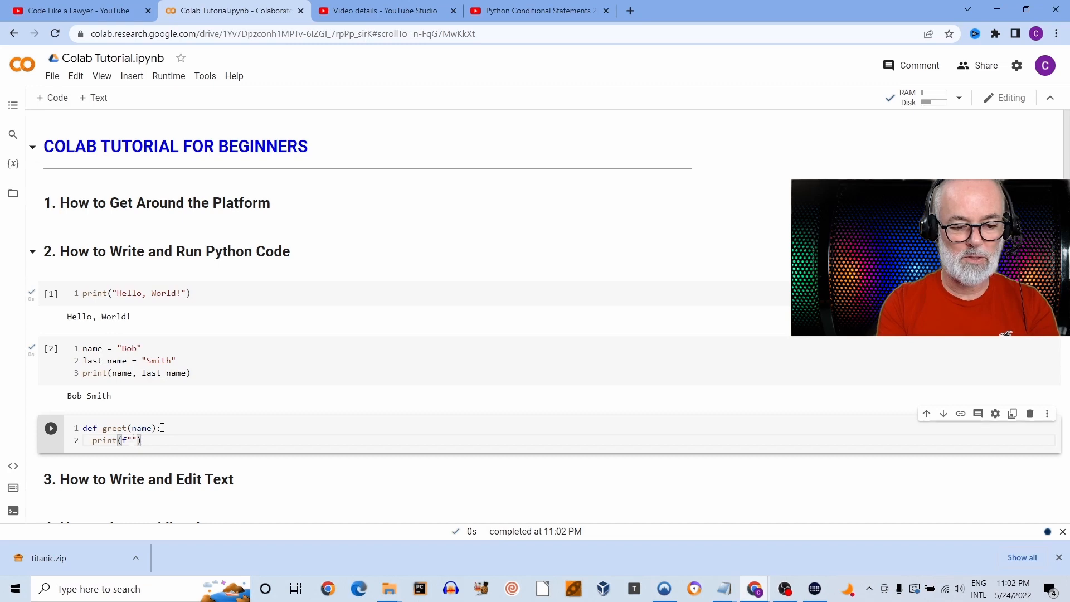
text(Hi,)
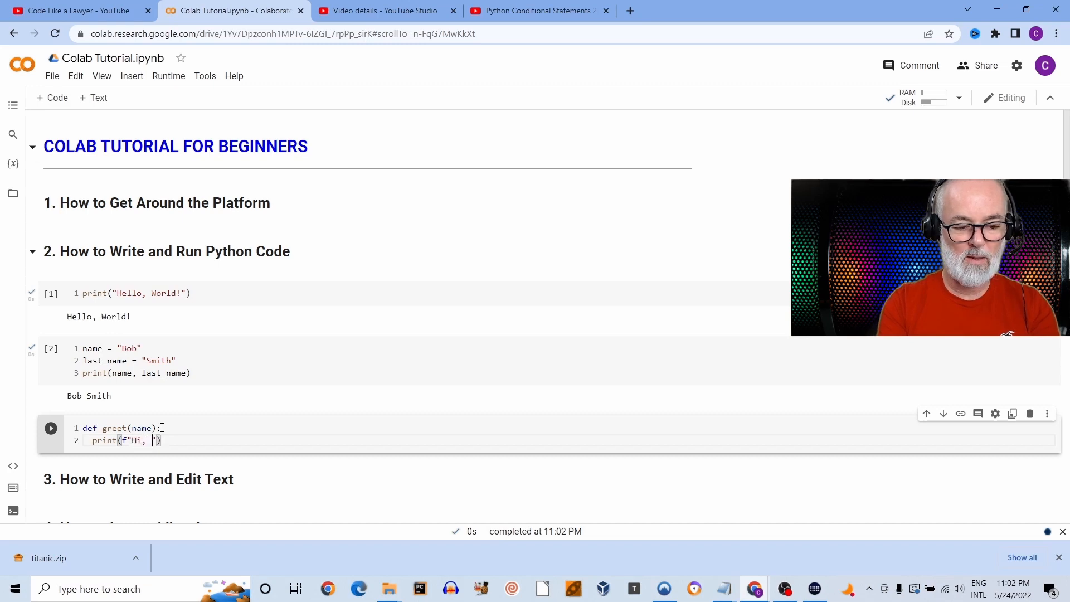
text({})
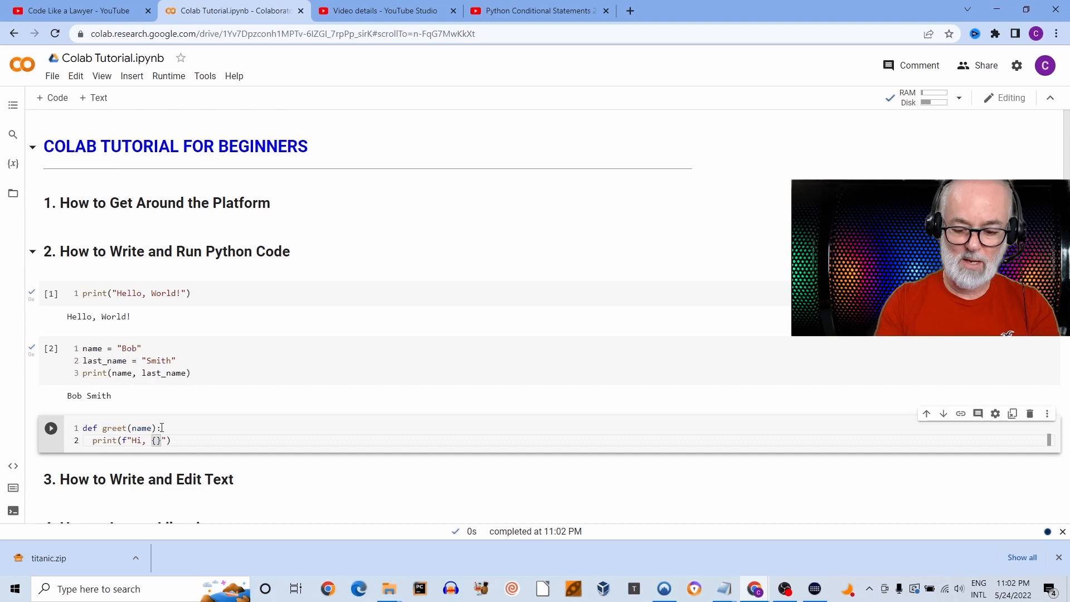
text(name)
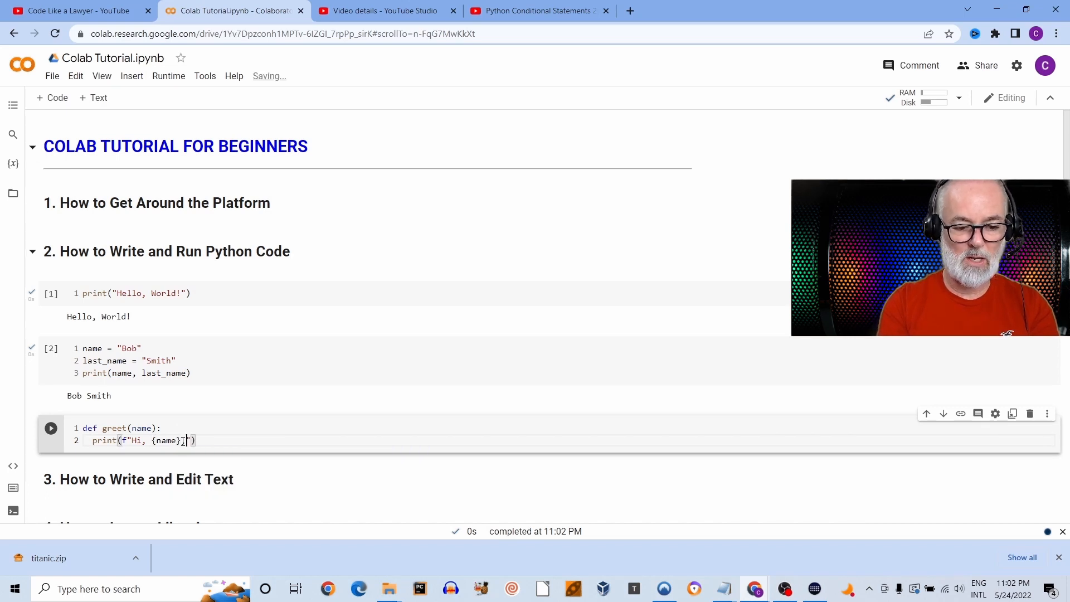
text(H)
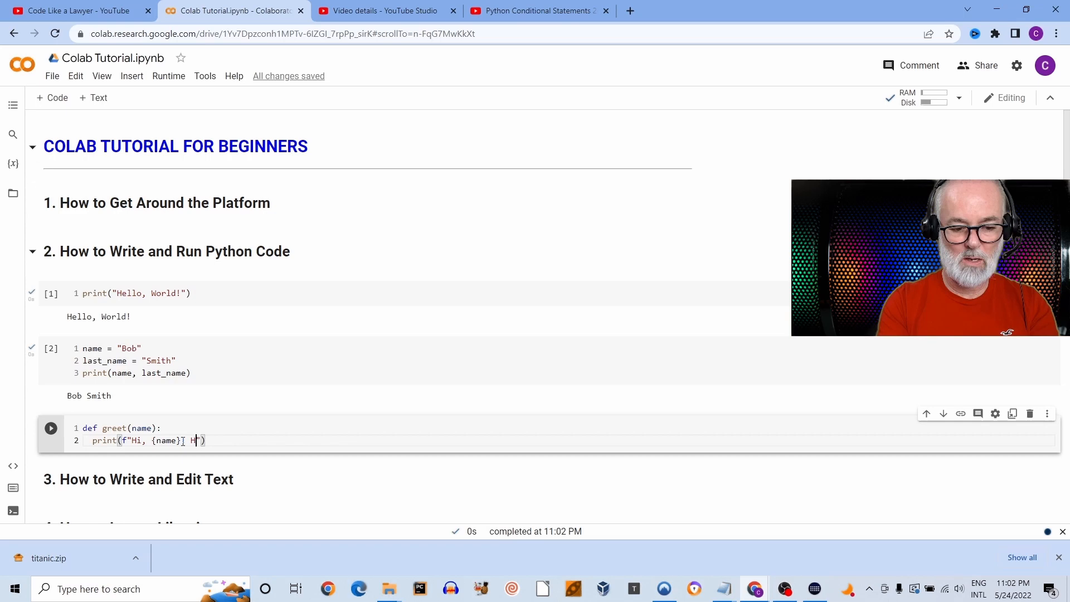
text(ow are you)
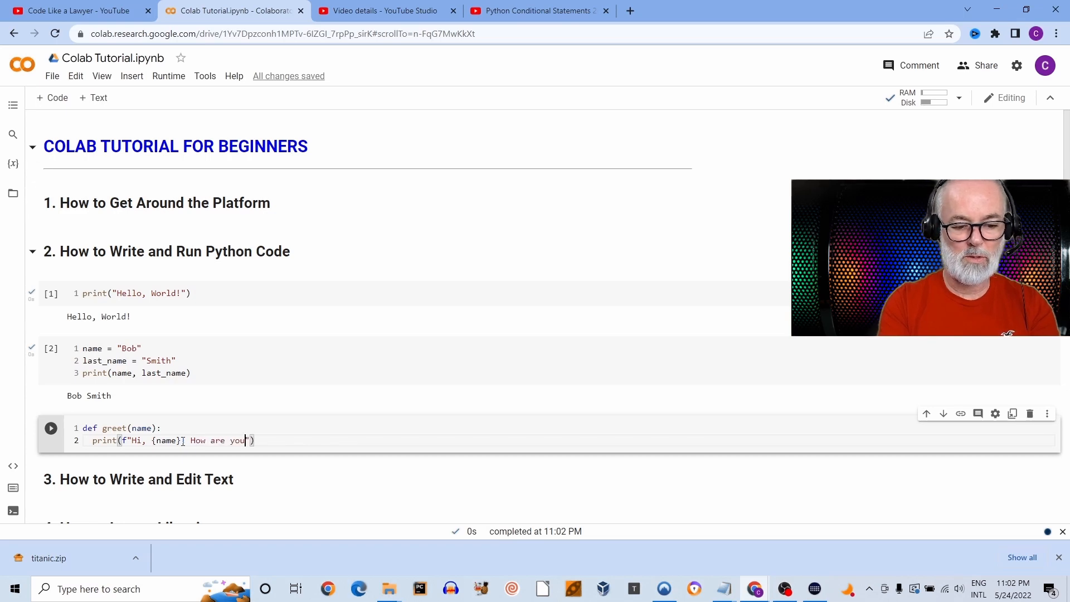
text(doing)
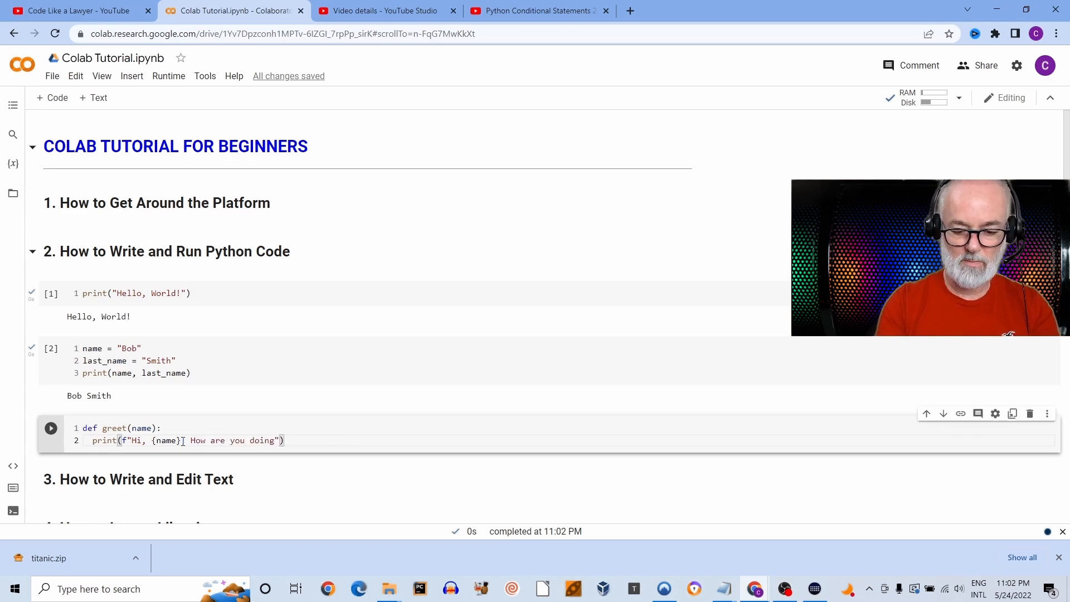
text(?)
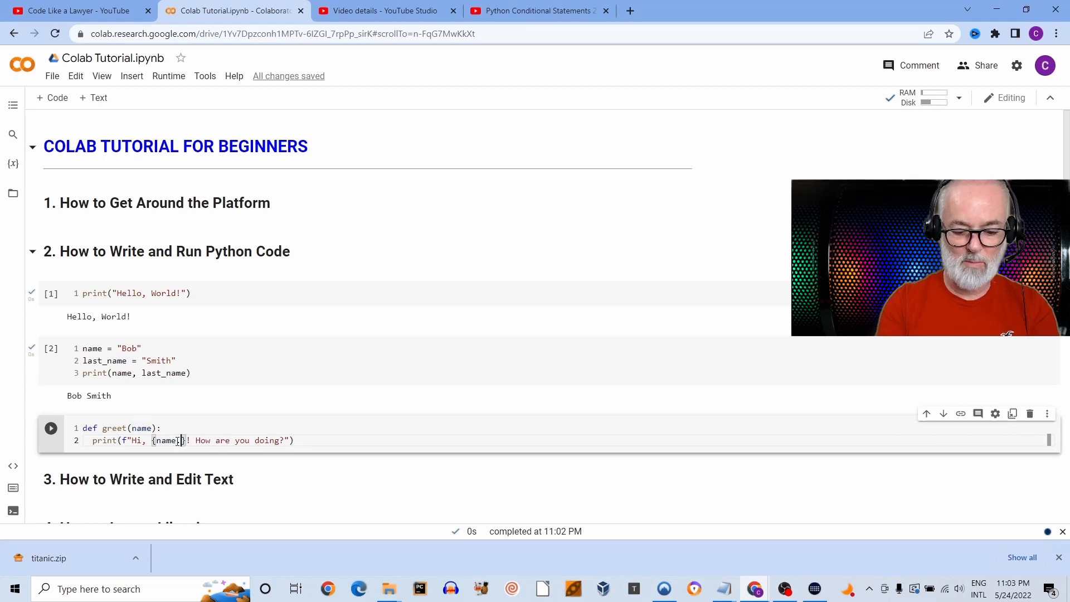
text(capitalize()
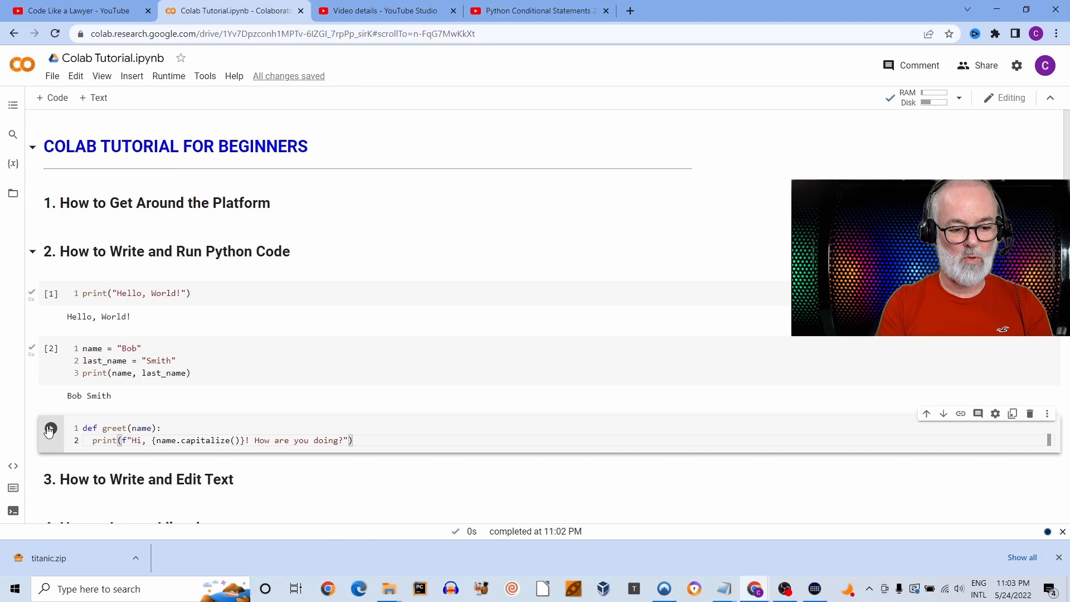
mouse_move(49, 430)
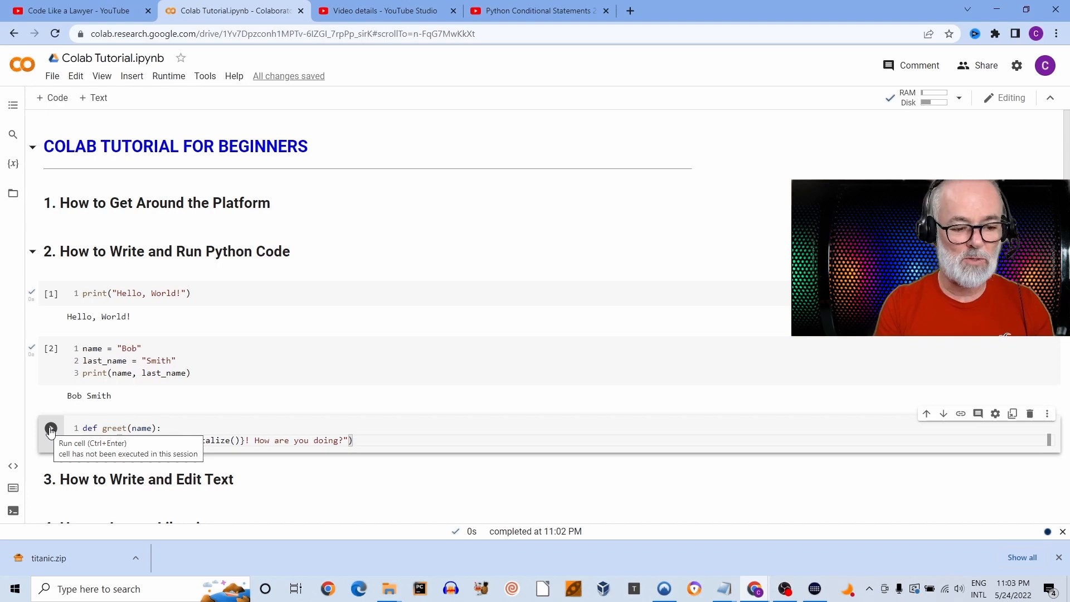
mouse_move(387, 461)
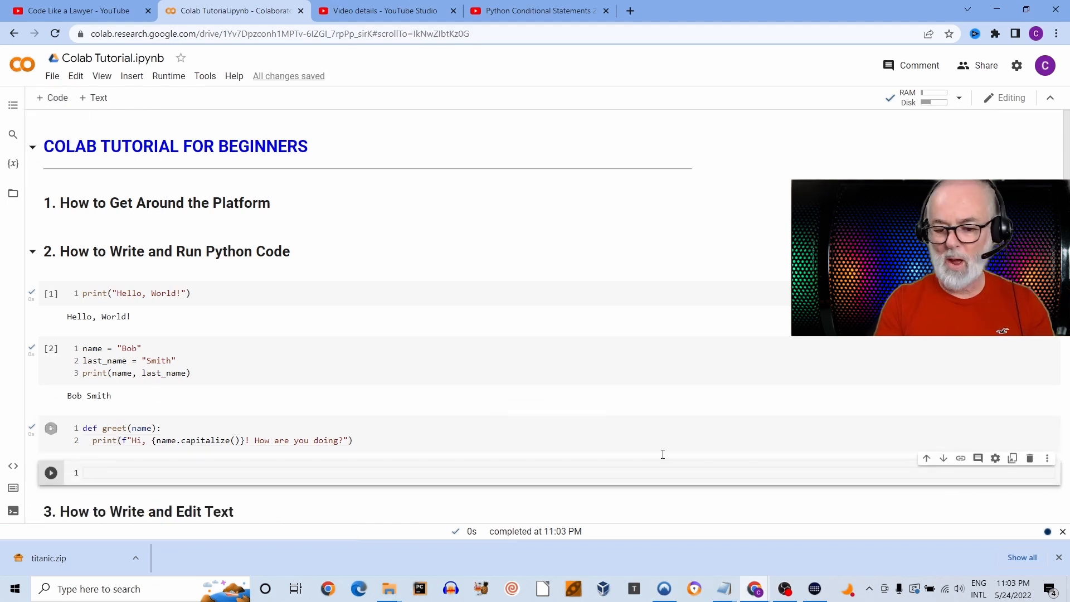
Step: Run the greet definition, then call greet(name) in a new cell to print Bob's greeting
click(50, 428)
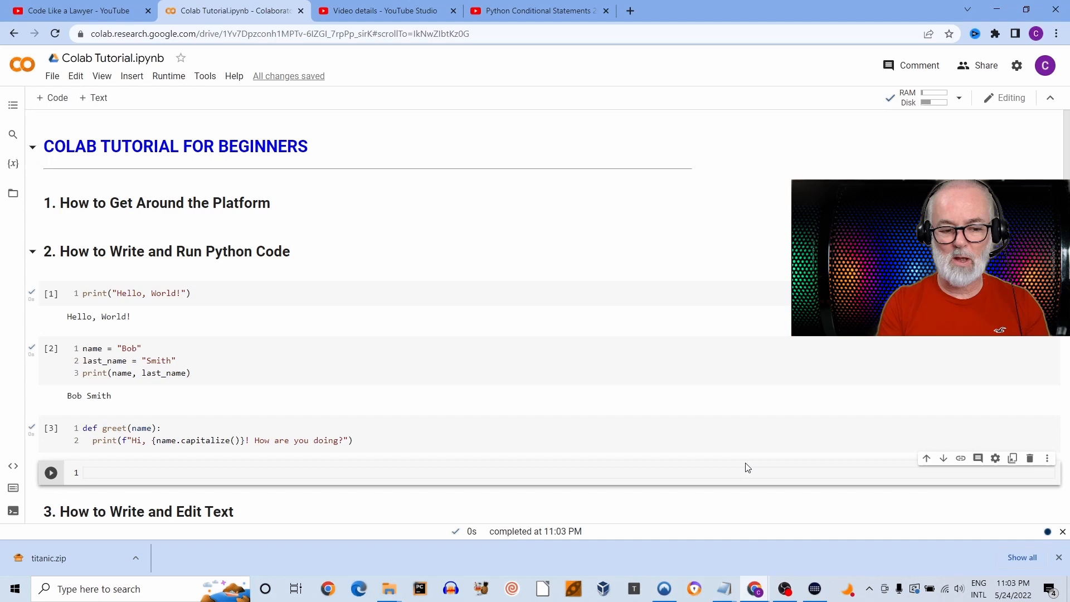
mouse_move(681, 450)
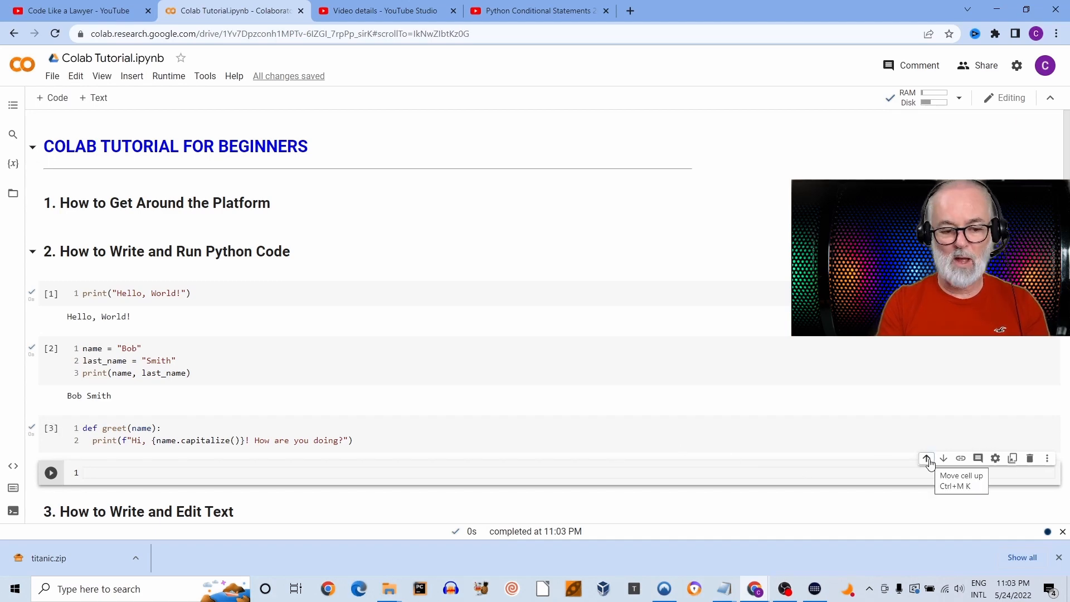
scroll(down, 3)
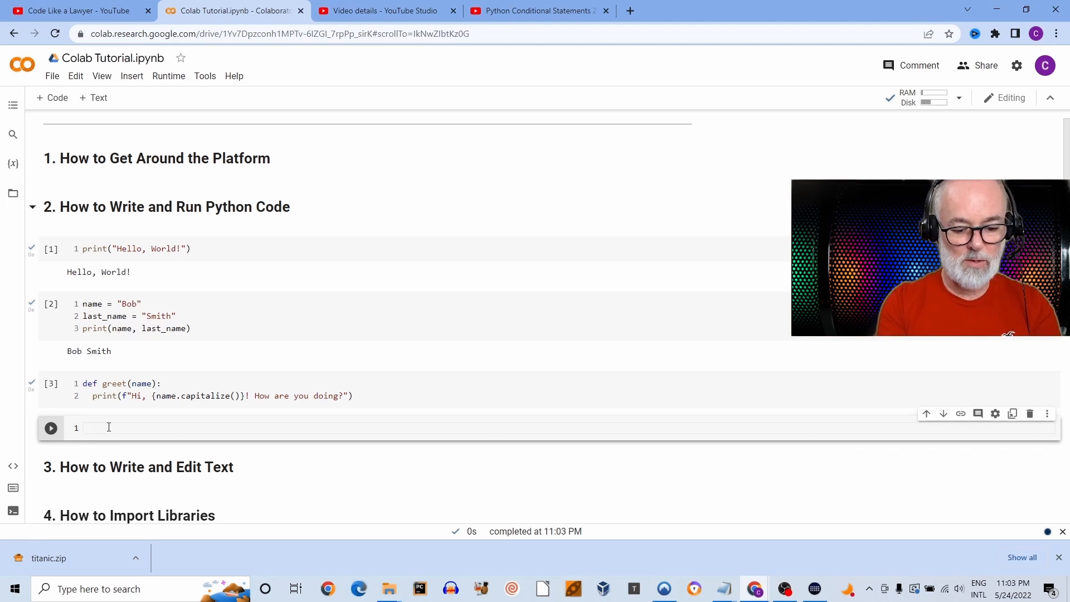
text(gree)
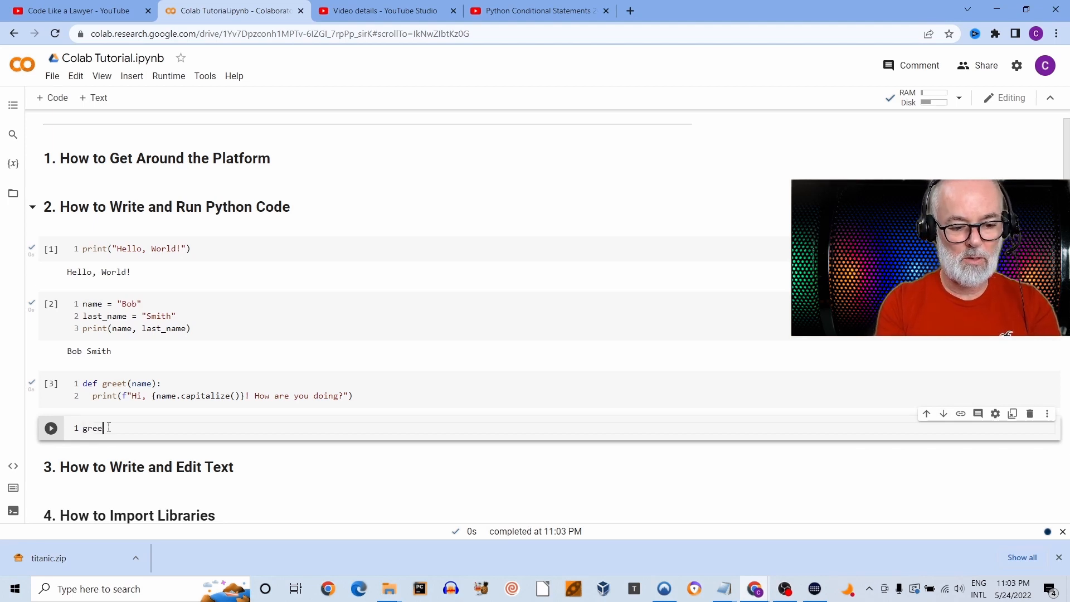
text(t()
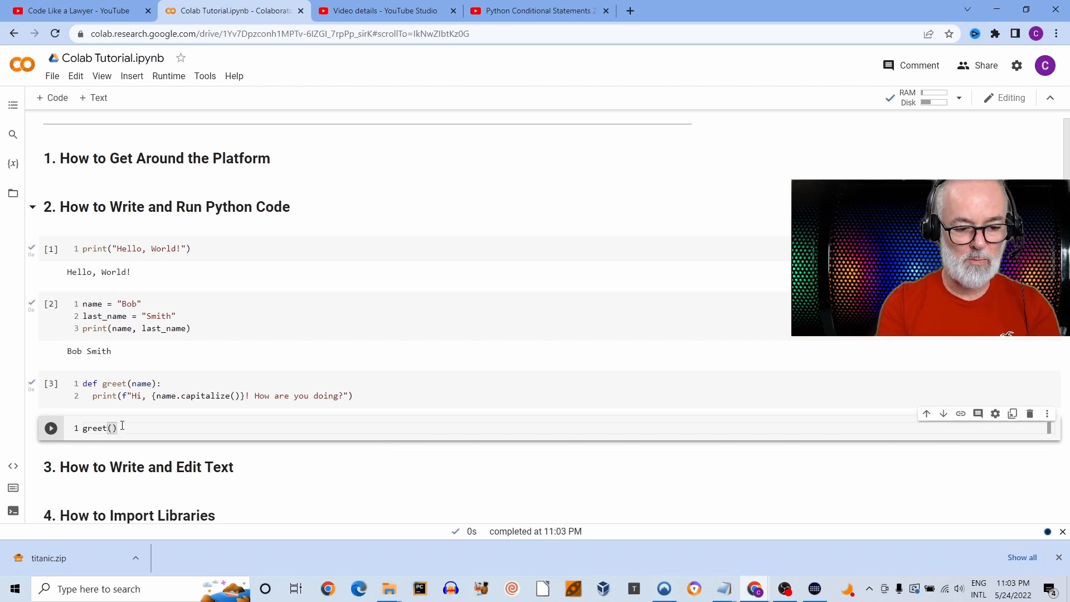
text(name)
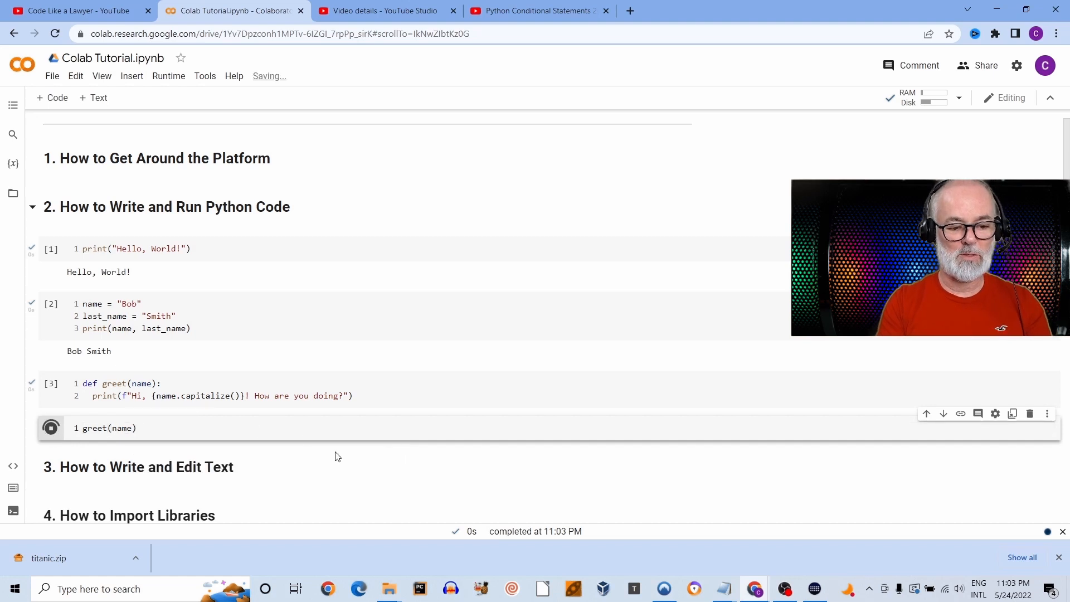
click(50, 428)
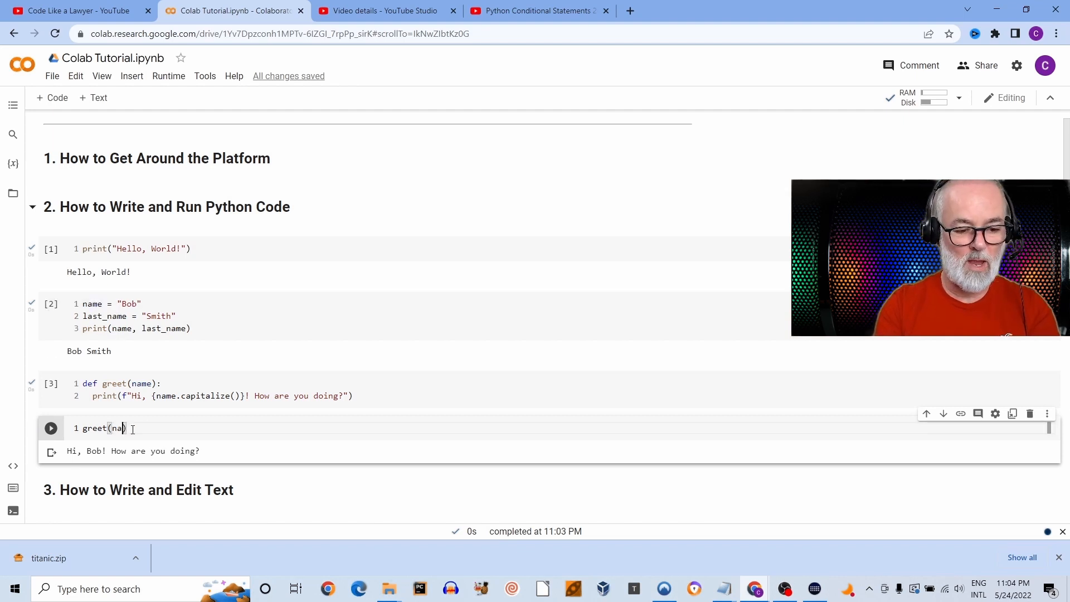
Step: Change the call to greet("Mat") and run it, outputting "Hi, Mat! How are you doing?"
text("M")
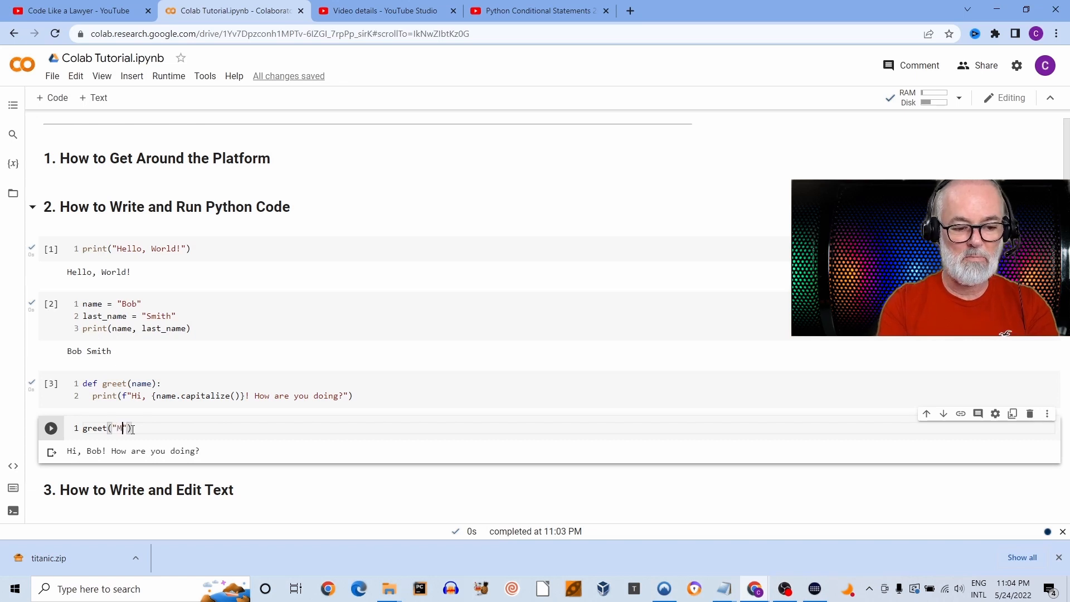
text(at)
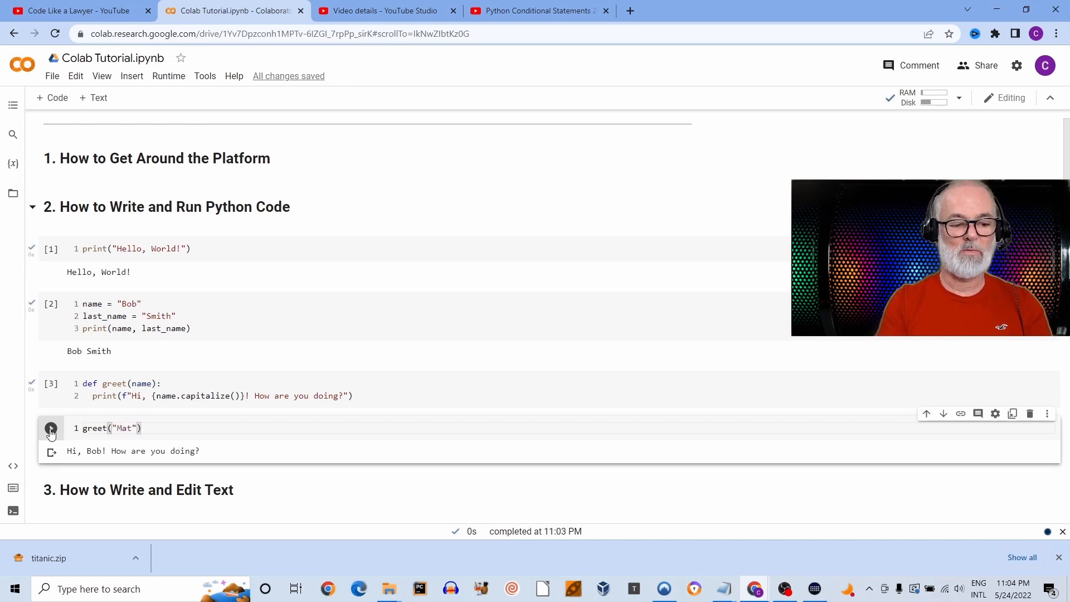
click(50, 428)
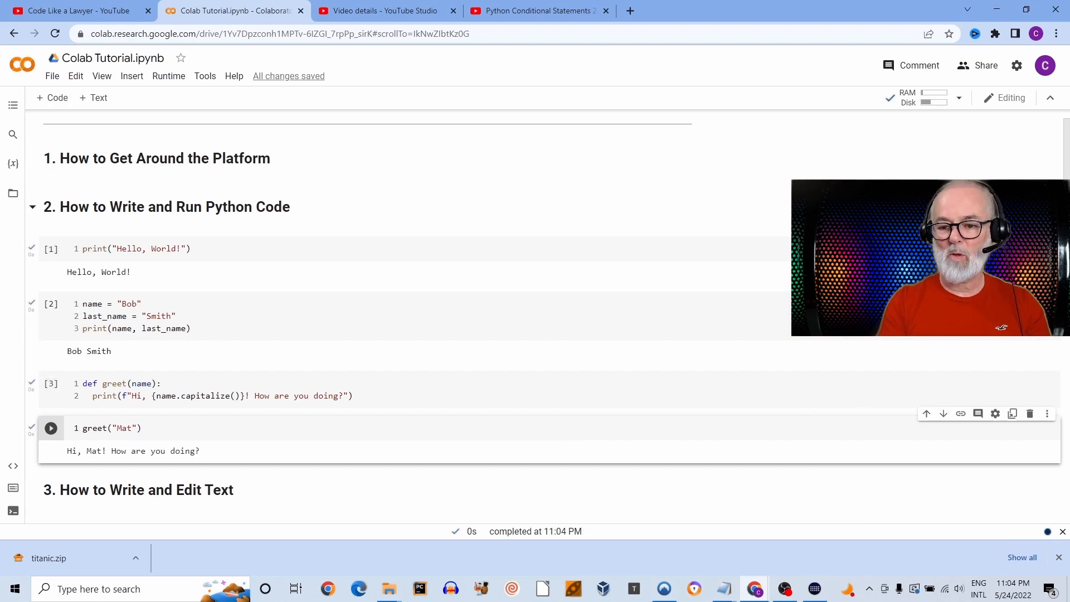
scroll(down, 3)
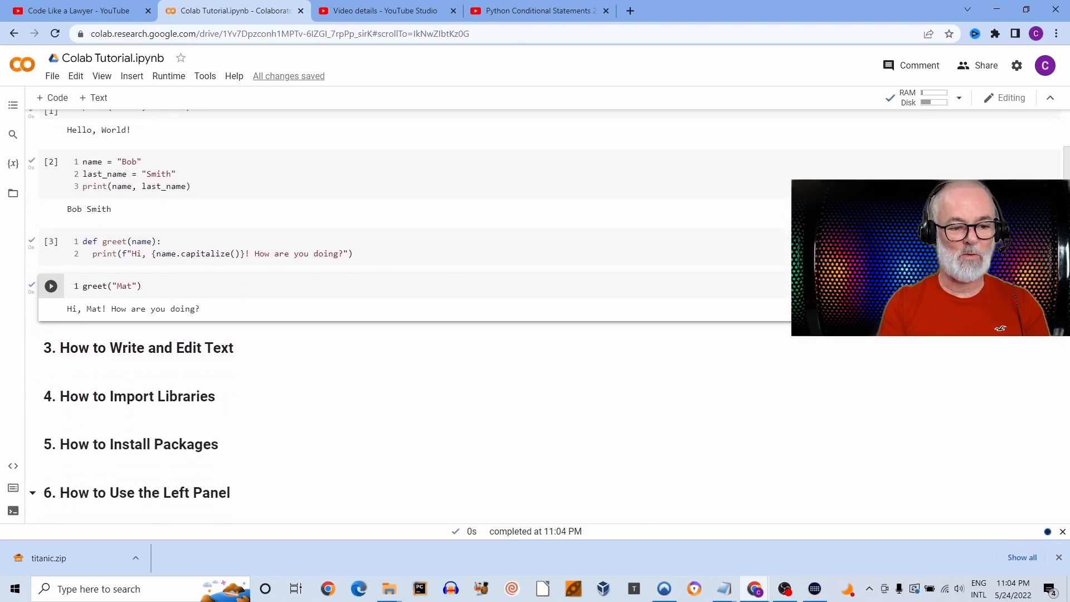
scroll(down, 3)
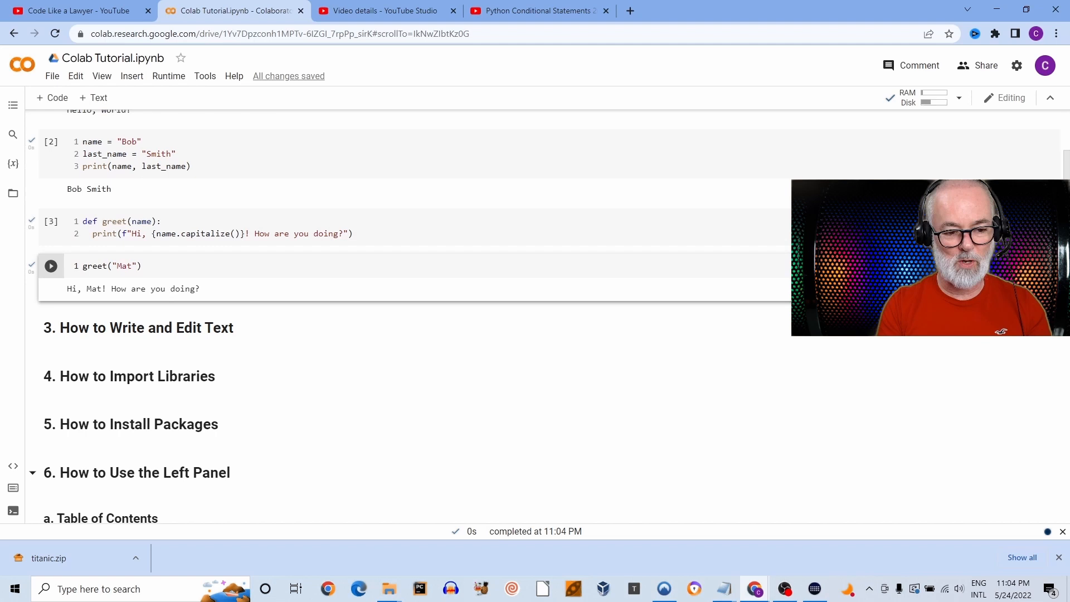
scroll(up, 3)
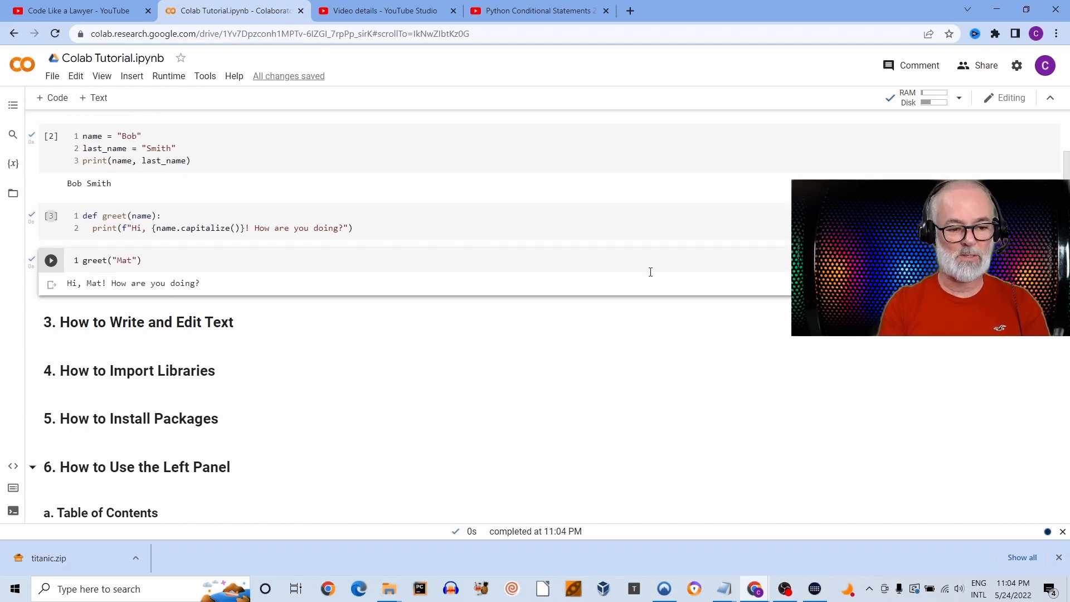
mouse_move(197, 320)
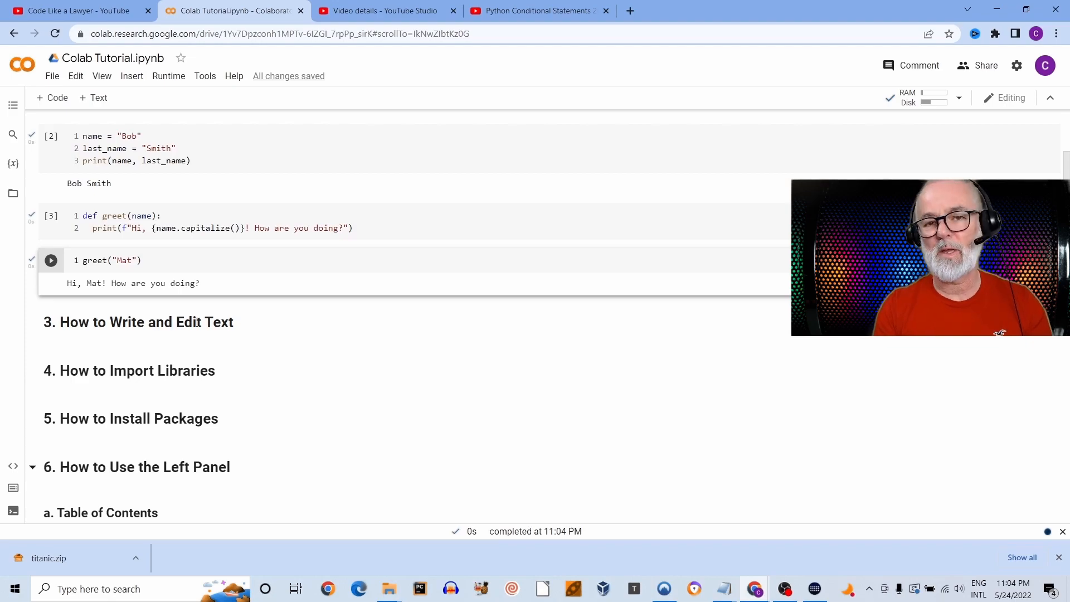